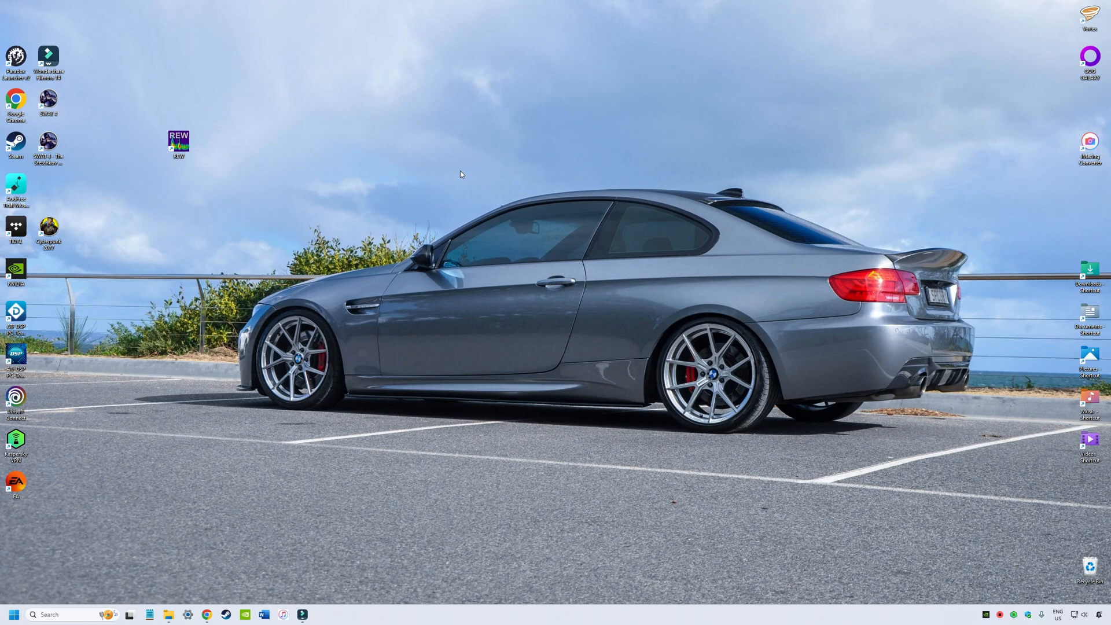
{"action": "mouse_move", "coordinate": [467, 169]}
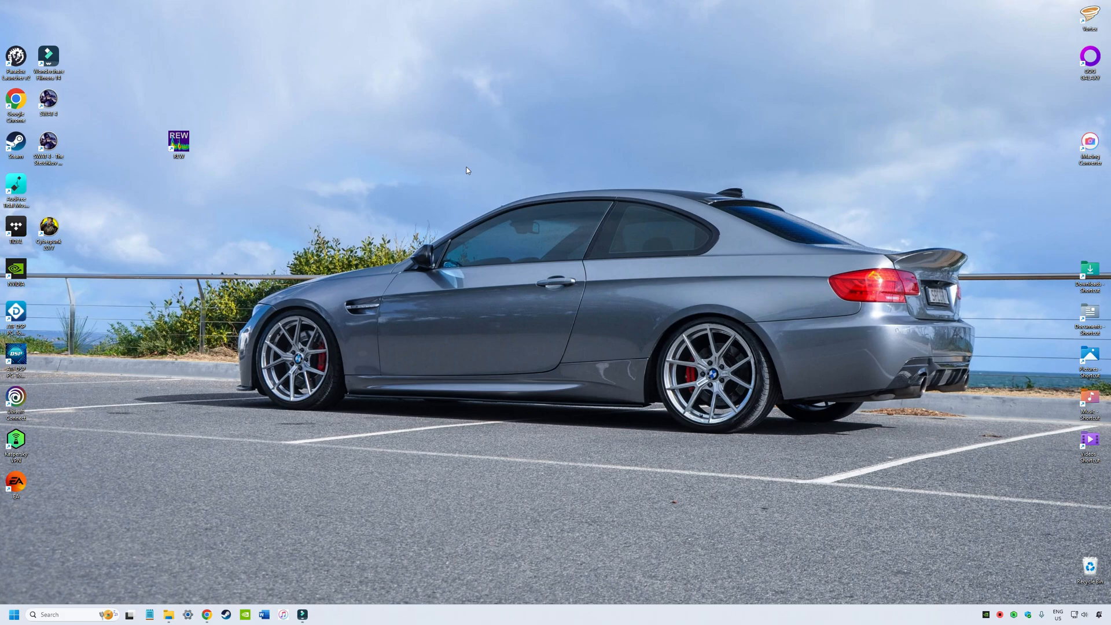
{"action": "mouse_move", "coordinate": [509, 197]}
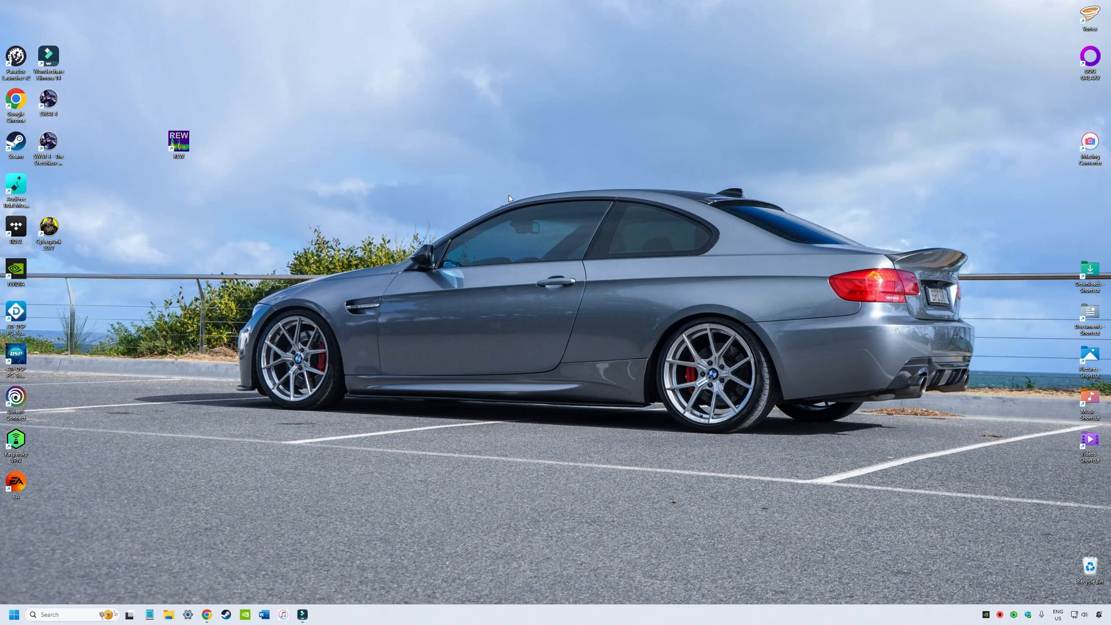
{"action": "mouse_move", "coordinate": [623, 223]}
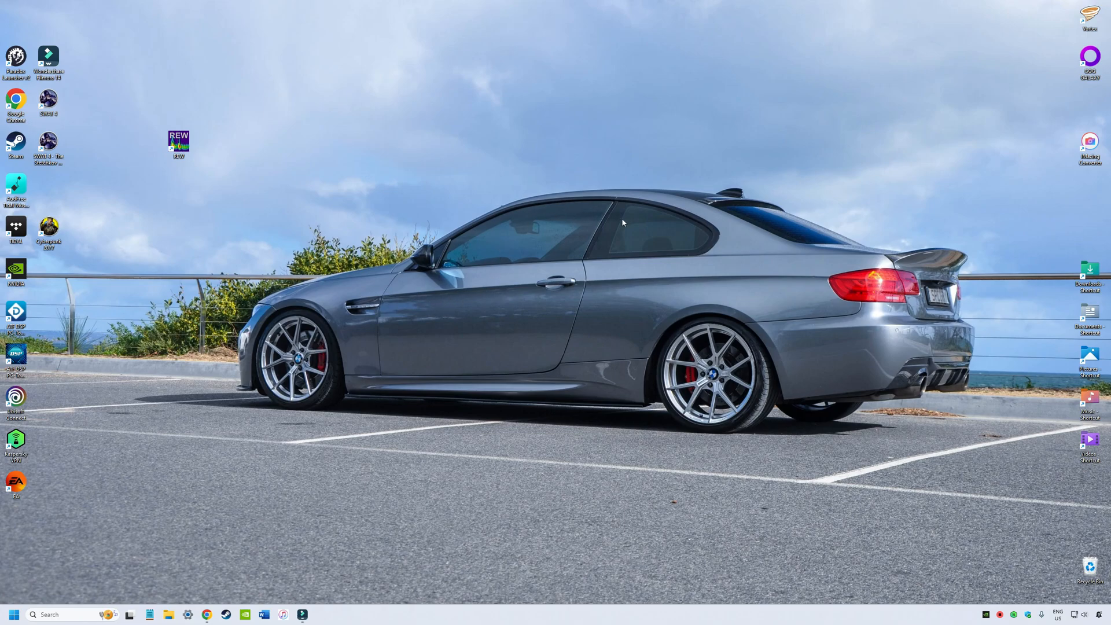
{"action": "mouse_move", "coordinate": [486, 187]}
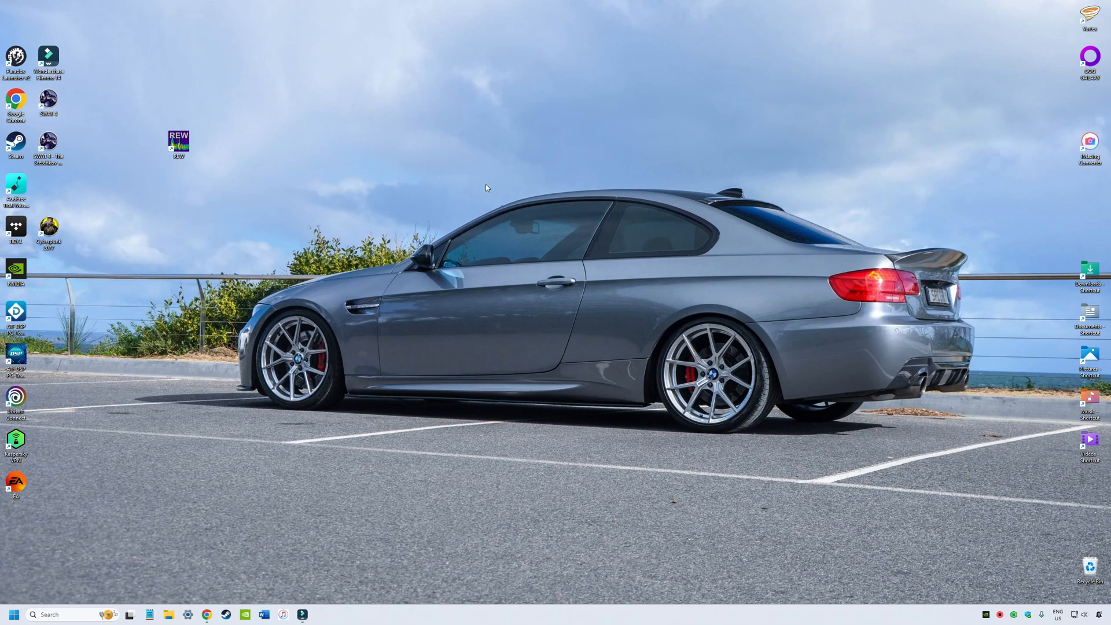
{"action": "mouse_move", "coordinate": [586, 200]}
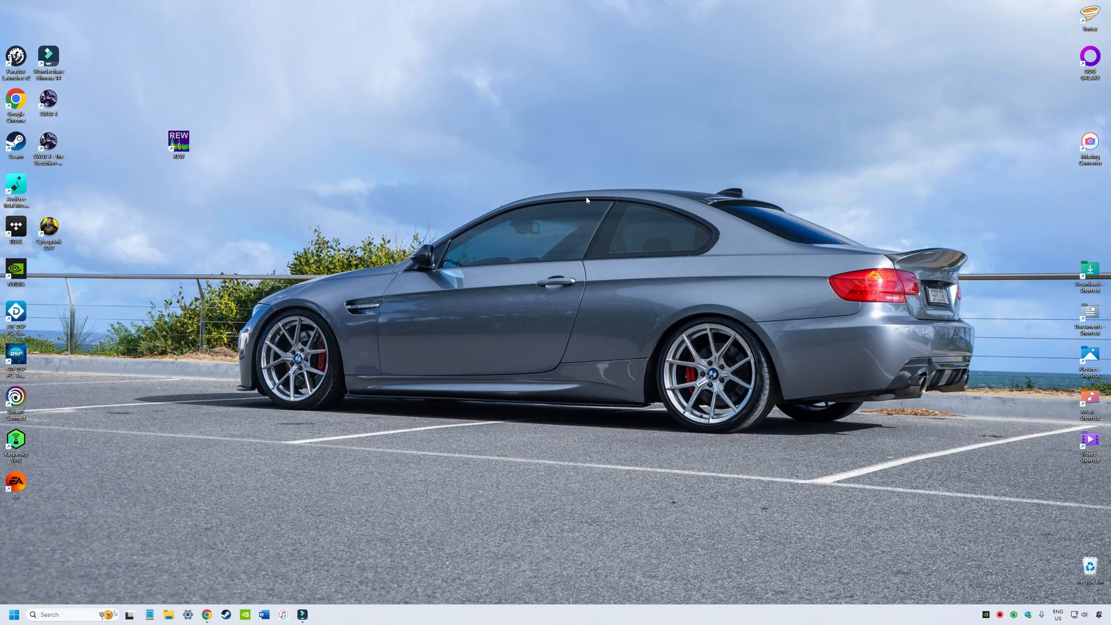
{"action": "mouse_move", "coordinate": [405, 335]}
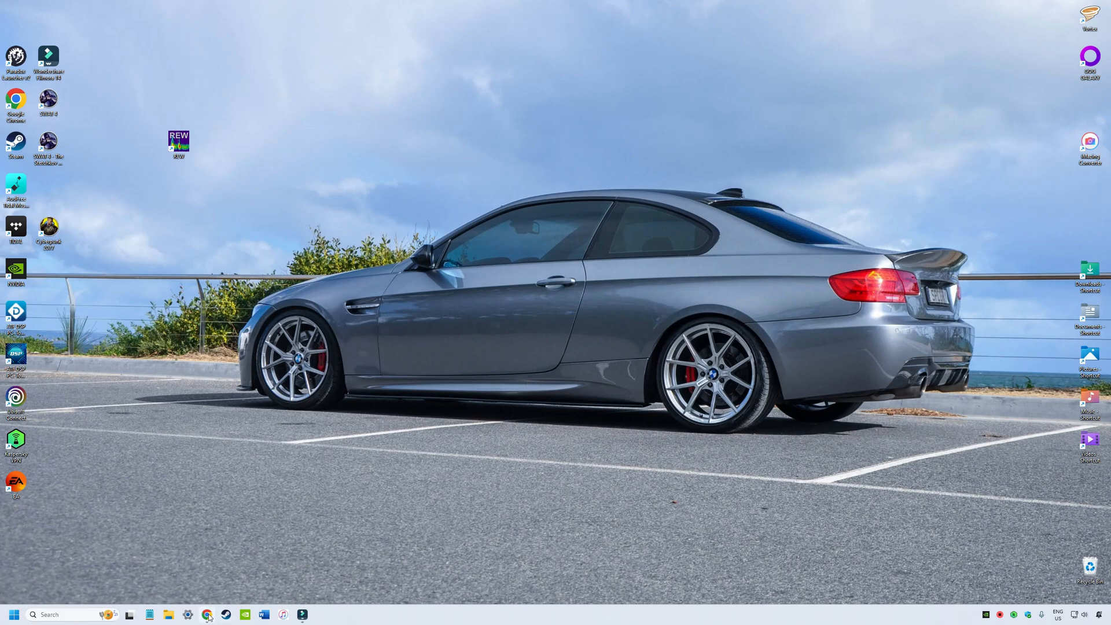
- Skim the UMIK-1/2 setup with REW guide in Chrome, then return to the UMIK-1 product tab
{"action": "left_click", "coordinate": [206, 615]}
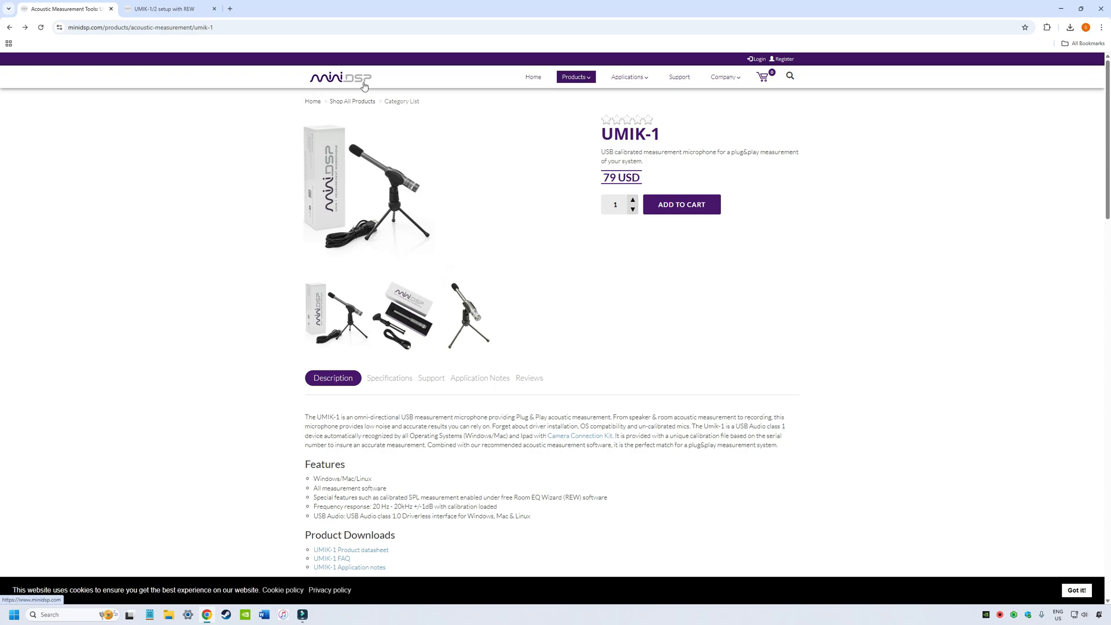
{"action": "mouse_move", "coordinate": [149, 19]}
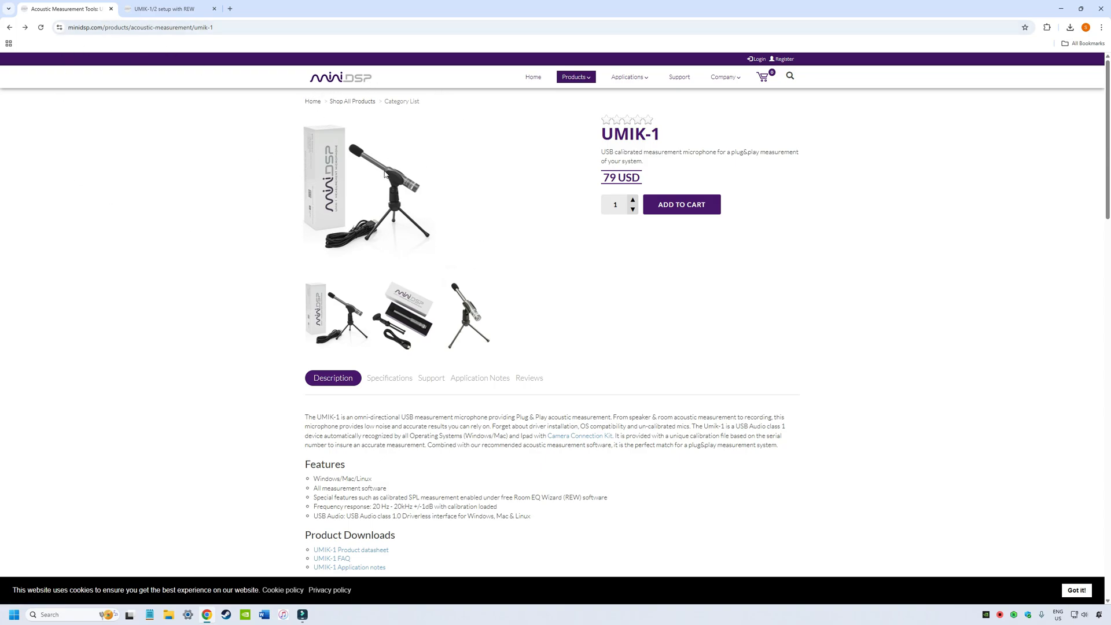
{"action": "mouse_move", "coordinate": [426, 285]}
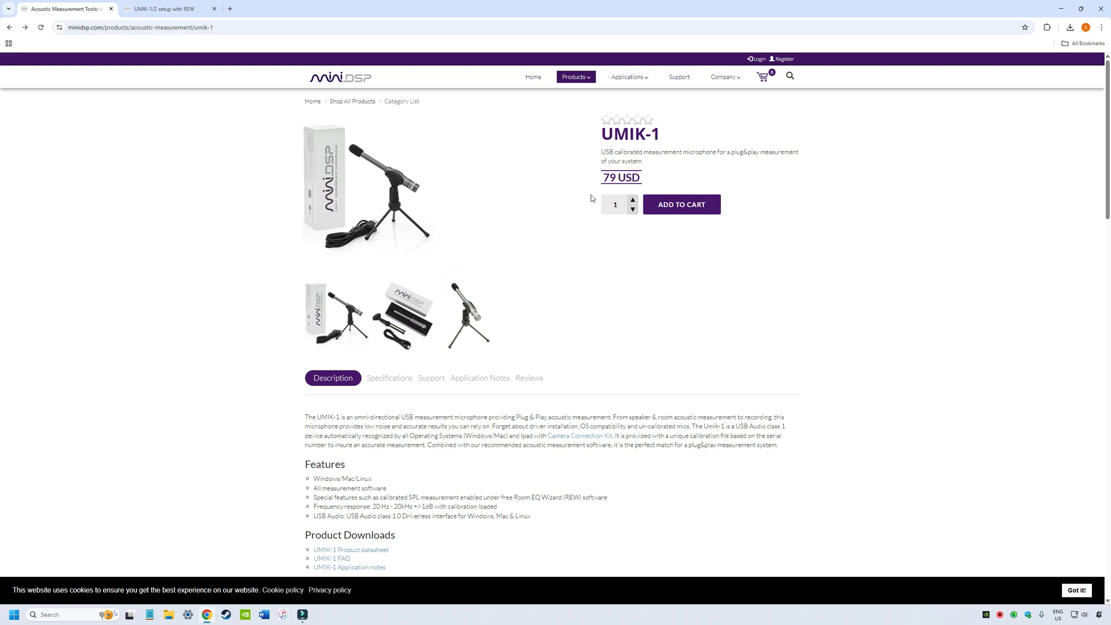
{"action": "mouse_move", "coordinate": [317, 225]}
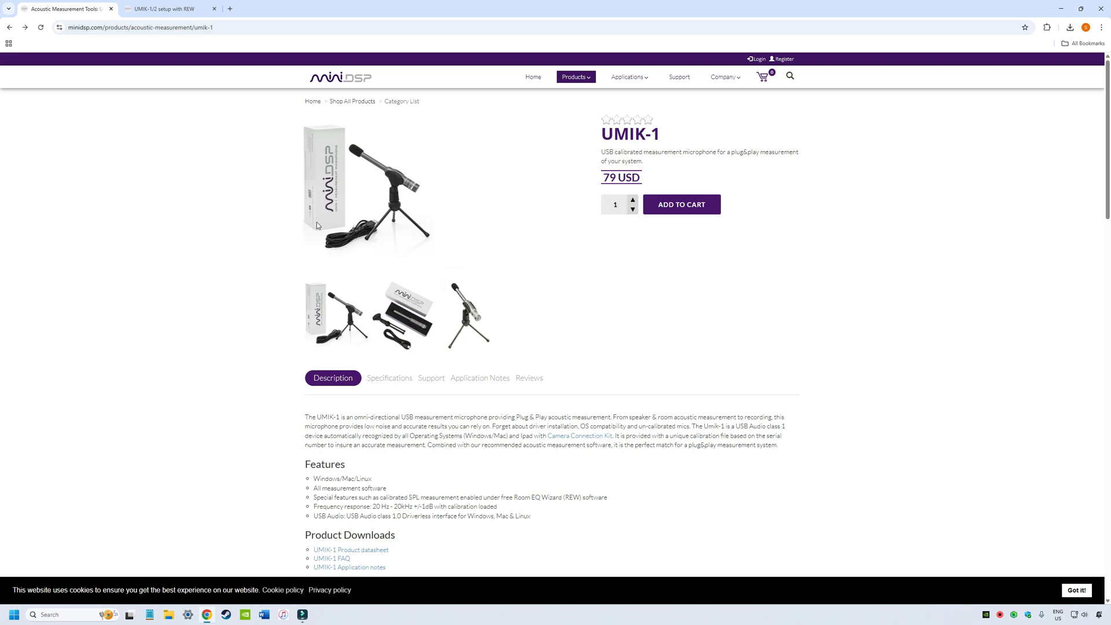
{"action": "mouse_move", "coordinate": [319, 411]}
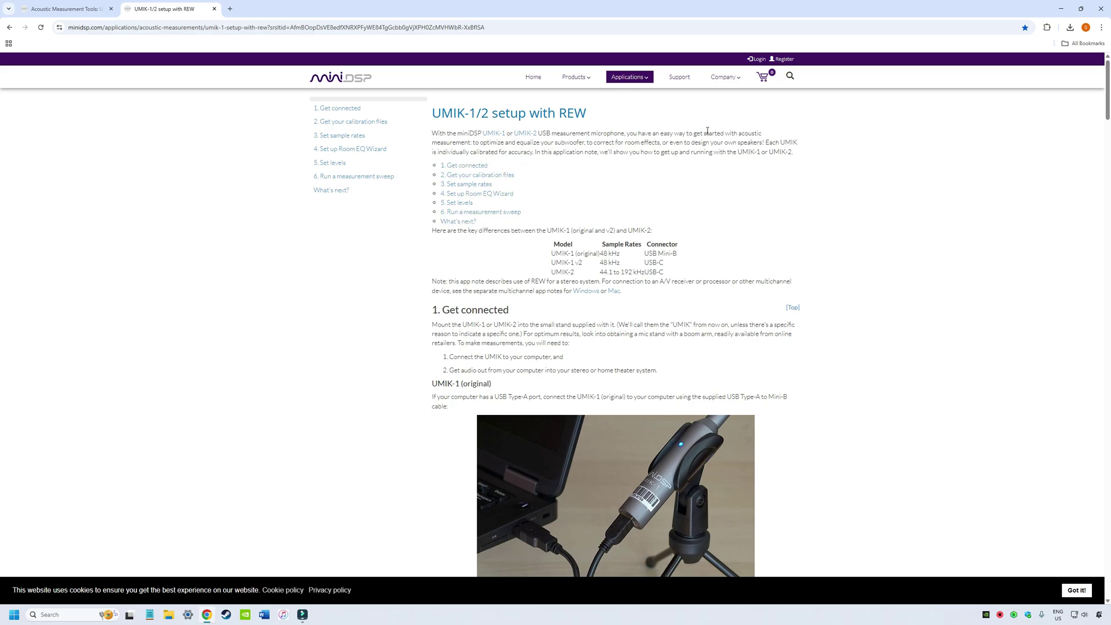
{"action": "scroll", "scroll_direction": "down", "scroll_amount": 3}
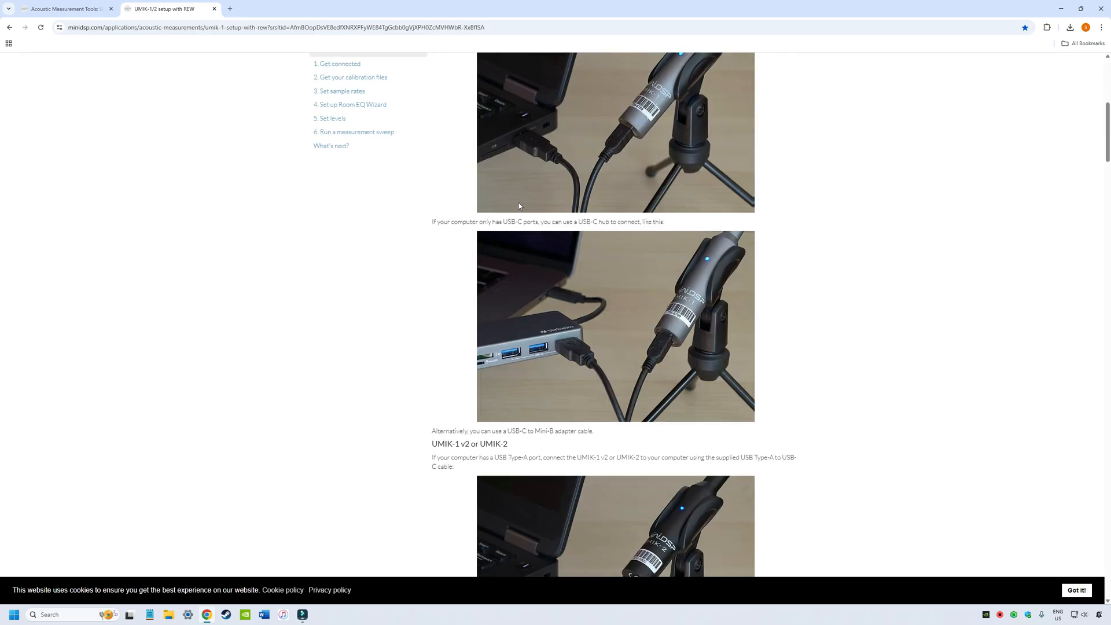
{"action": "scroll", "scroll_direction": "down", "scroll_amount": 3}
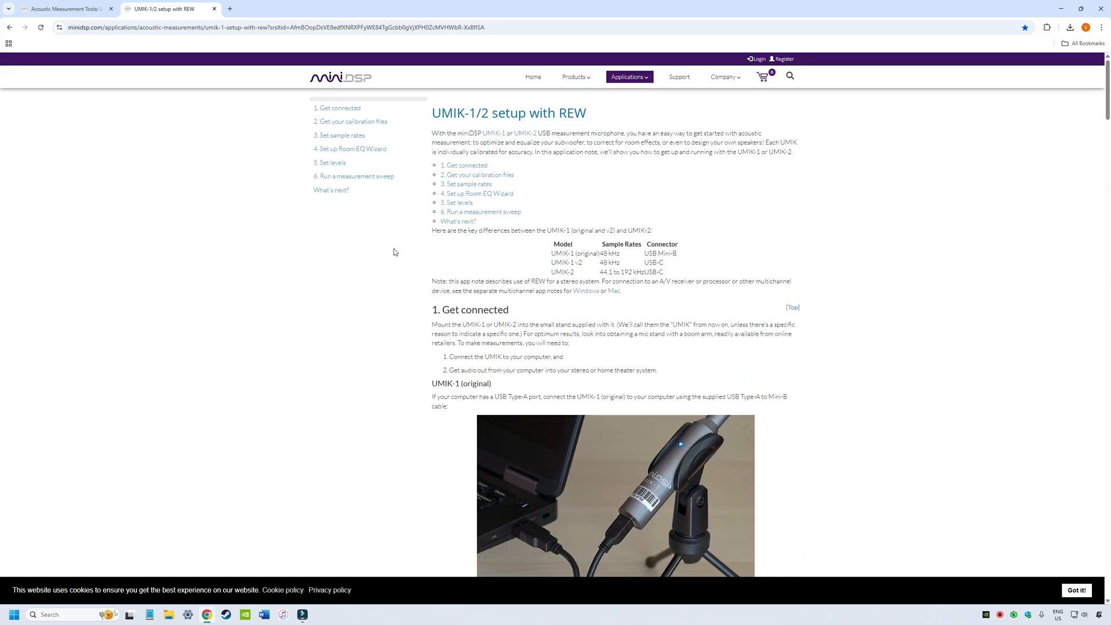
{"action": "mouse_move", "coordinate": [301, 215]}
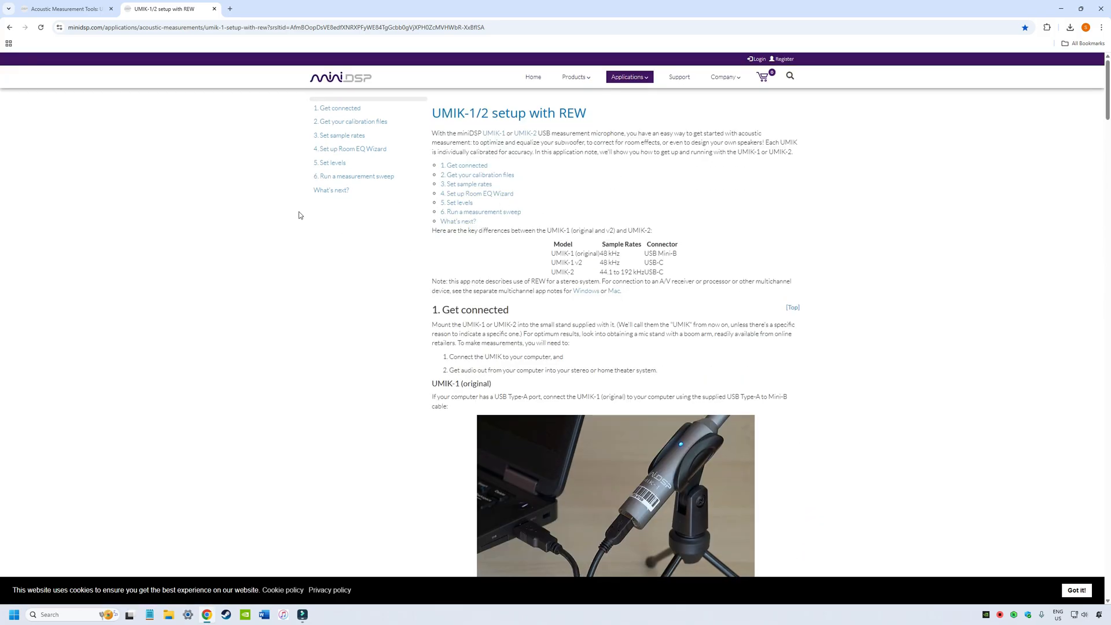
{"action": "left_click", "coordinate": [70, 10]}
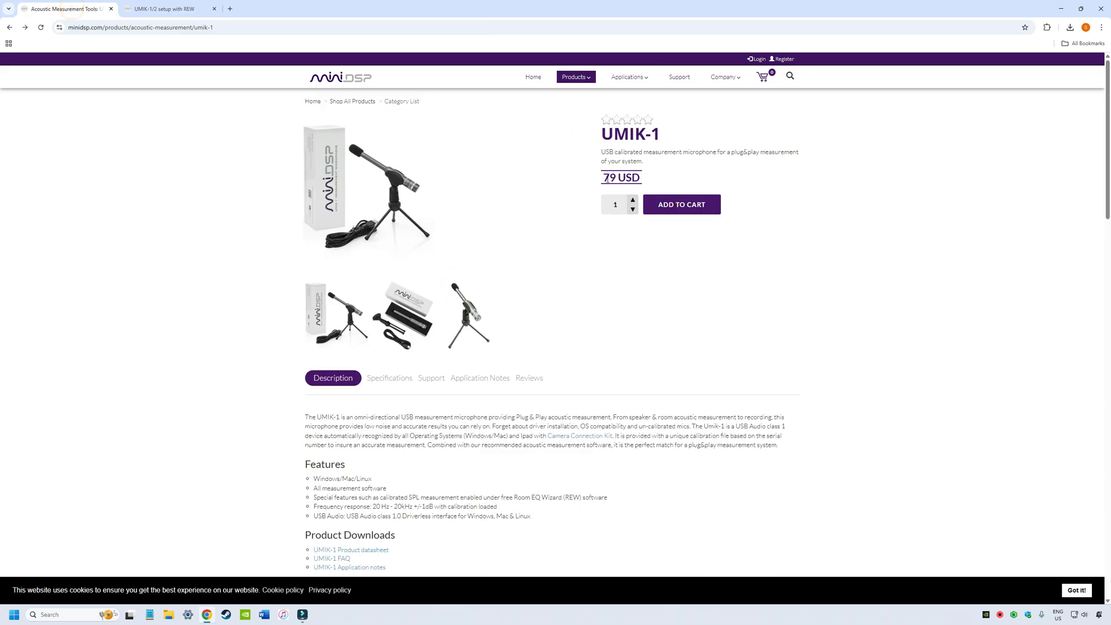
{"action": "mouse_move", "coordinate": [671, 142]}
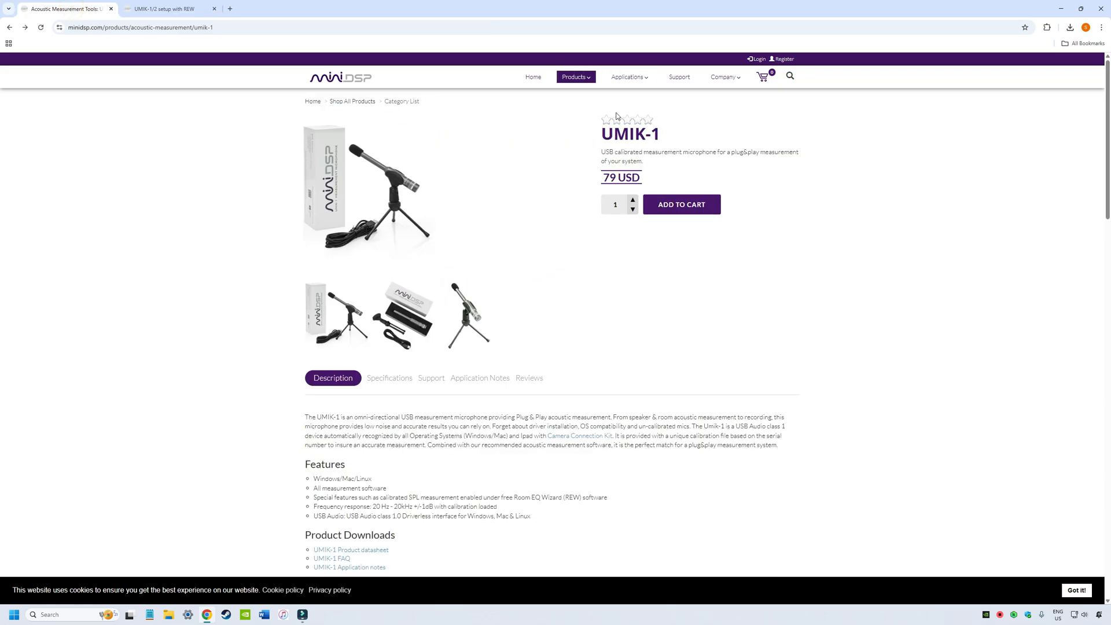
{"action": "mouse_move", "coordinate": [806, 283]}
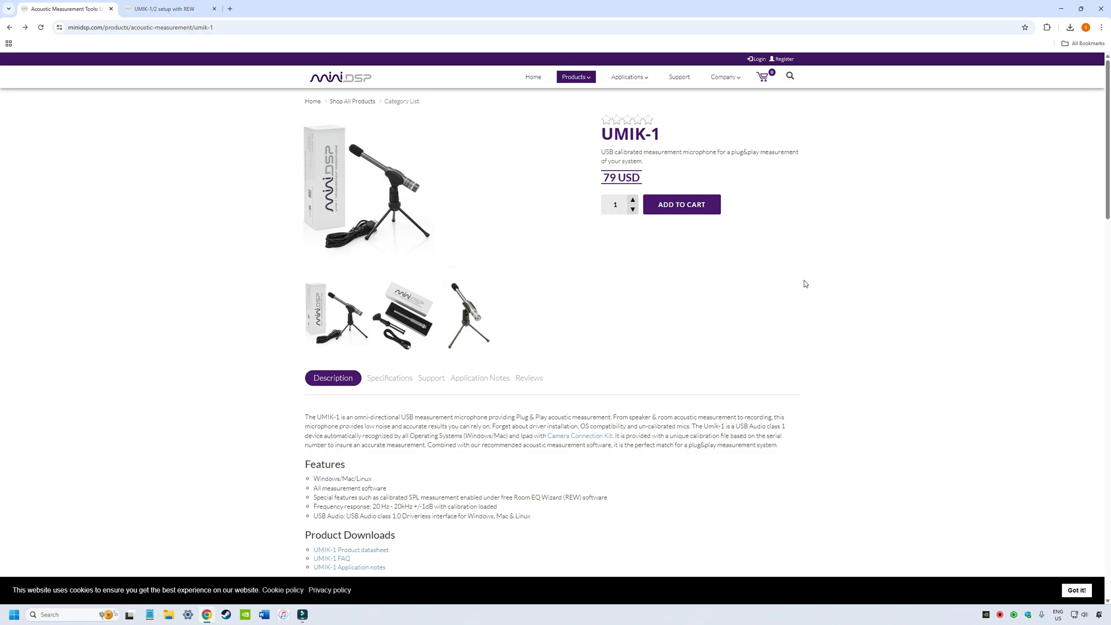
{"action": "mouse_move", "coordinate": [675, 150]}
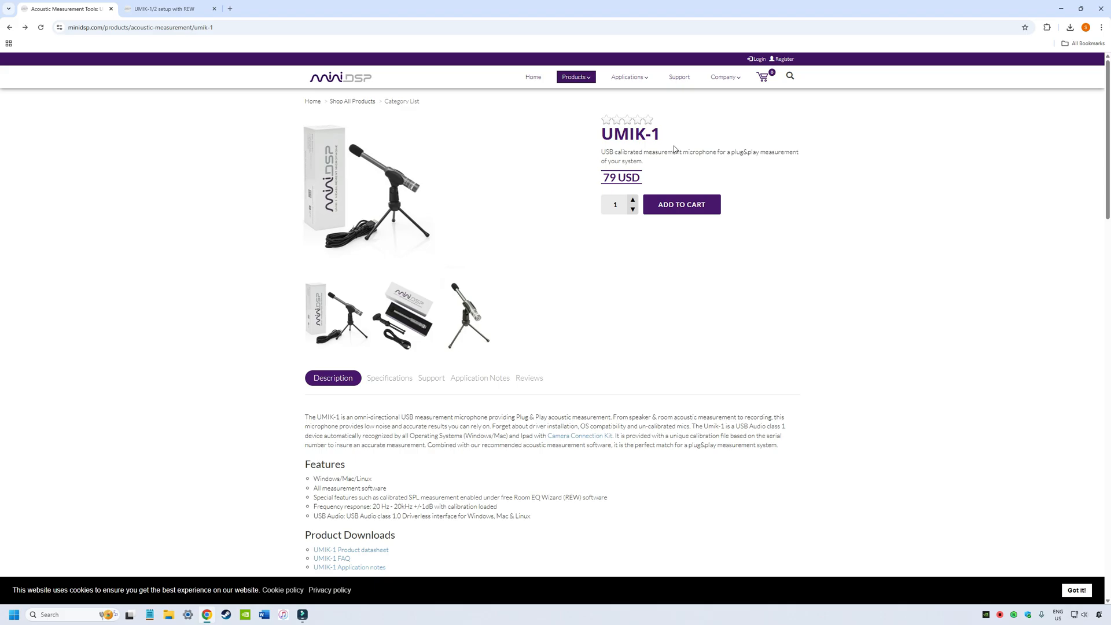
{"action": "mouse_move", "coordinate": [742, 342]}
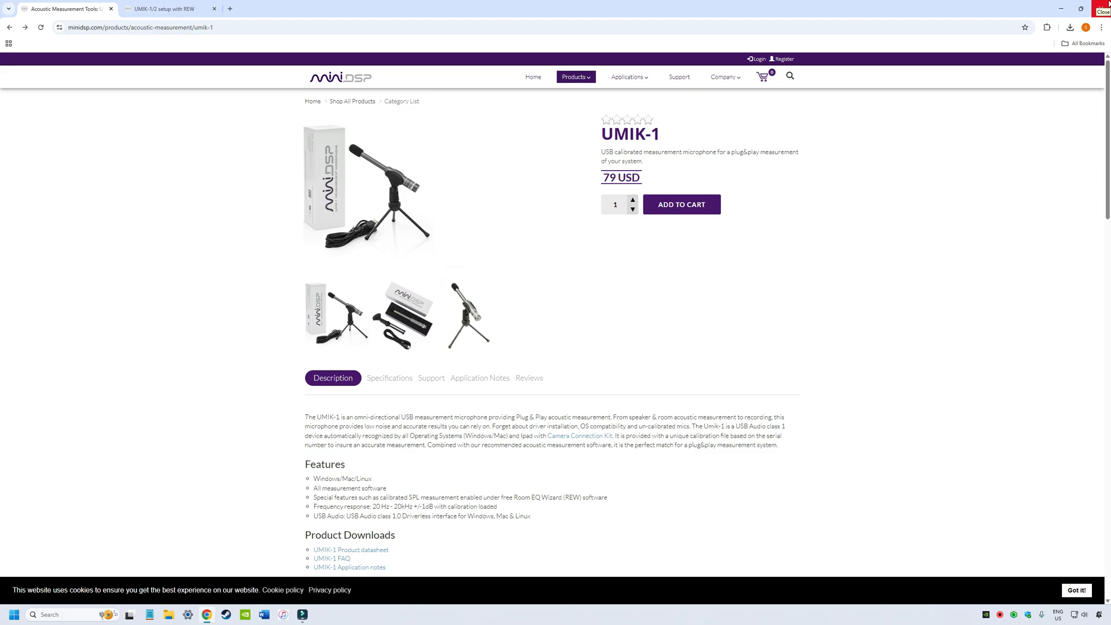
- Minimize Chrome and reopen it at the UMIK-1 unique calibration file download form
{"action": "left_click", "coordinate": [1102, 5]}
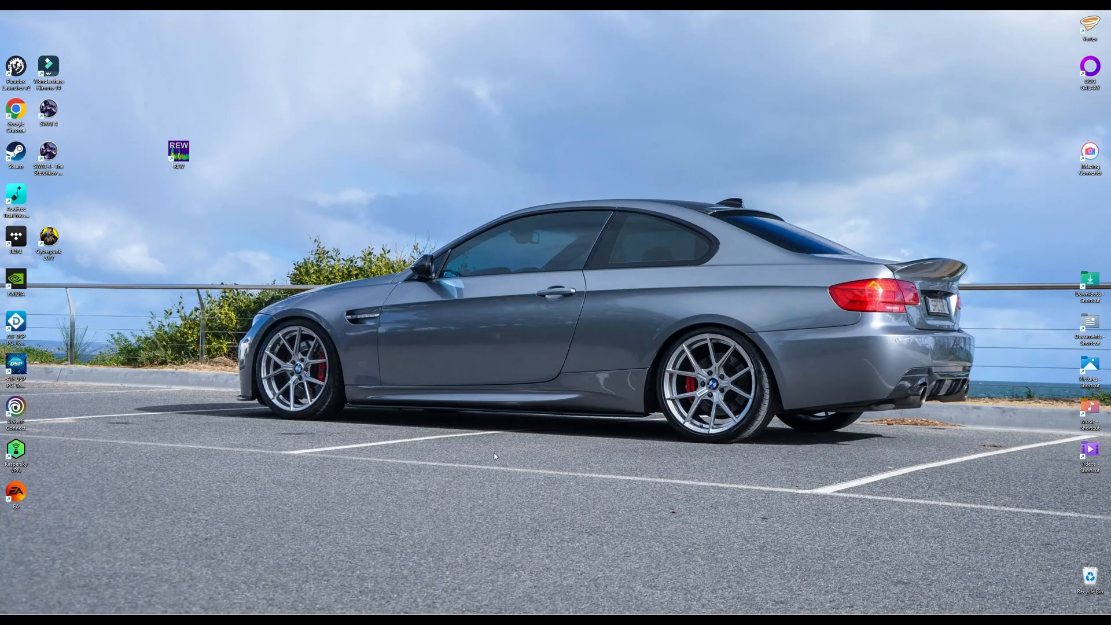
{"action": "mouse_move", "coordinate": [456, 387]}
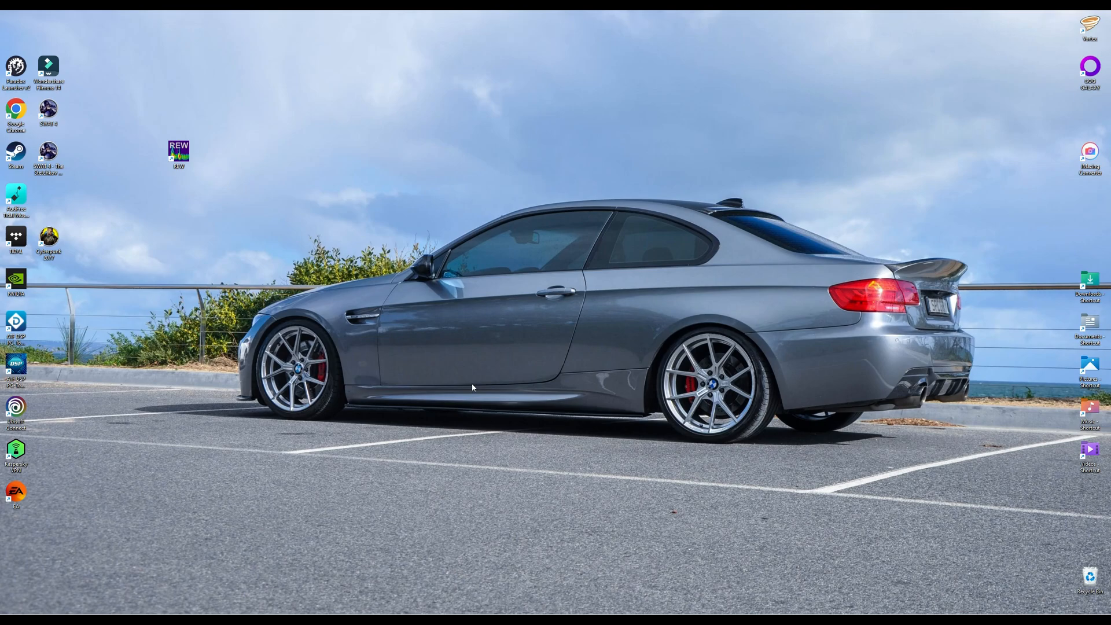
{"action": "double_click", "coordinate": [178, 151]}
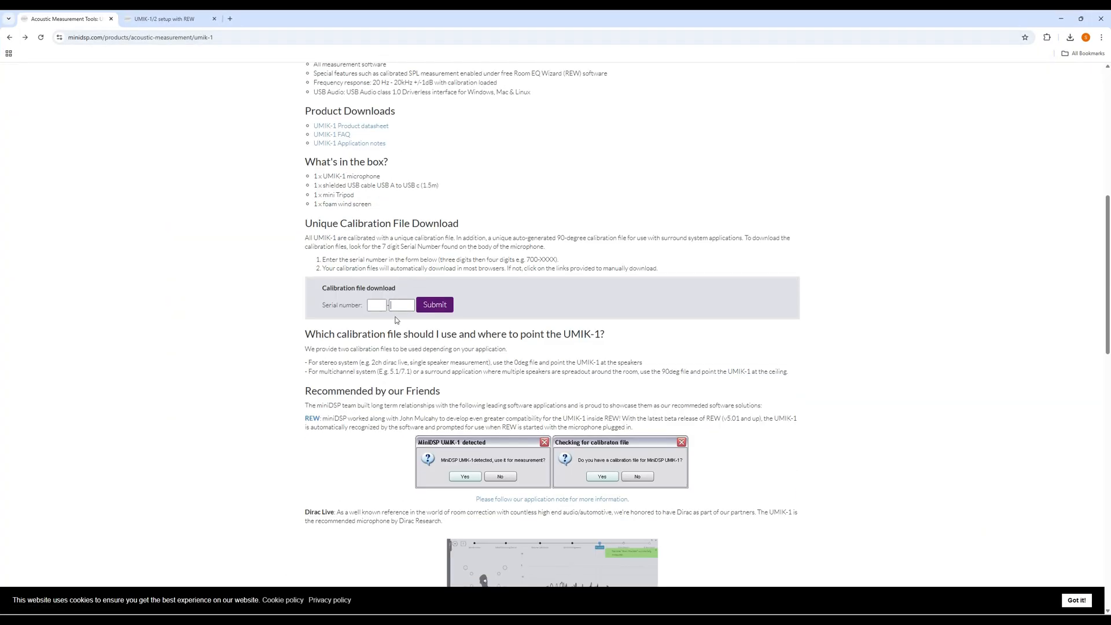
- Submit serial number 7135068 to download the UMIK-1 regular and 90-degree calibration files
{"action": "type", "text": "713"}
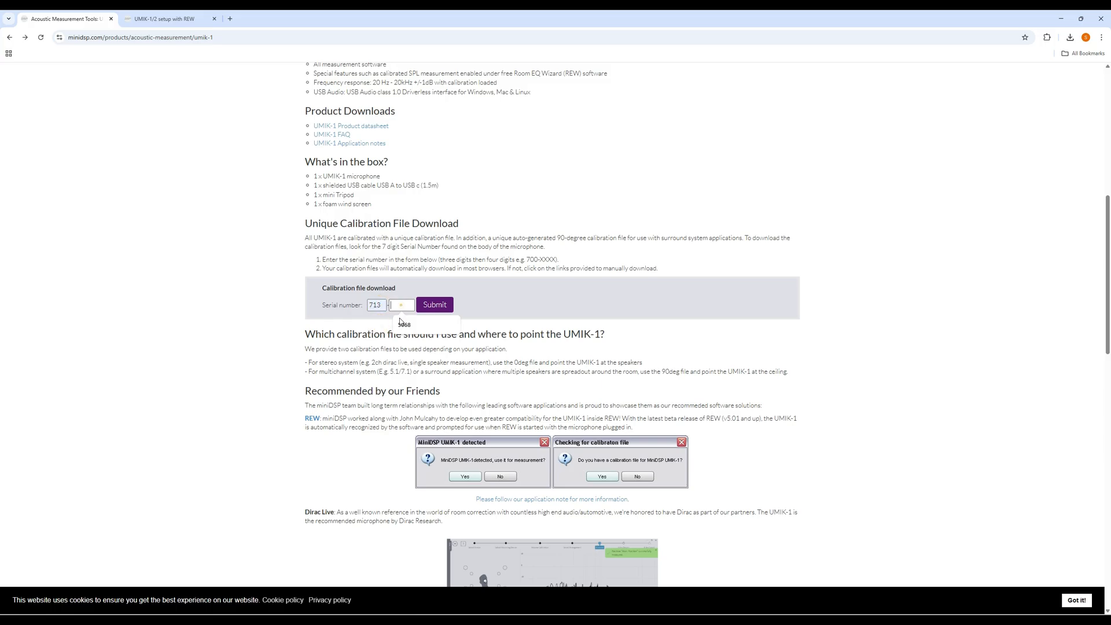
{"action": "type", "text": "5068"}
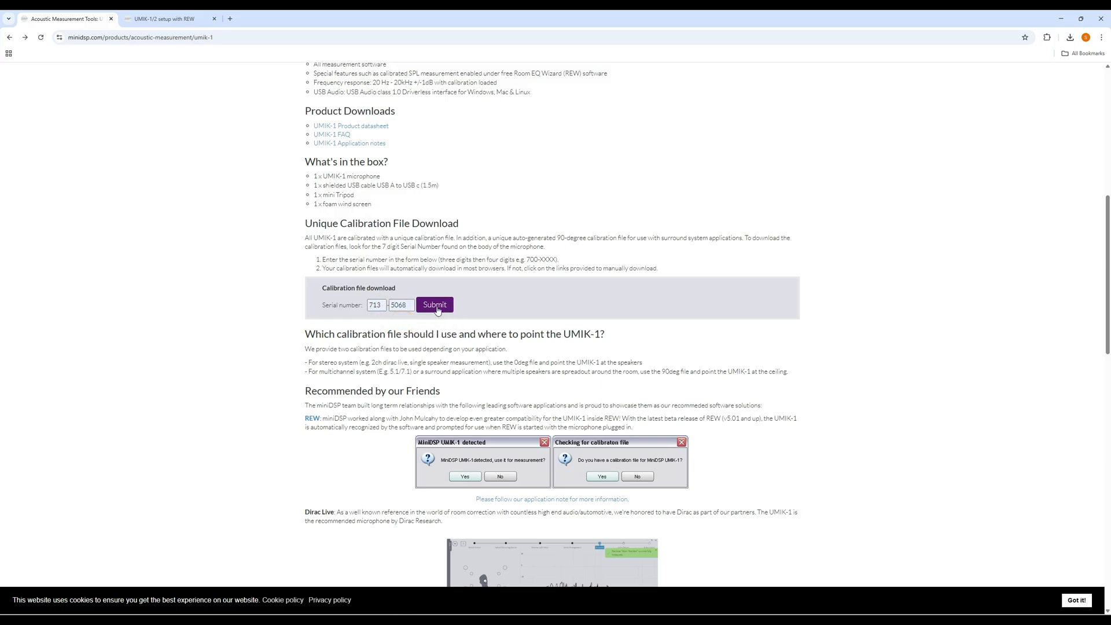
{"action": "left_click", "coordinate": [435, 304]}
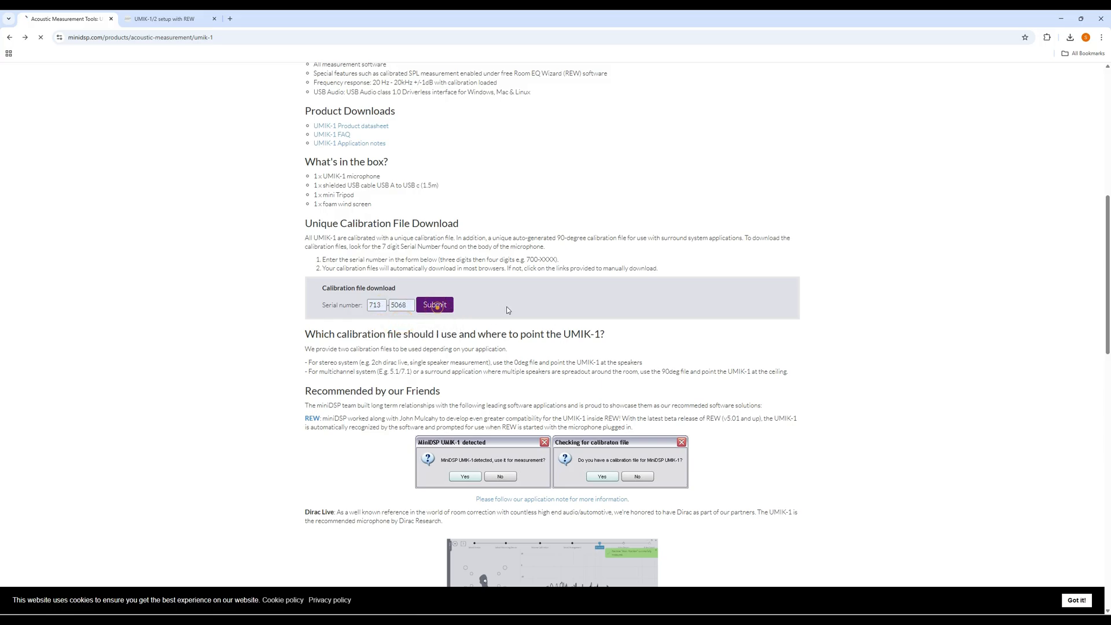
{"action": "left_click", "coordinate": [434, 304]}
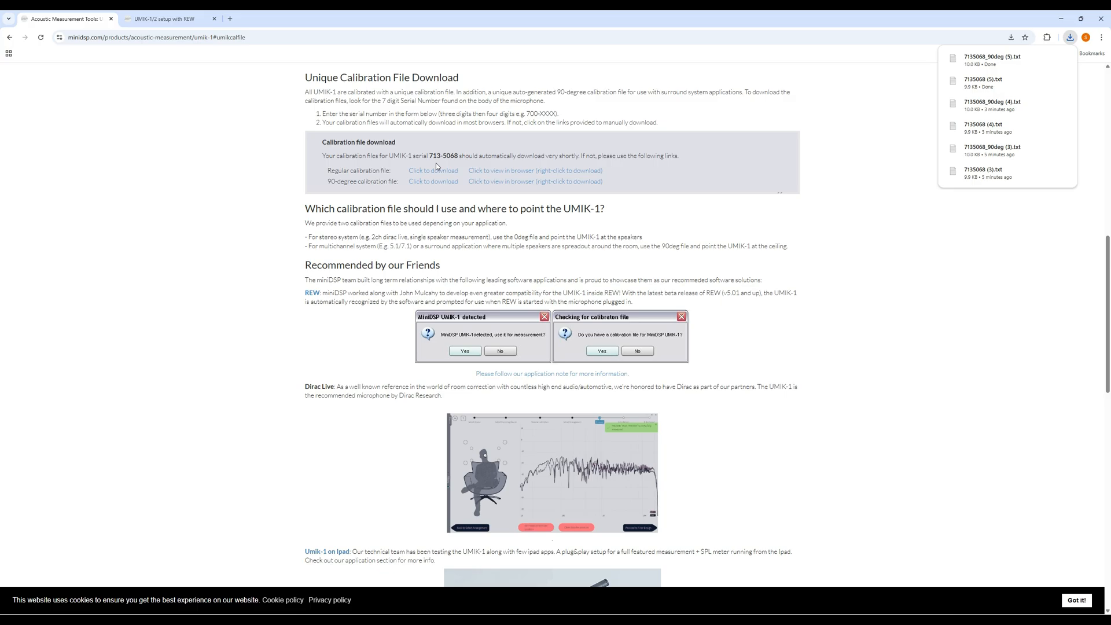
{"action": "mouse_move", "coordinate": [575, 151]}
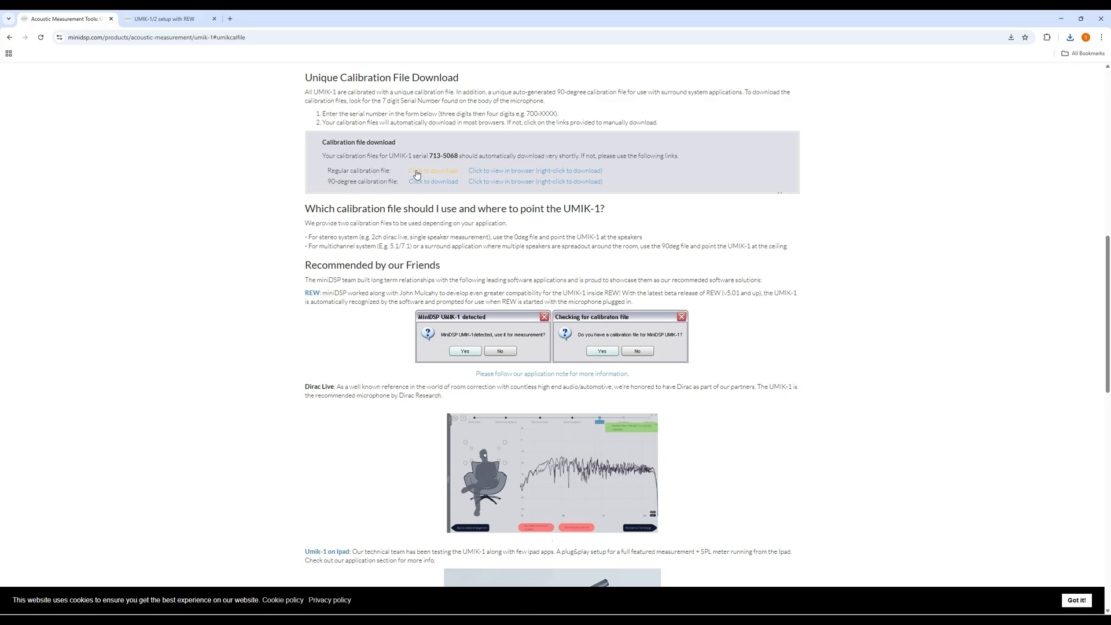
{"action": "mouse_move", "coordinate": [416, 172]}
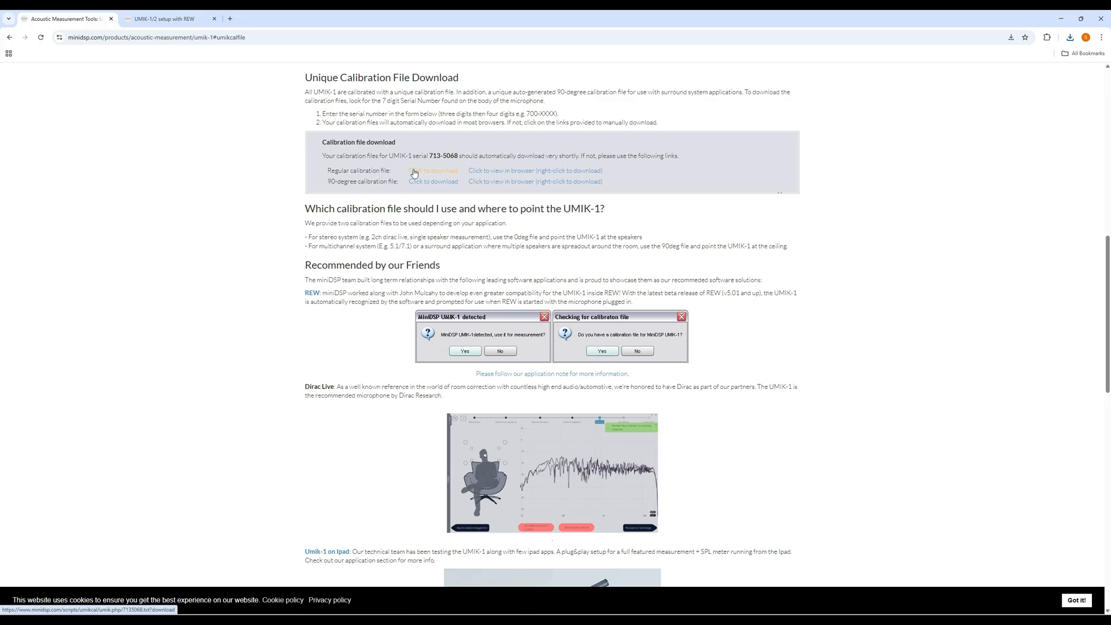
{"action": "mouse_move", "coordinate": [412, 185]}
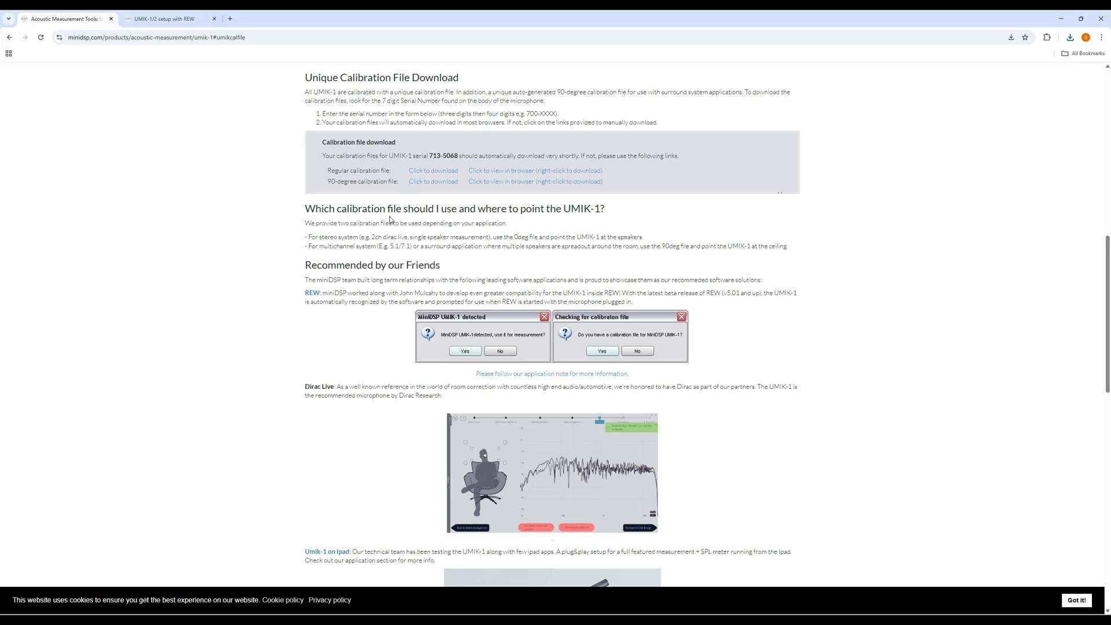
{"action": "mouse_move", "coordinate": [395, 196]}
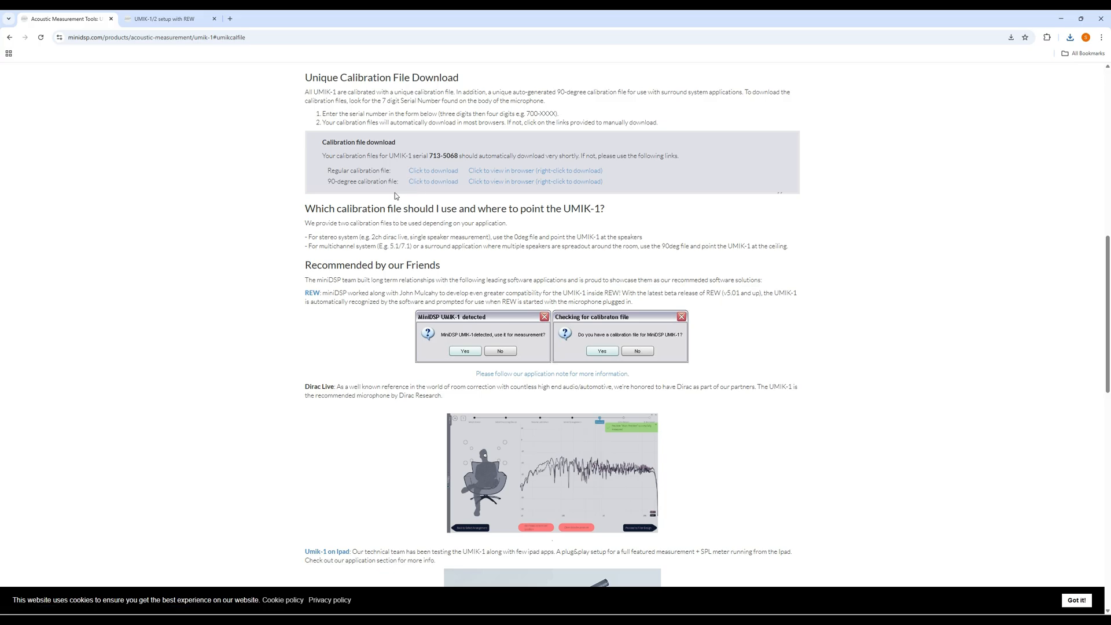
{"action": "mouse_move", "coordinate": [383, 193]}
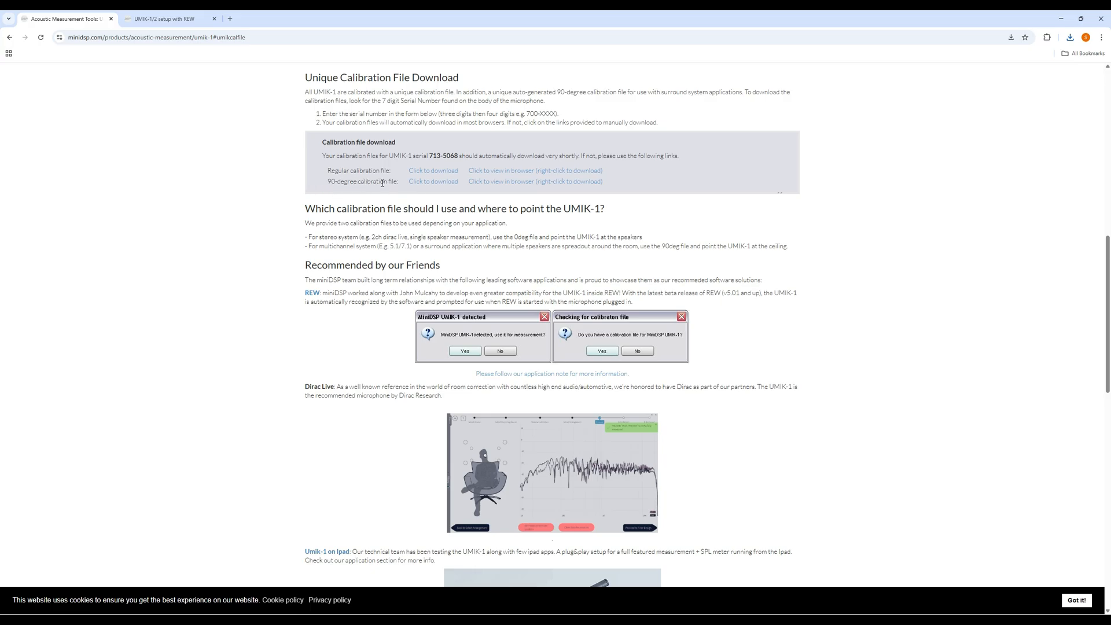
{"action": "mouse_move", "coordinate": [266, 208]}
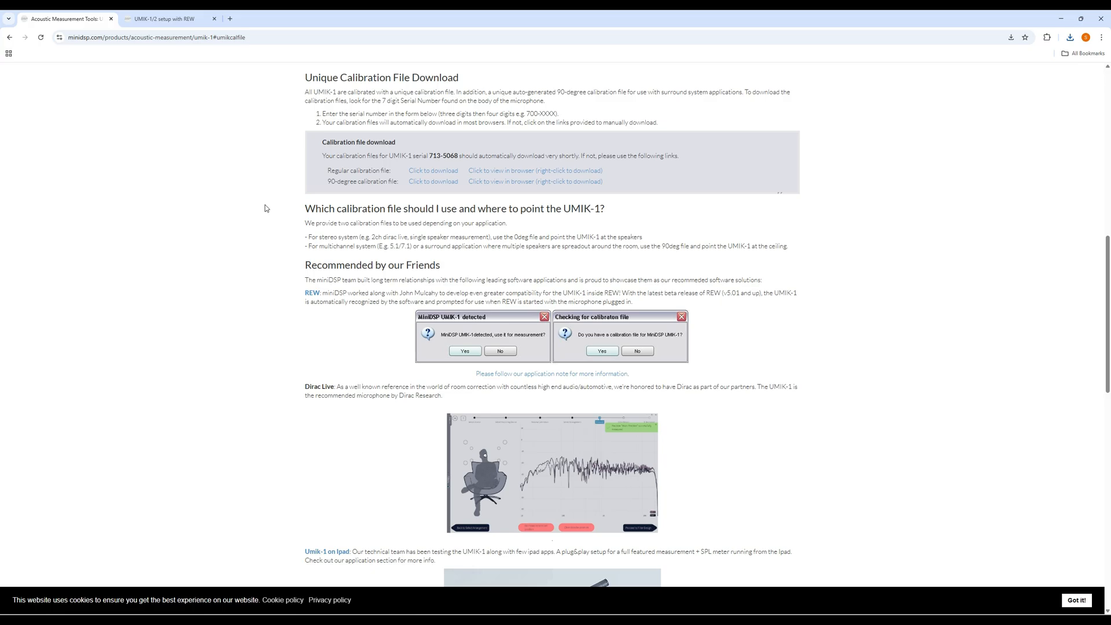
{"action": "mouse_move", "coordinate": [182, 130]}
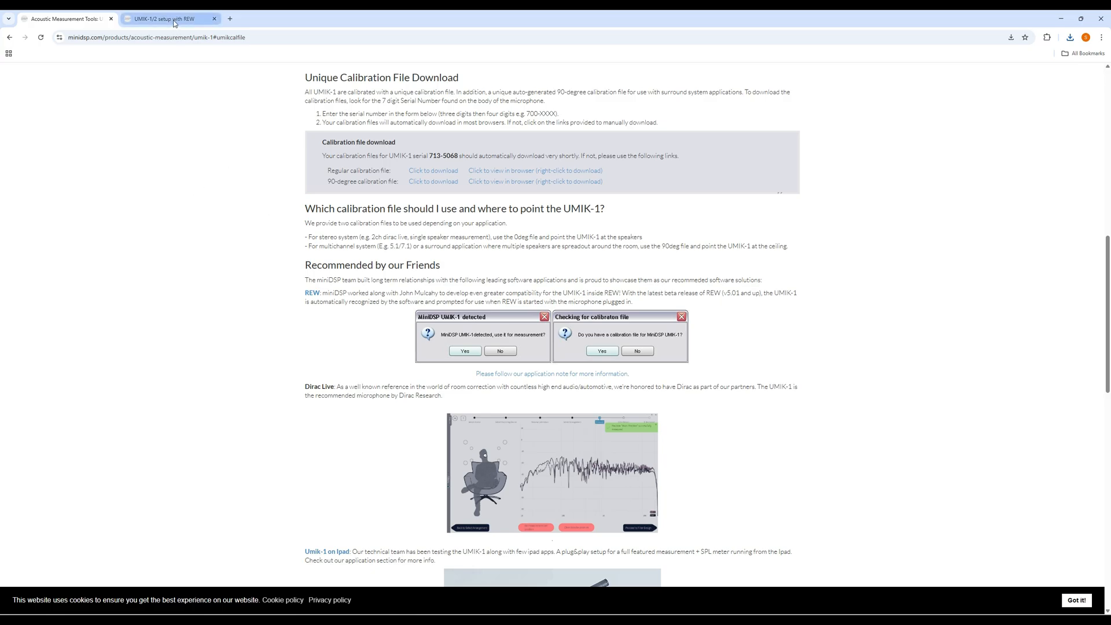
{"action": "mouse_move", "coordinate": [173, 20]}
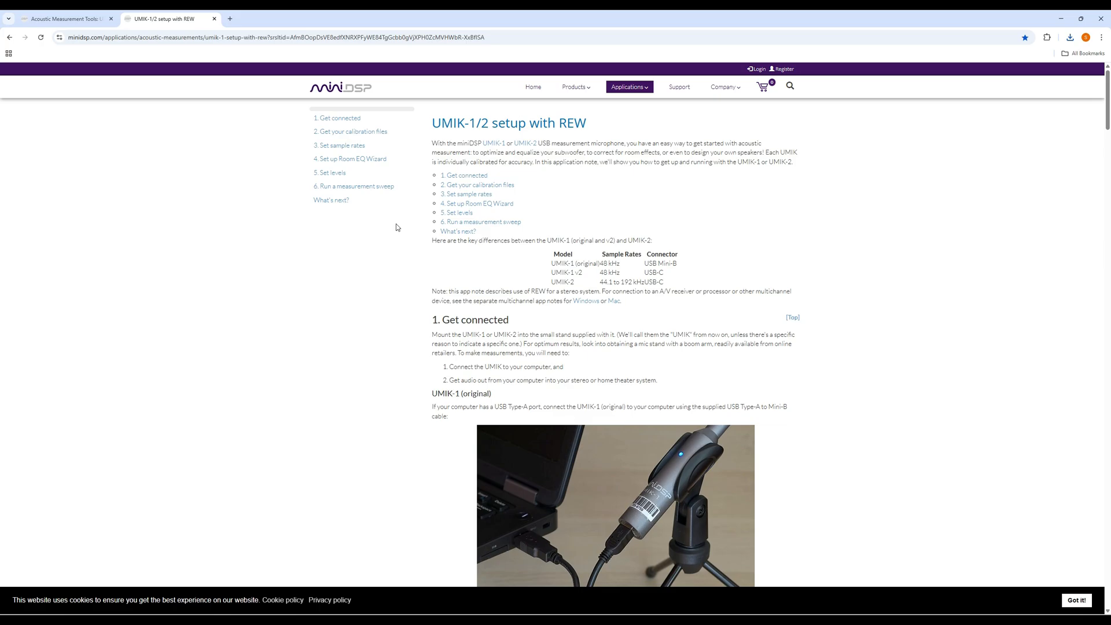
{"action": "mouse_move", "coordinate": [365, 101]}
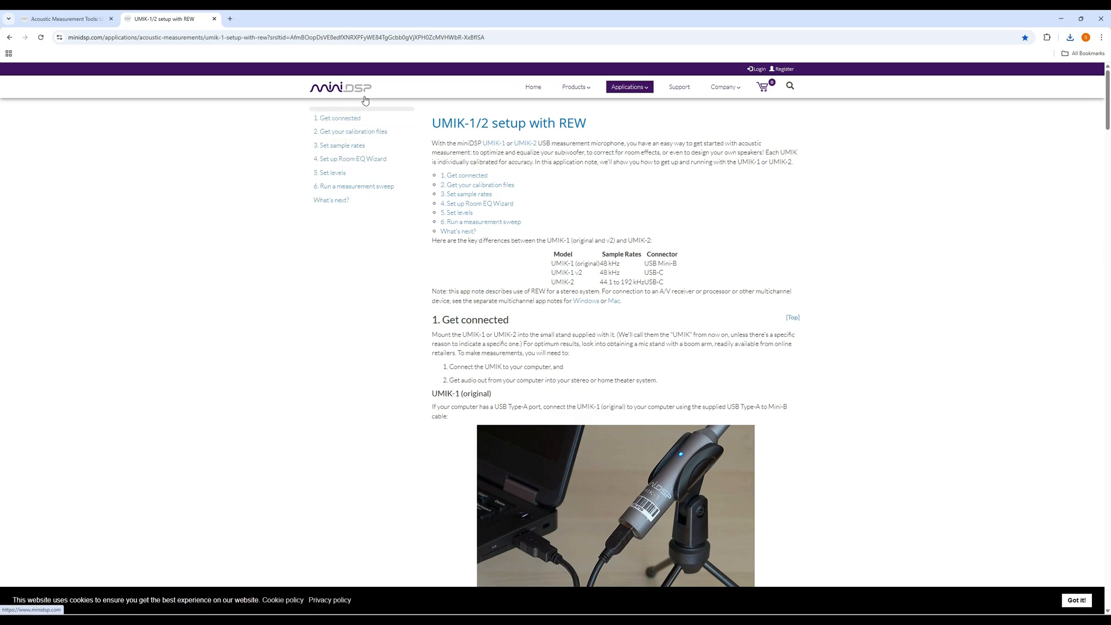
{"action": "mouse_move", "coordinate": [247, 320]}
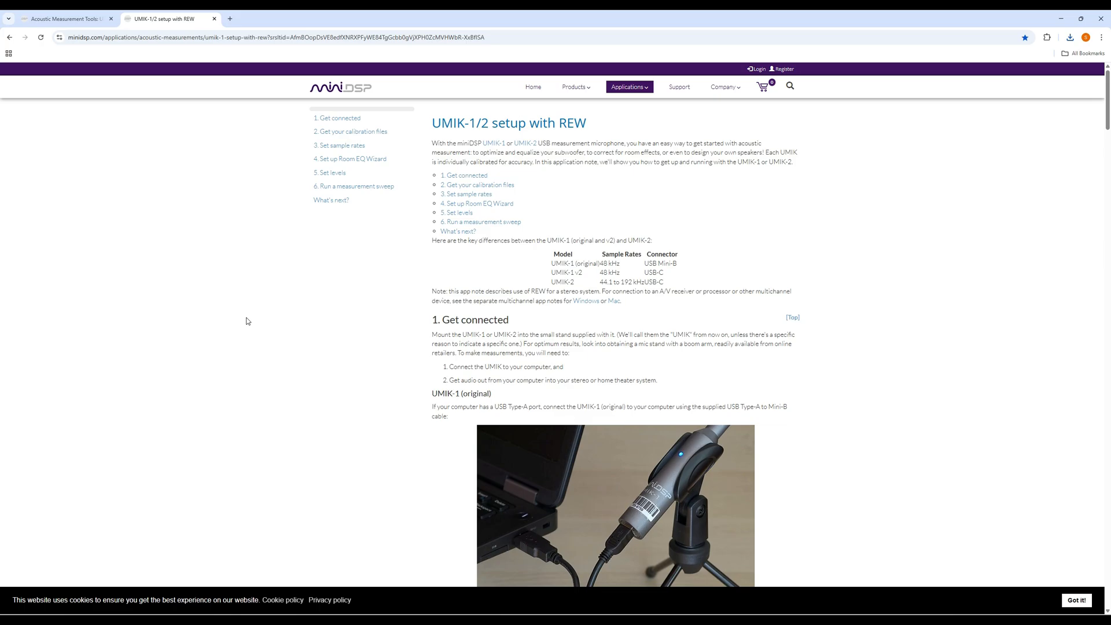
{"action": "mouse_move", "coordinate": [155, 401]}
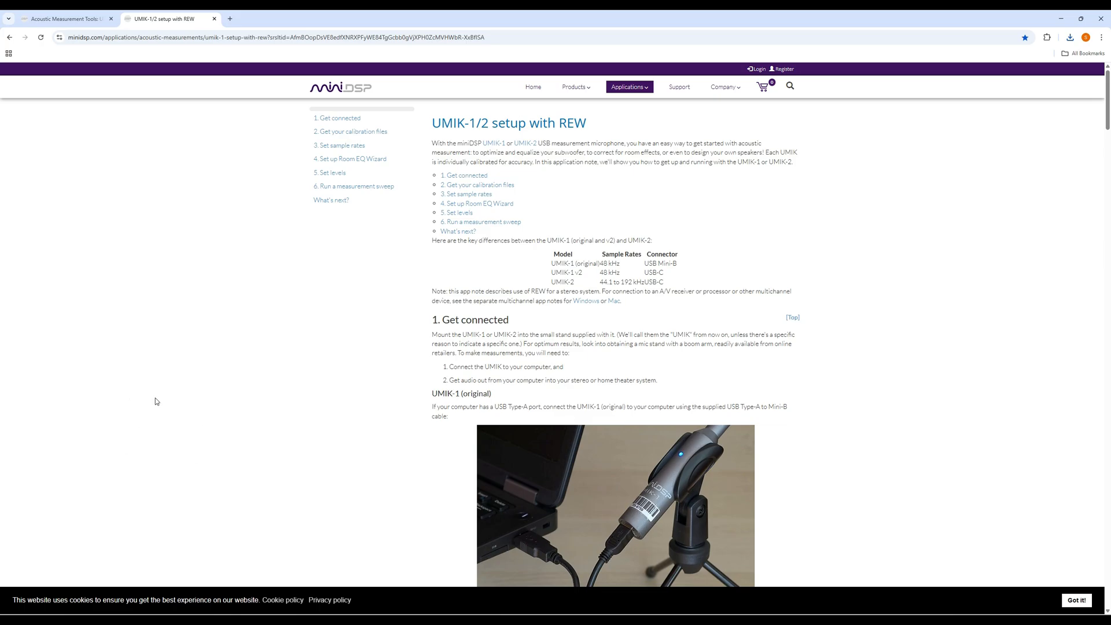
{"action": "mouse_move", "coordinate": [103, 393]}
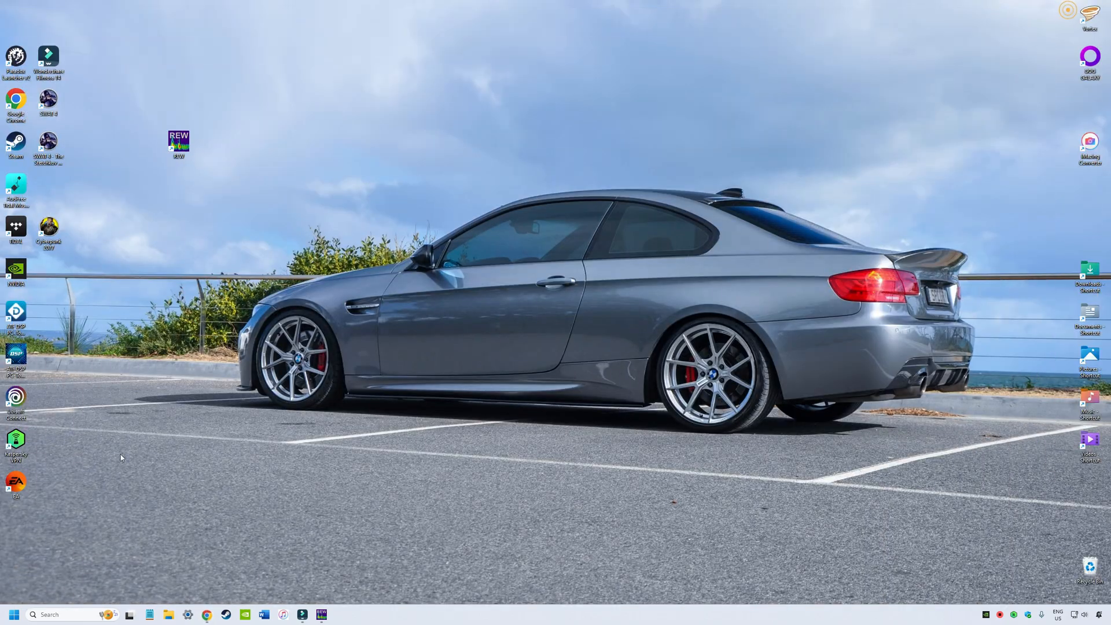
- Find Control Panel through Windows search and go to Hardware and Sound > Sound
{"action": "left_click", "coordinate": [58, 614]}
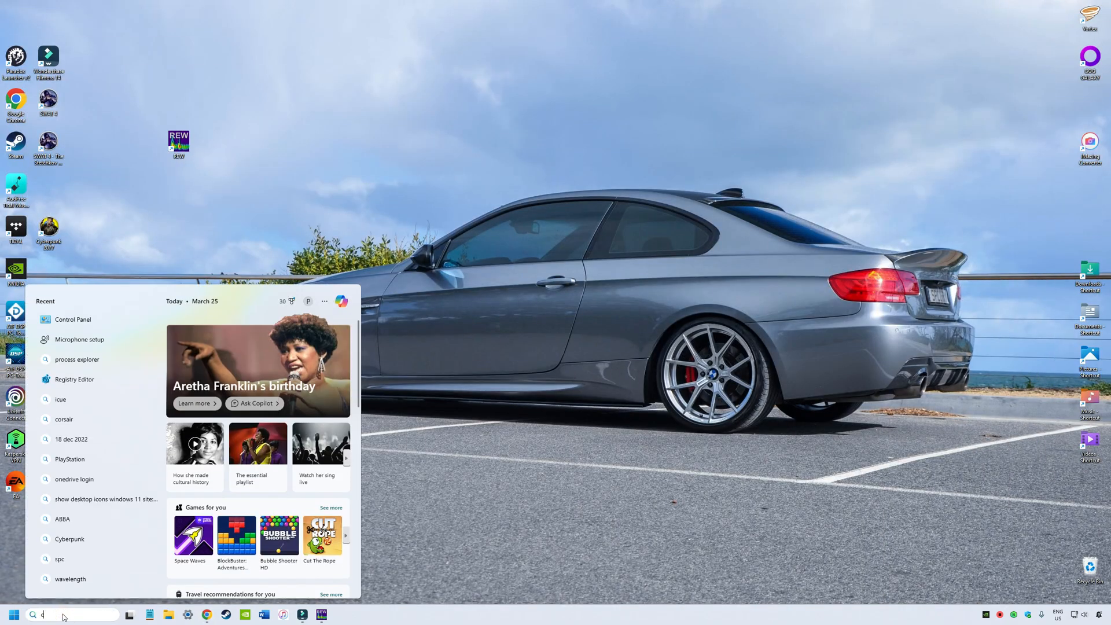
{"action": "type", "text": "contgrol panel"}
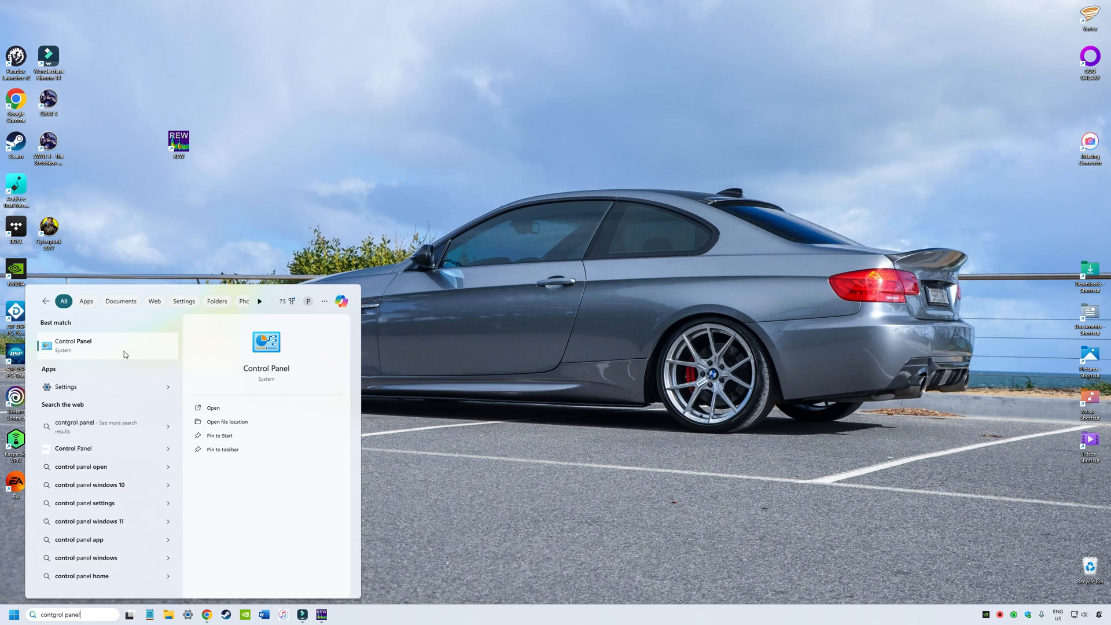
{"action": "left_click", "coordinate": [73, 344]}
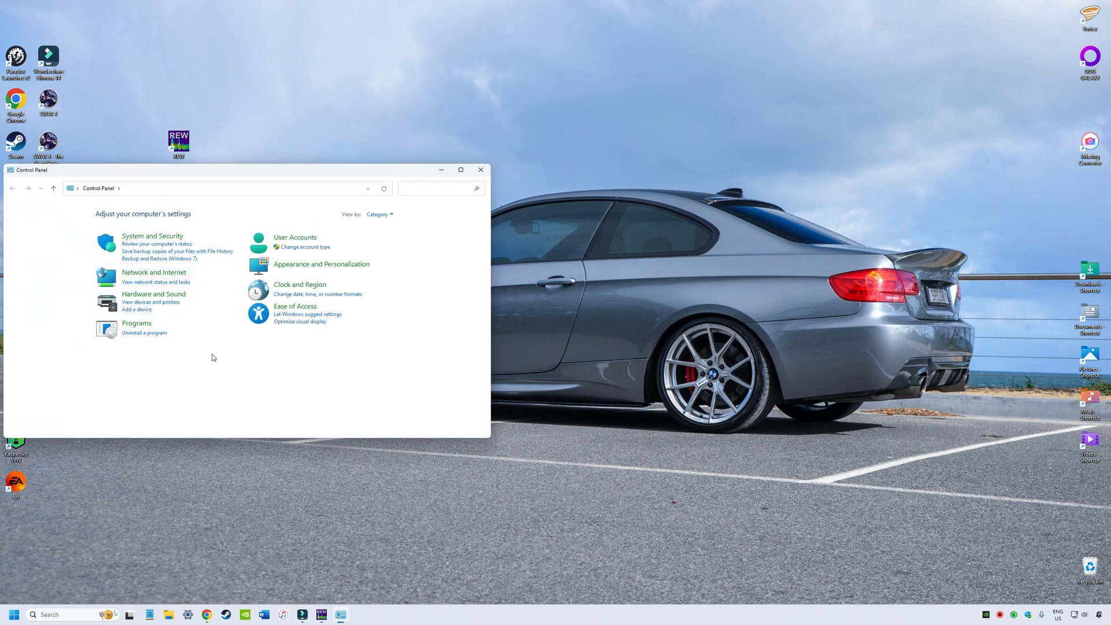
{"action": "mouse_move", "coordinate": [173, 298]}
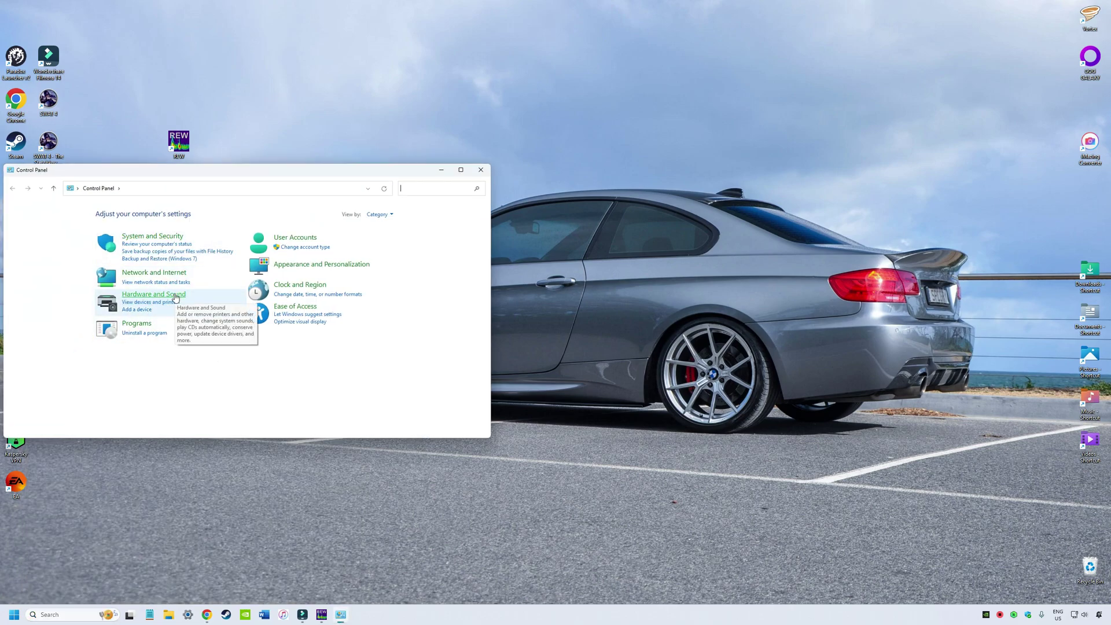
{"action": "left_click", "coordinate": [154, 294]}
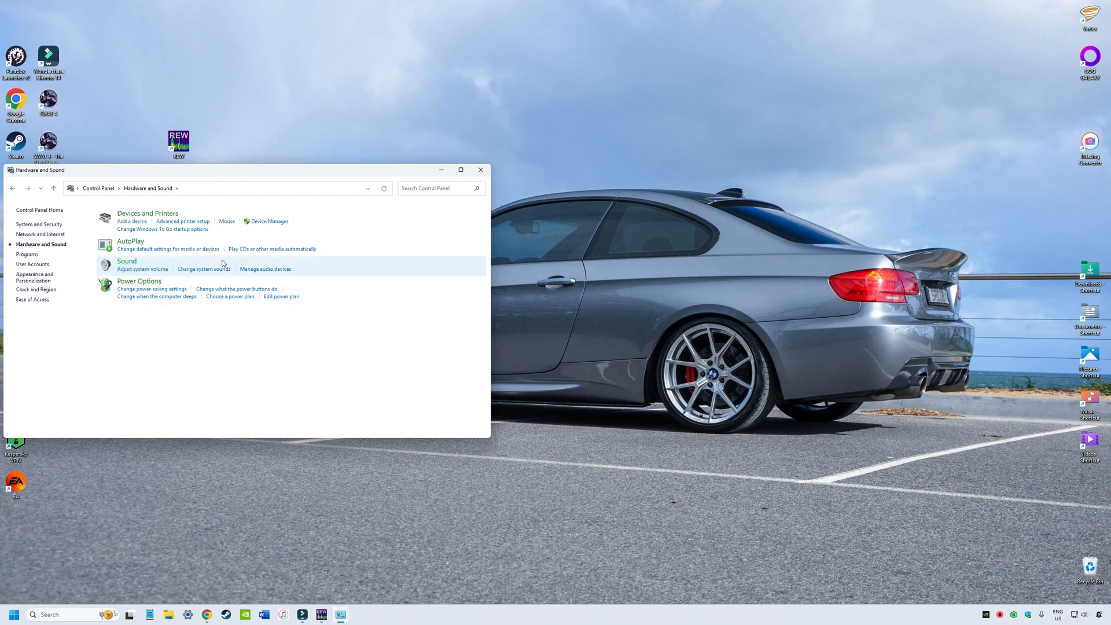
{"action": "left_click", "coordinate": [265, 269]}
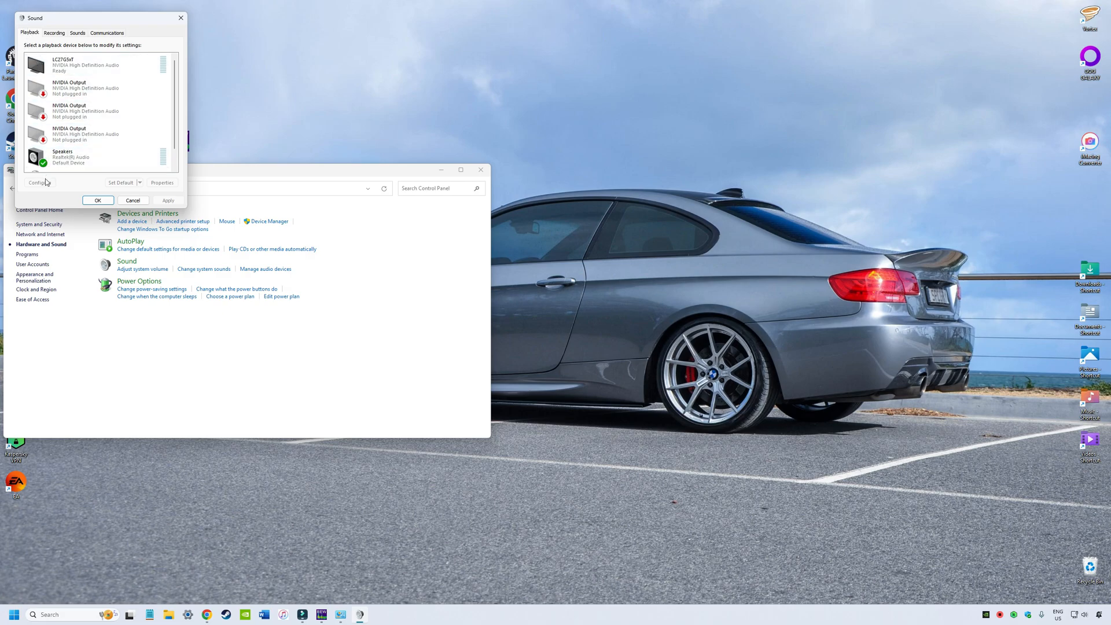
- Set the Speakers' default format to 24 bit, 48000 Hz (Studio Quality)
{"action": "left_click", "coordinate": [163, 182]}
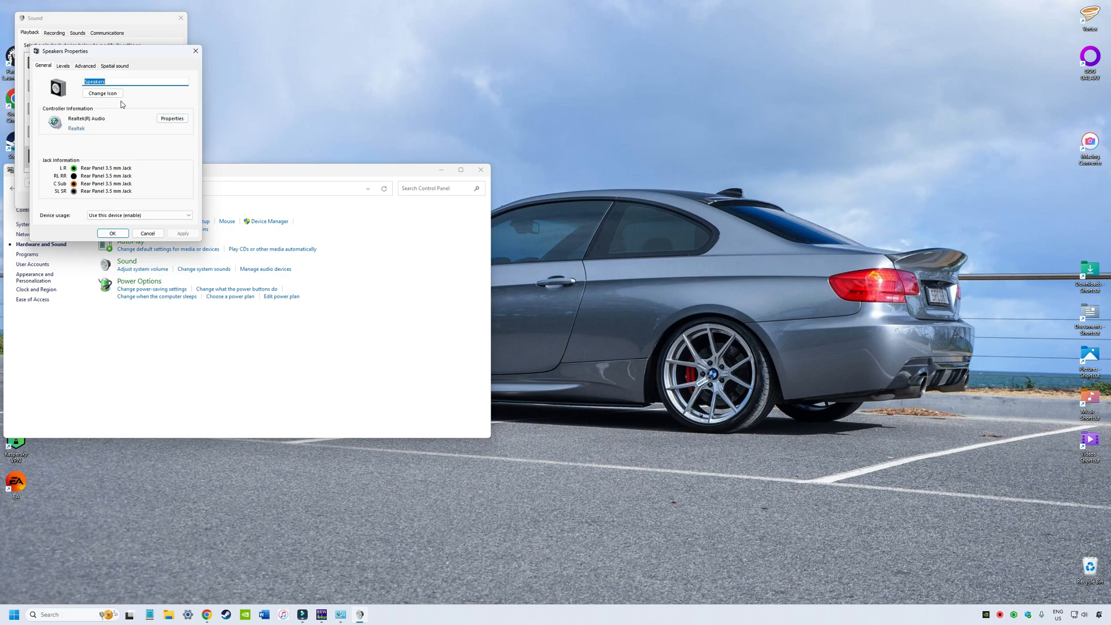
{"action": "mouse_move", "coordinate": [111, 102]}
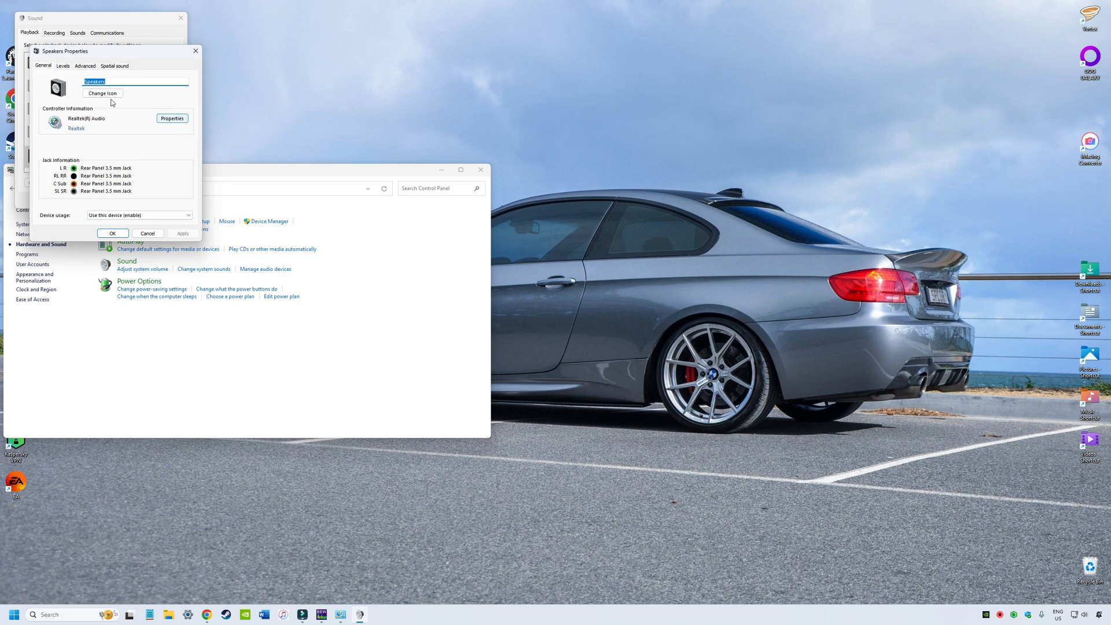
{"action": "left_click", "coordinate": [85, 65]}
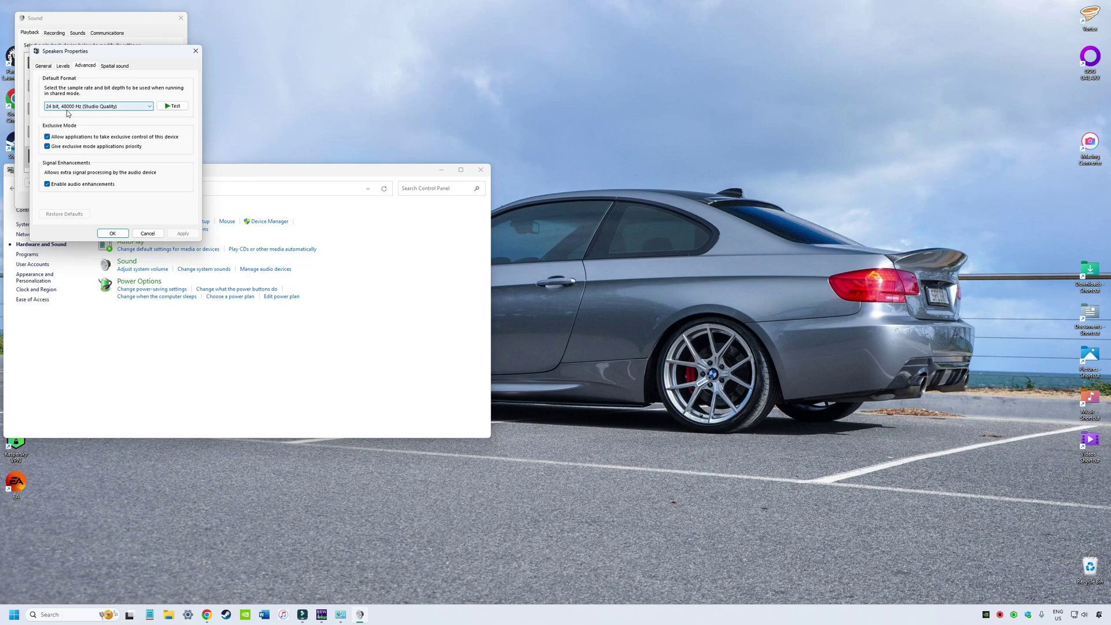
{"action": "left_click", "coordinate": [152, 106]}
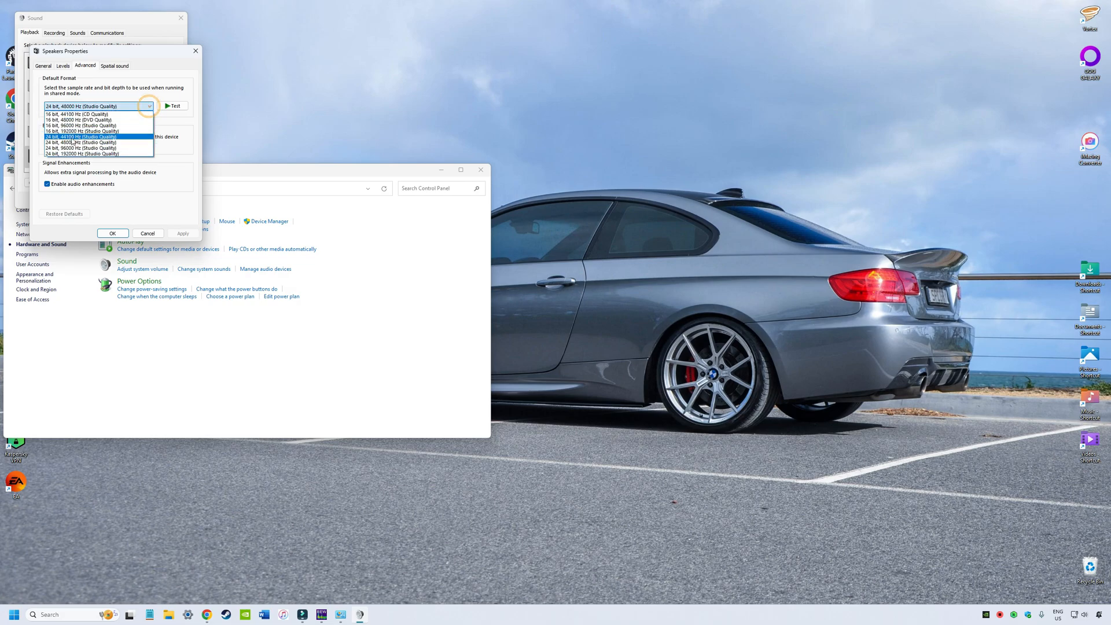
{"action": "left_click", "coordinate": [93, 105]}
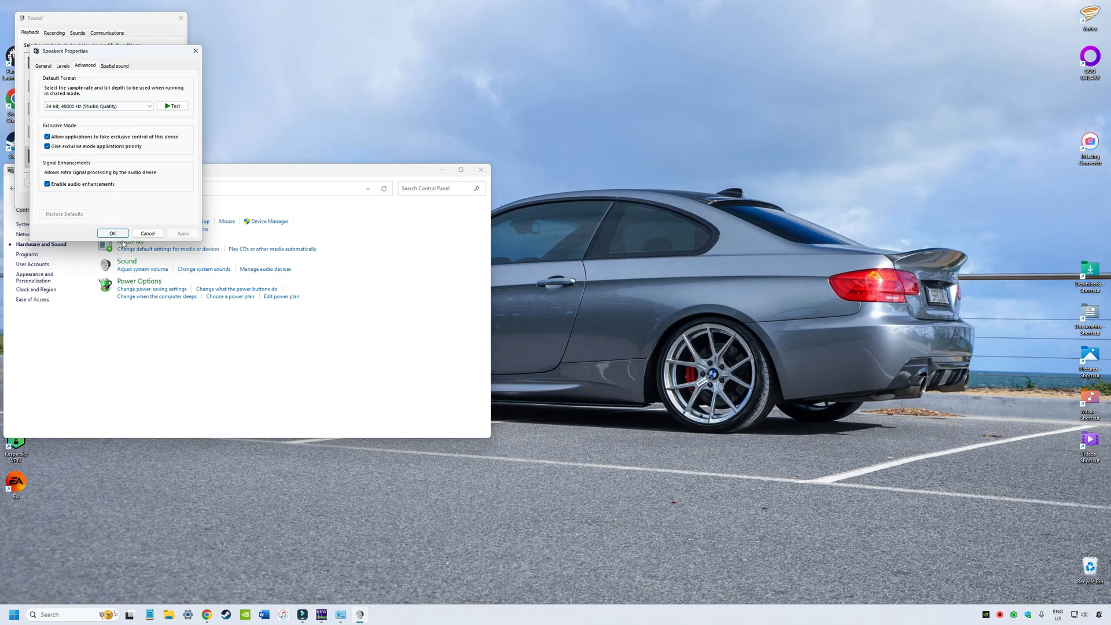
{"action": "left_click", "coordinate": [113, 234]}
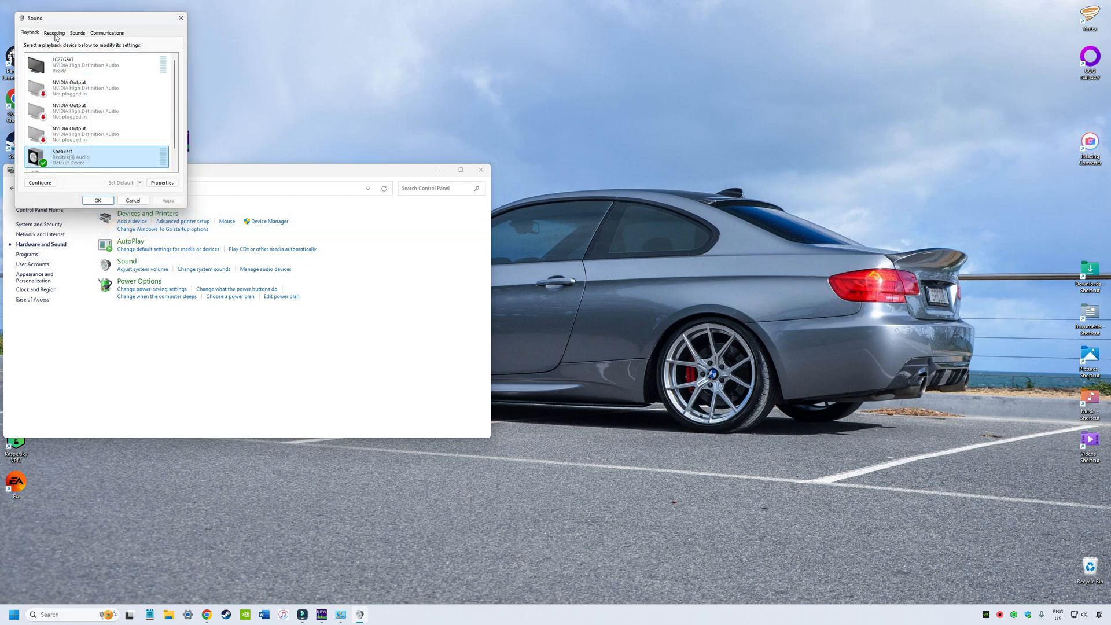
- Verify the Umik-1 microphone records at 2 channel, 24 bit, 48000 Hz, then close Control Panel
{"action": "left_click", "coordinate": [52, 33]}
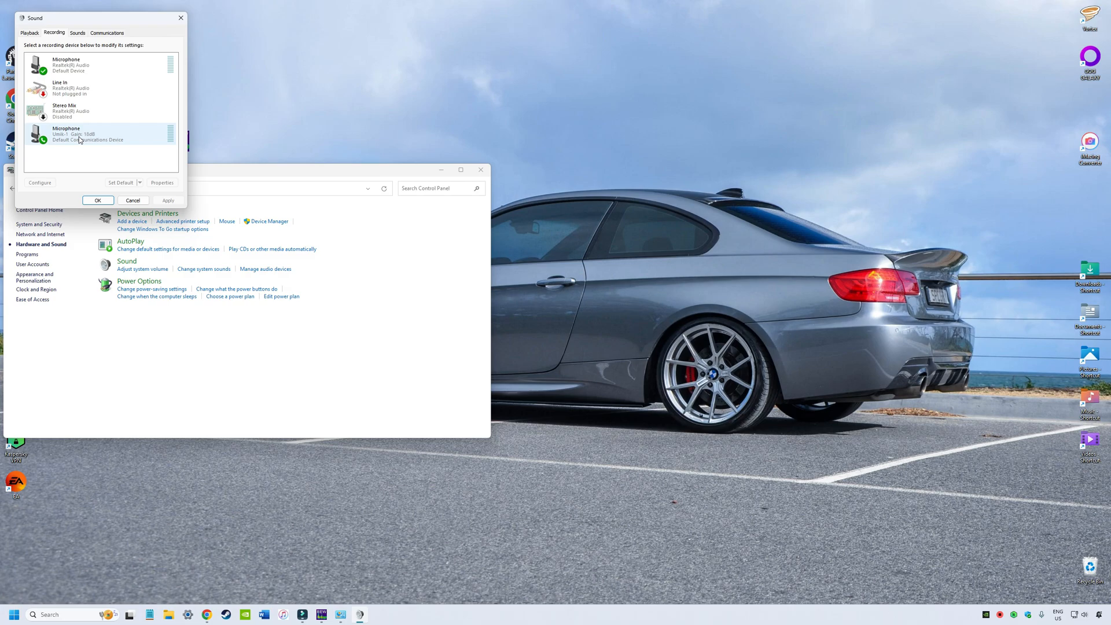
{"action": "left_click", "coordinate": [163, 182]}
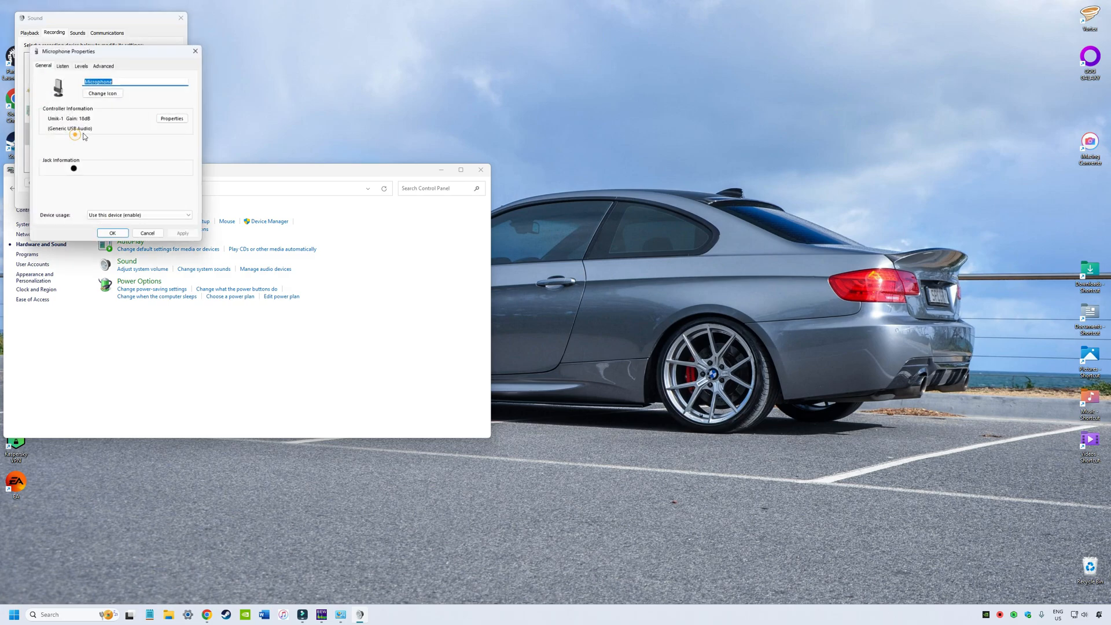
{"action": "left_click", "coordinate": [114, 66]}
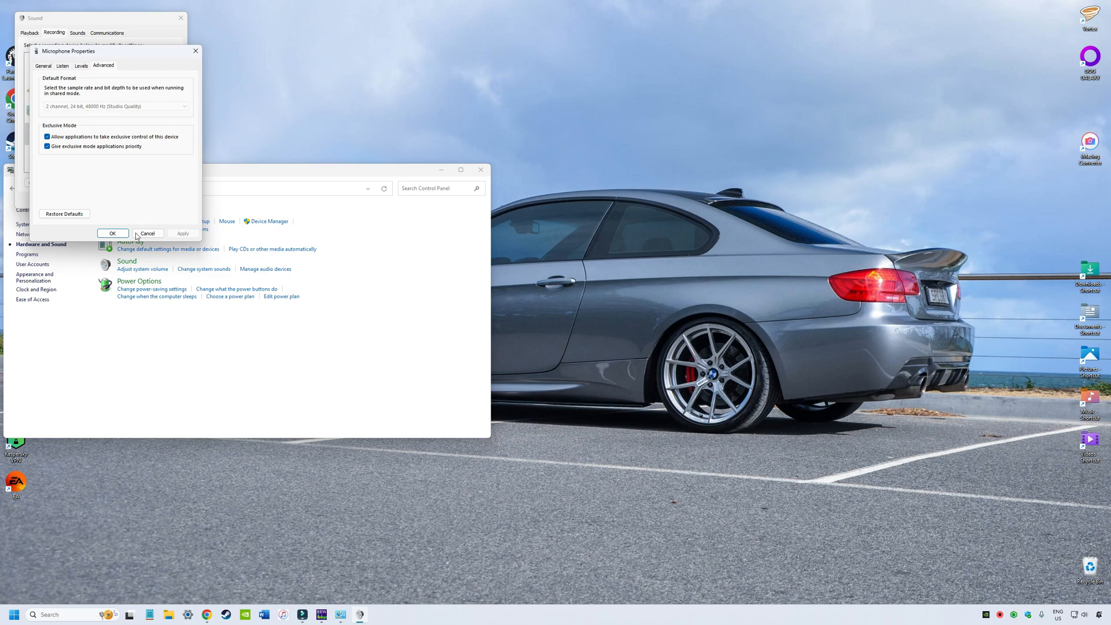
{"action": "left_click", "coordinate": [112, 233]}
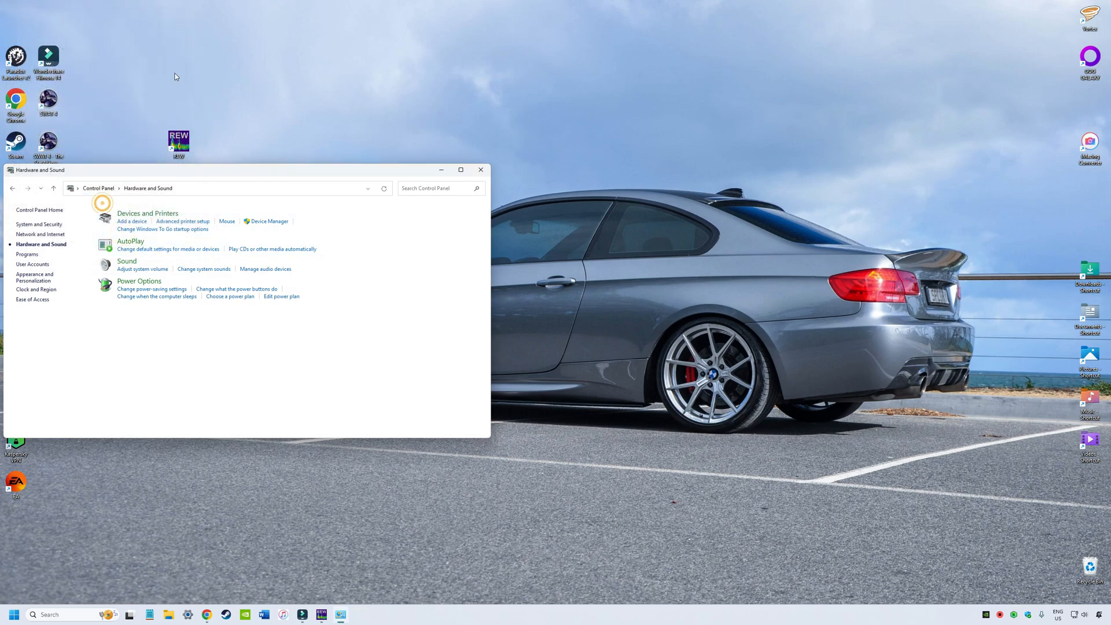
{"action": "left_click", "coordinate": [480, 169]}
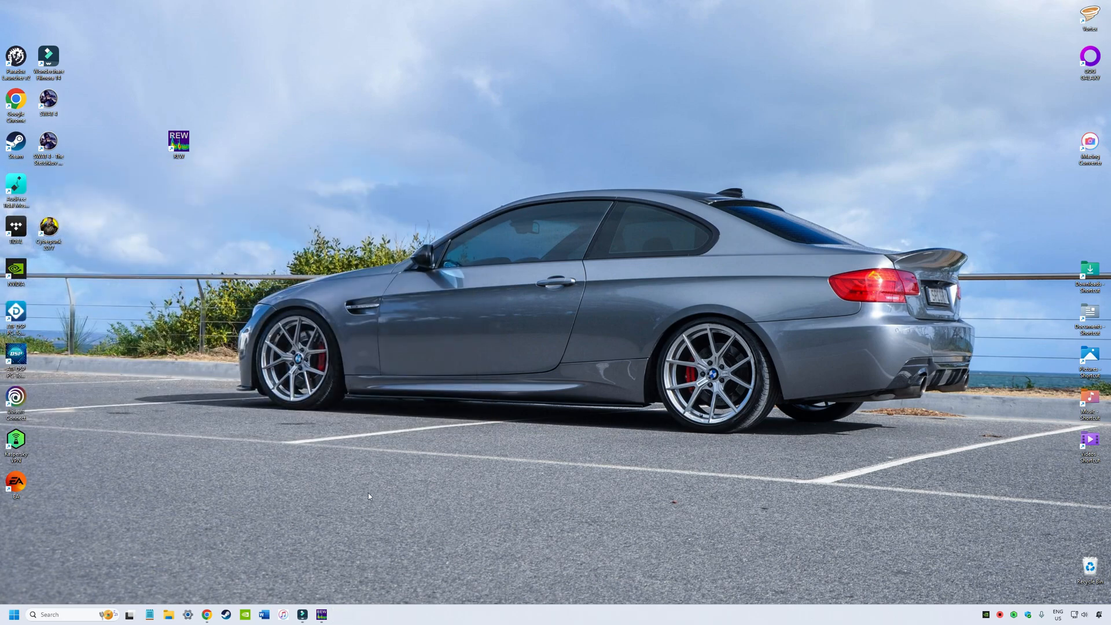
{"action": "mouse_move", "coordinate": [364, 496]}
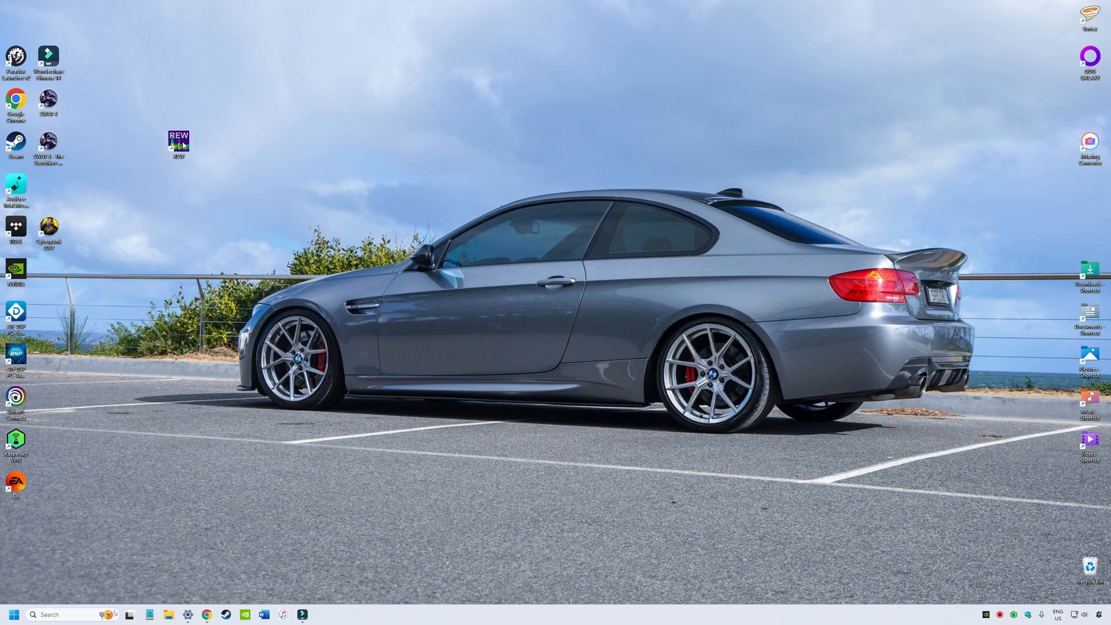
- Launch REW from its desktop shortcut
{"action": "double_click", "coordinate": [178, 140]}
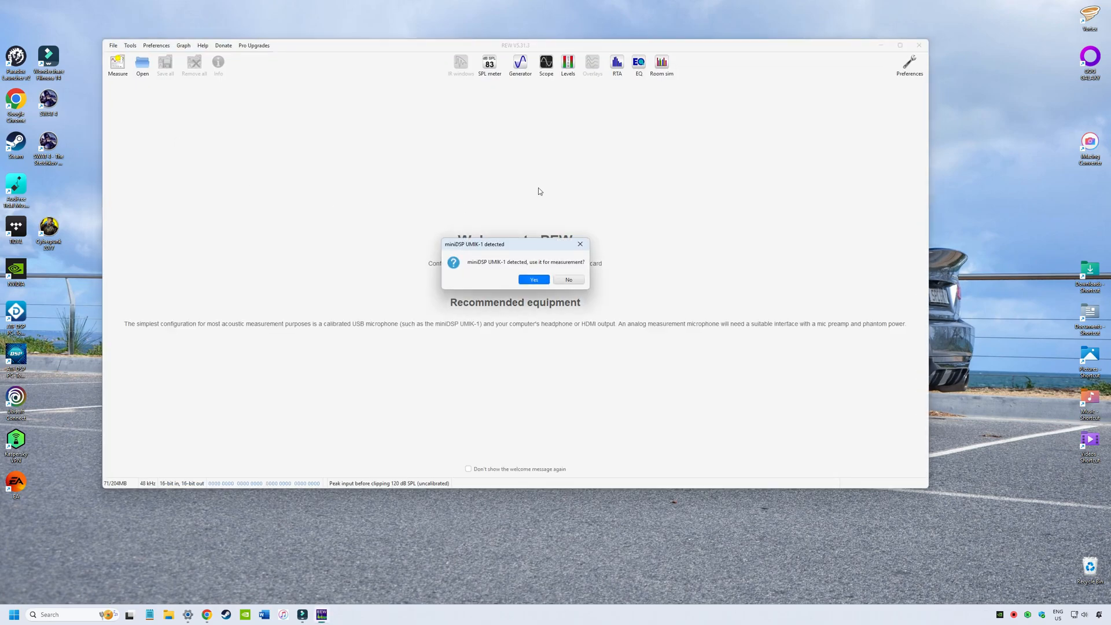
{"action": "mouse_move", "coordinate": [459, 226]}
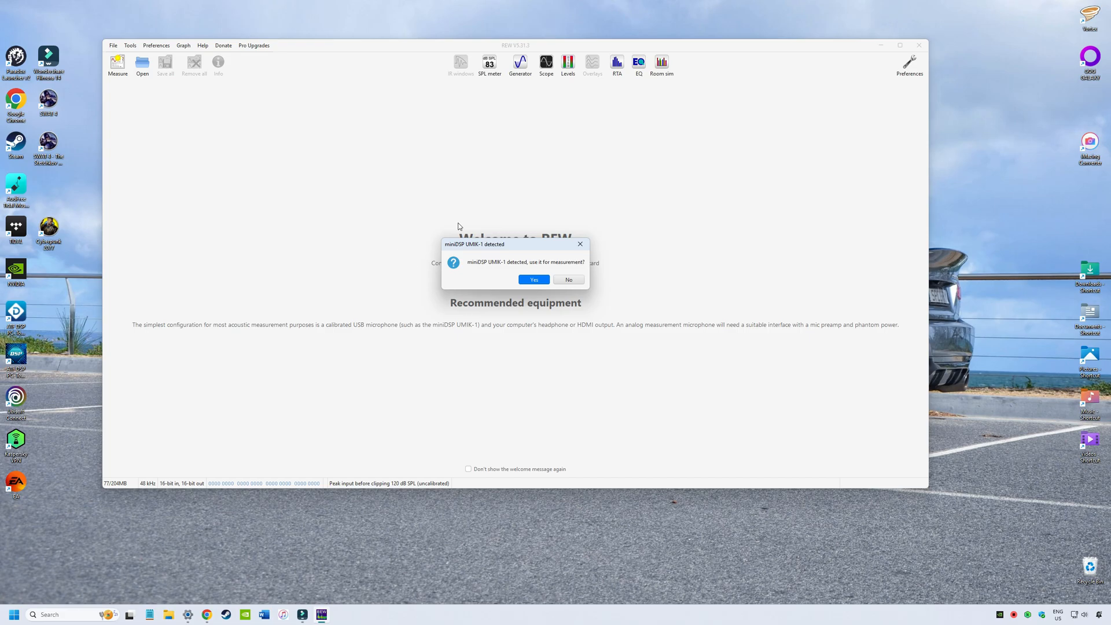
{"action": "mouse_move", "coordinate": [598, 330]}
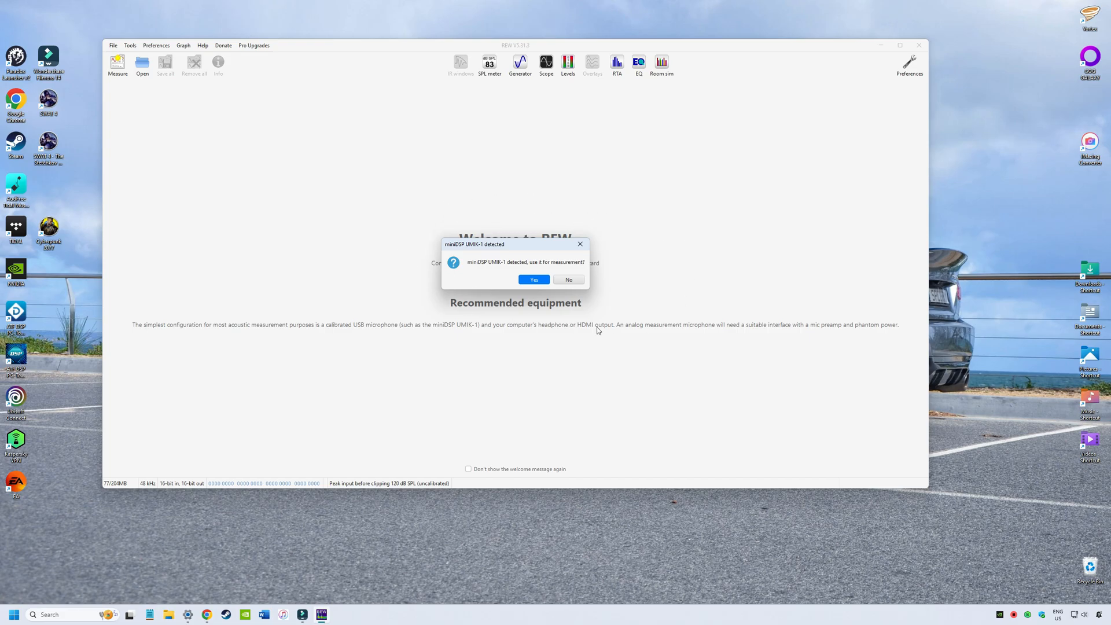
- Accept the detected miniDSP UMIK-1 for measurement and confirm a calibration file exists
{"action": "left_click", "coordinate": [534, 279]}
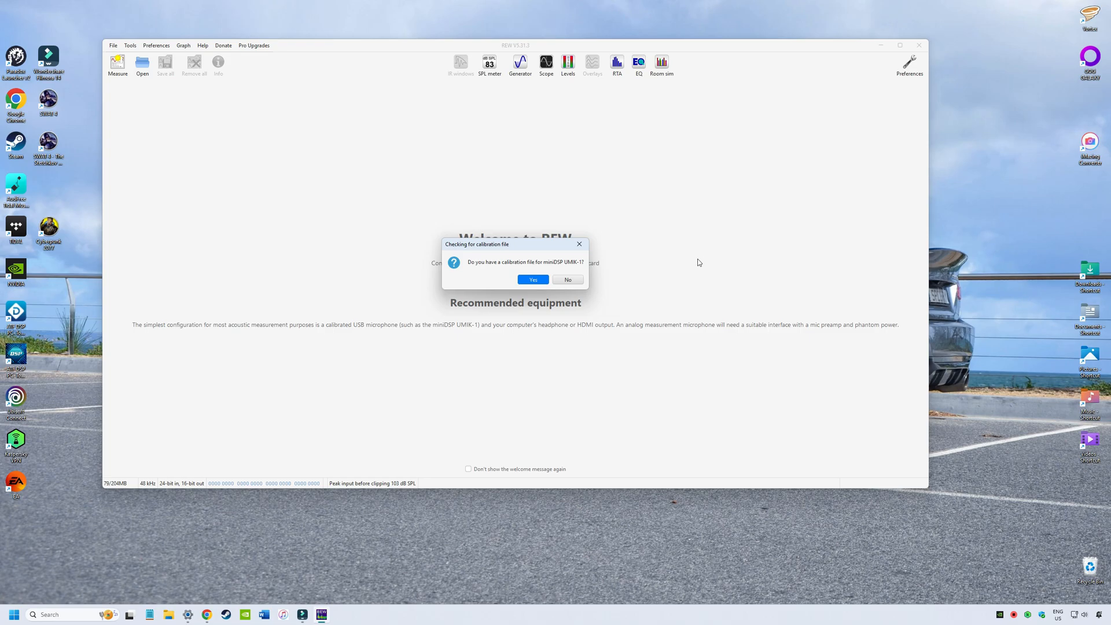
{"action": "mouse_move", "coordinate": [710, 270]}
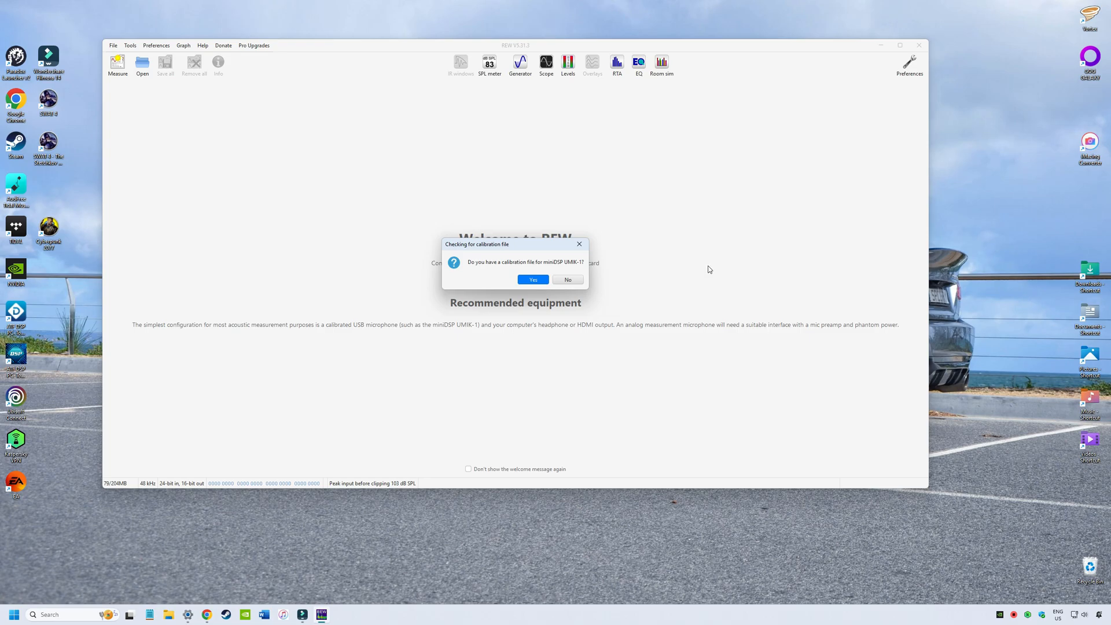
{"action": "mouse_move", "coordinate": [688, 270]}
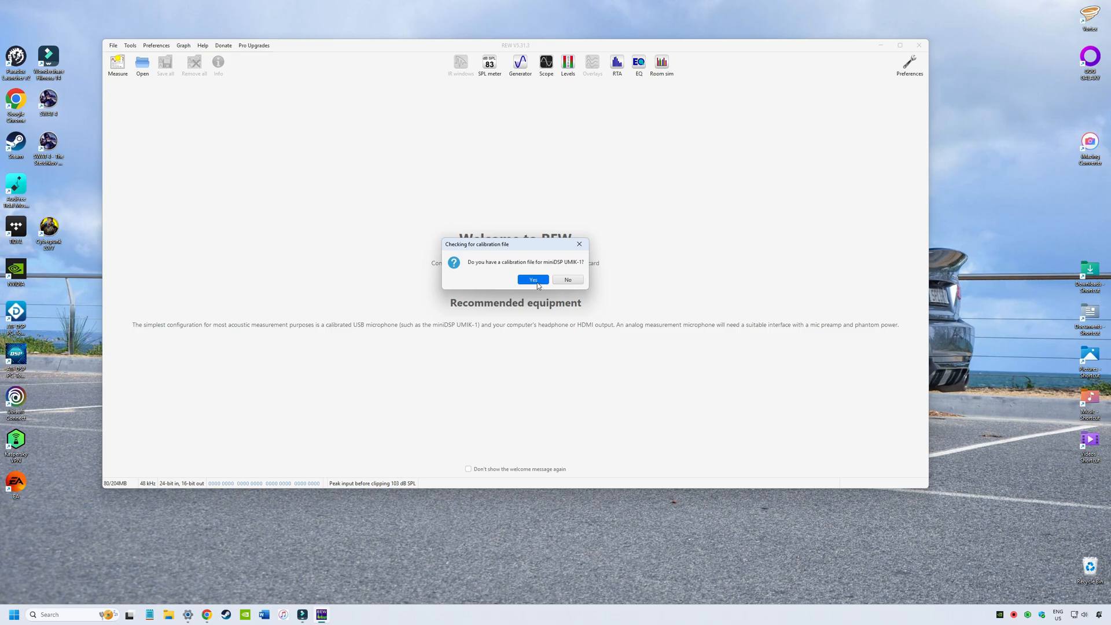
{"action": "left_click", "coordinate": [533, 280]}
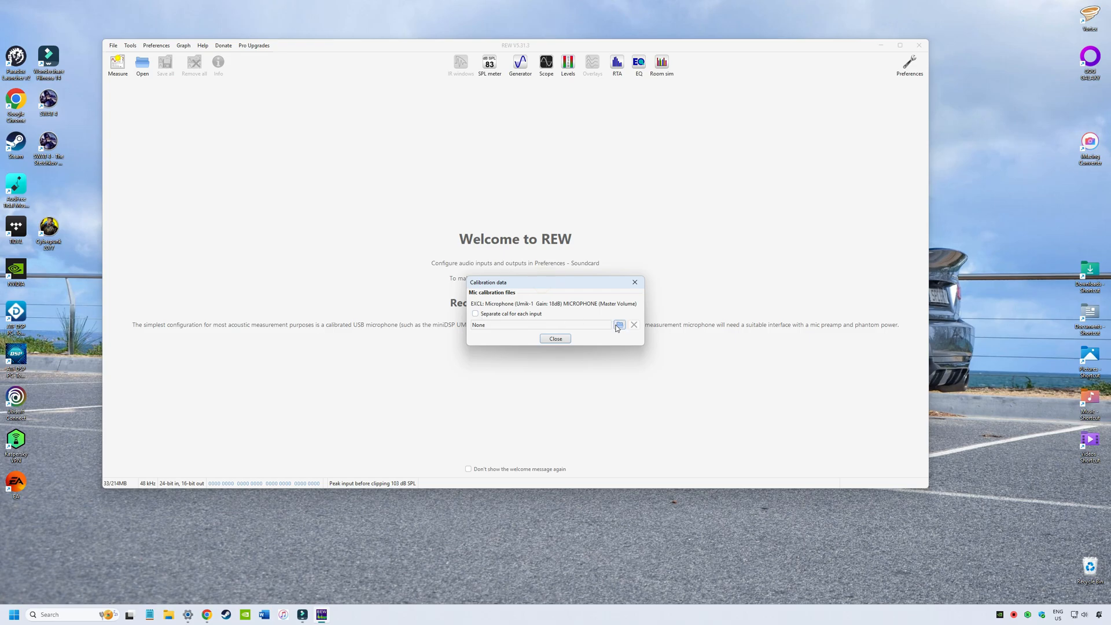
- Load 7135068_90deg.txt from Umik1 Calibration Files and close the calibration panel
{"action": "left_click", "coordinate": [619, 325]}
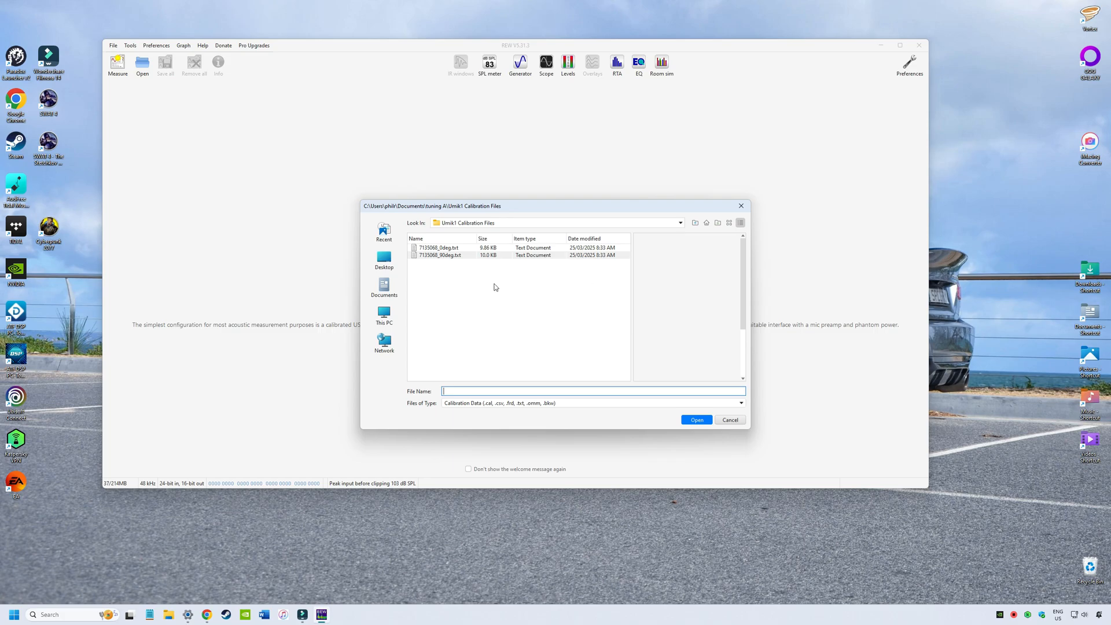
{"action": "mouse_move", "coordinate": [463, 257]}
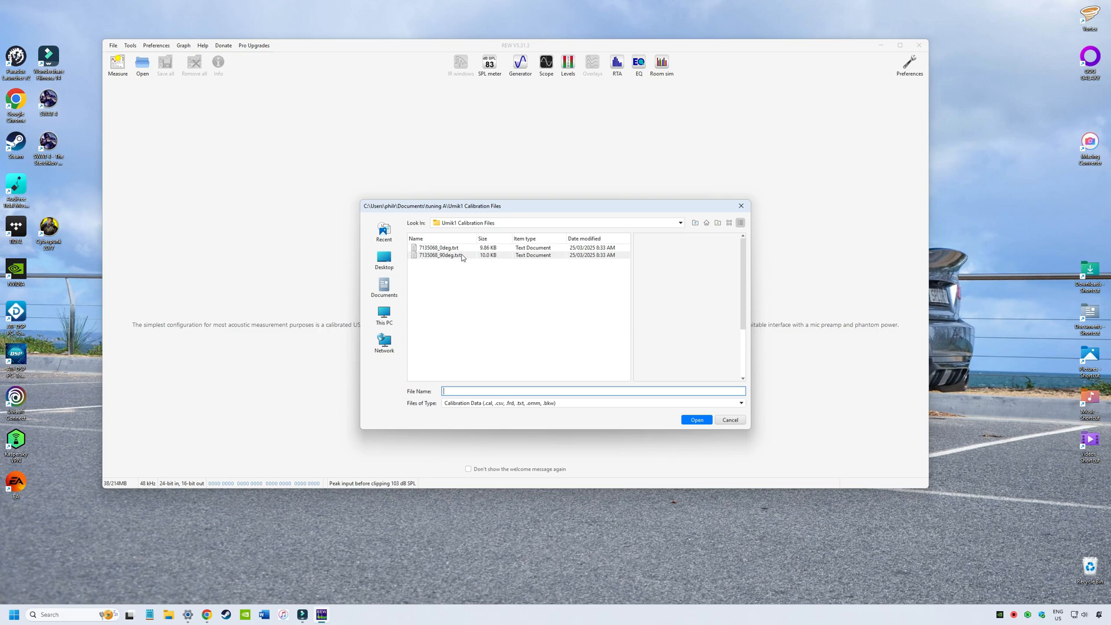
{"action": "mouse_move", "coordinate": [452, 260]}
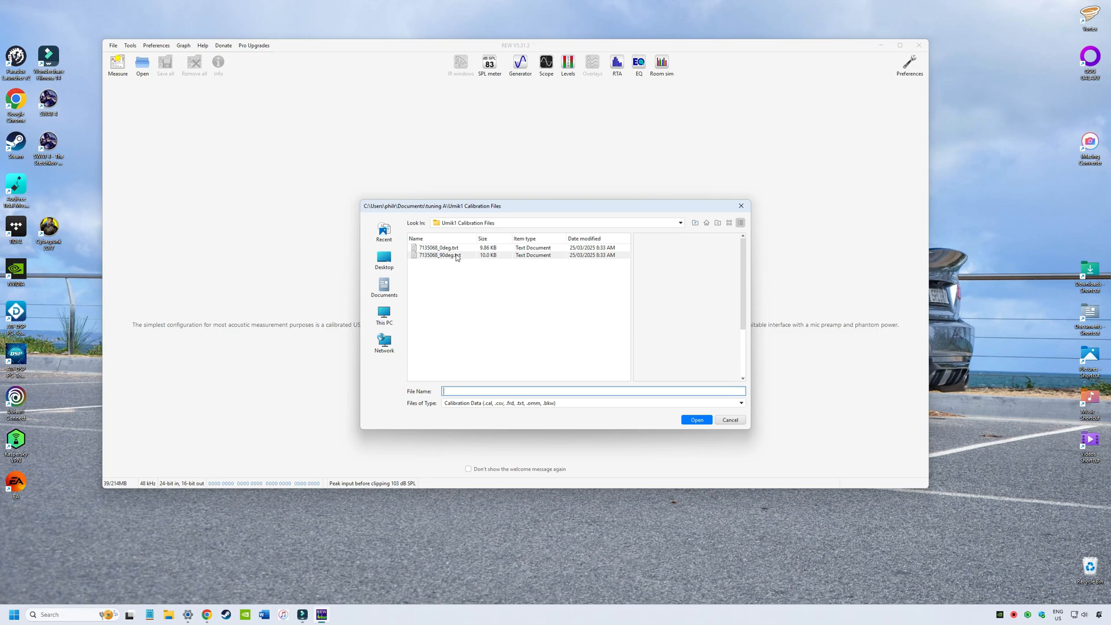
{"action": "double_click", "coordinate": [439, 255]}
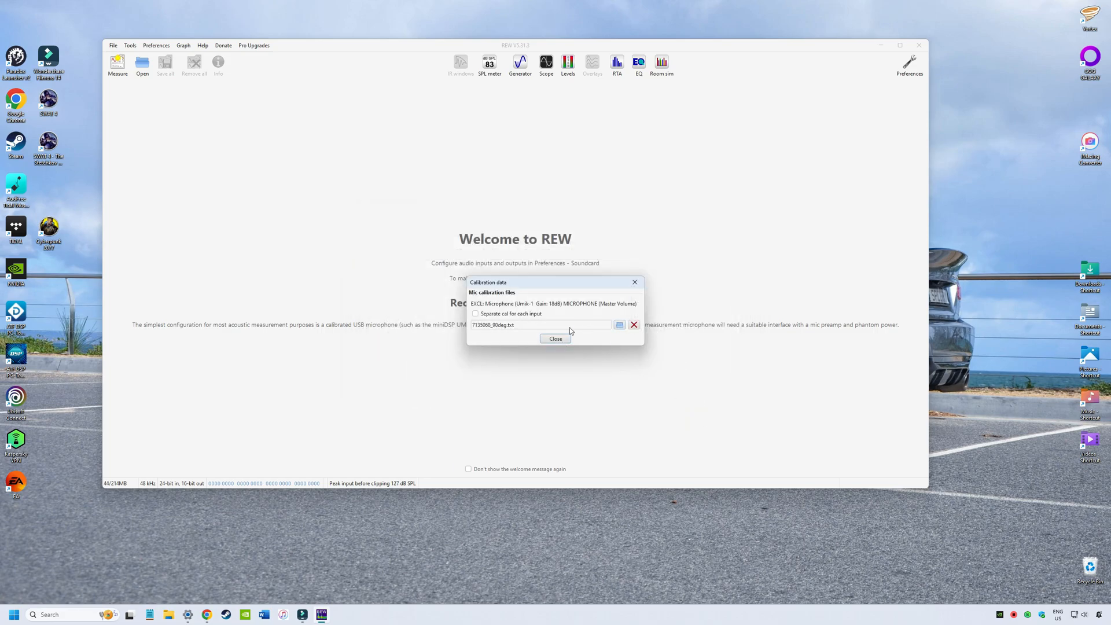
{"action": "left_click", "coordinate": [555, 339]}
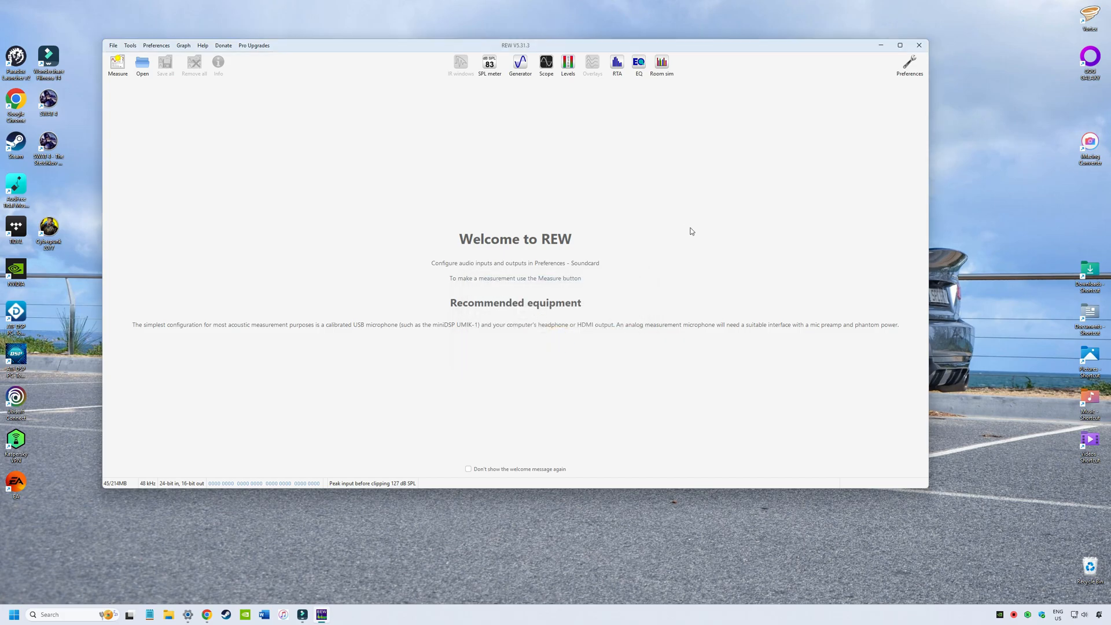
{"action": "mouse_move", "coordinate": [794, 141]}
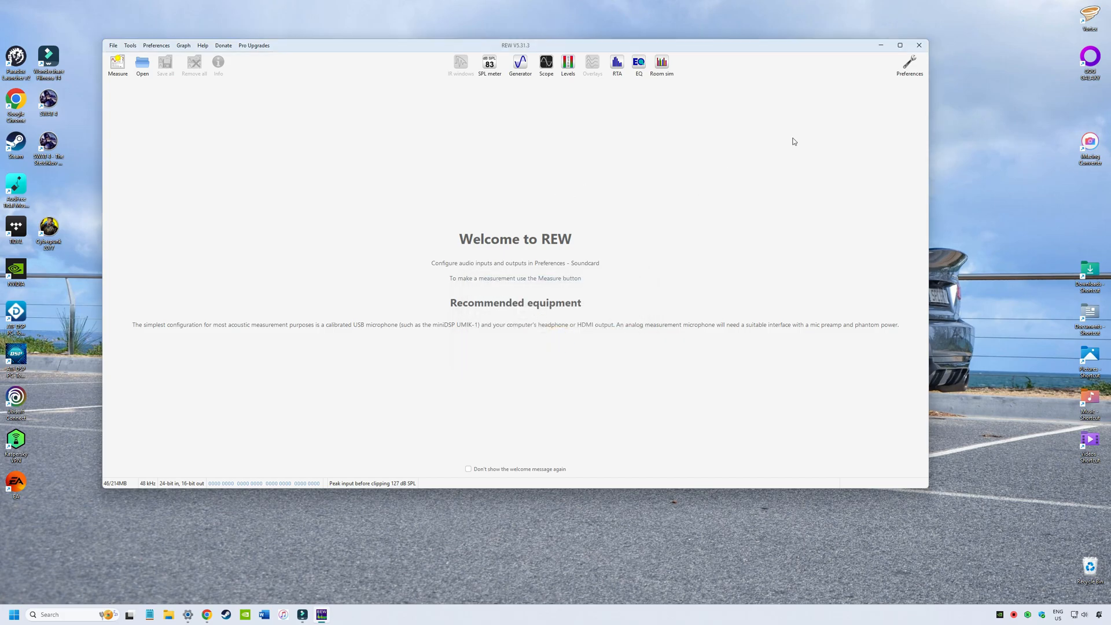
- In Preferences, set the input device to EXCL: Microphone (Umik-1) and review assigned cal files
{"action": "left_click", "coordinate": [910, 60]}
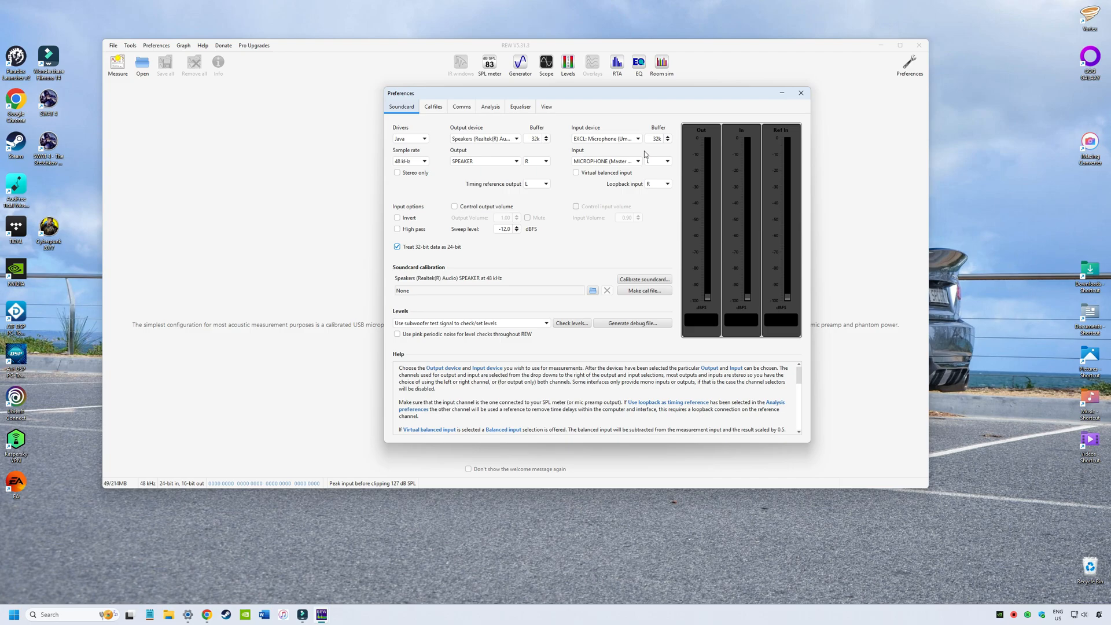
{"action": "left_click", "coordinate": [637, 138]}
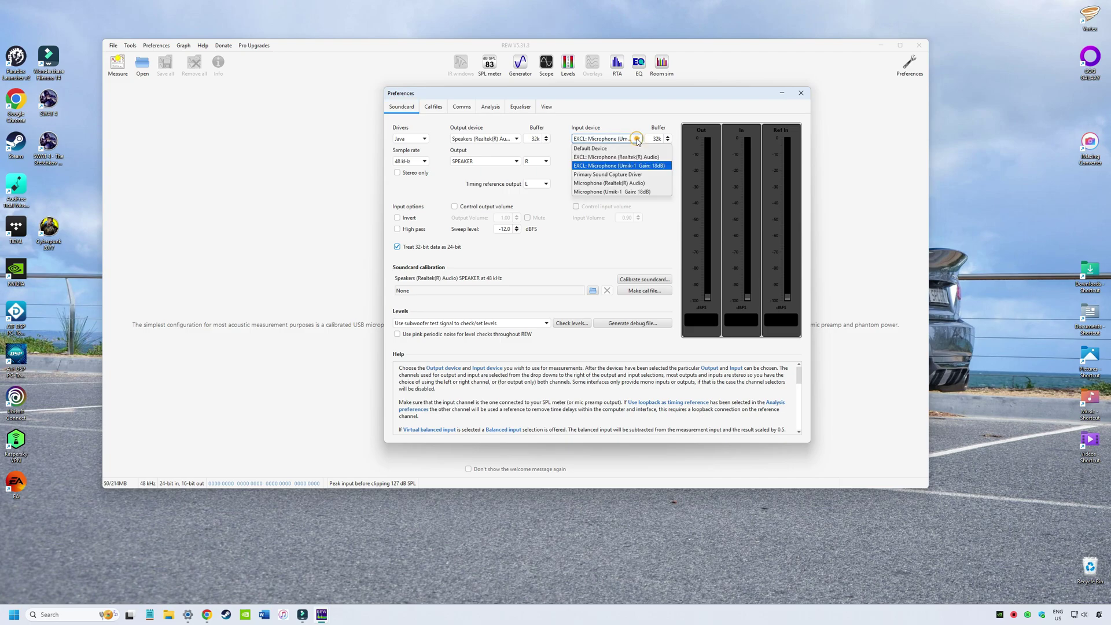
{"action": "left_click", "coordinate": [621, 166]}
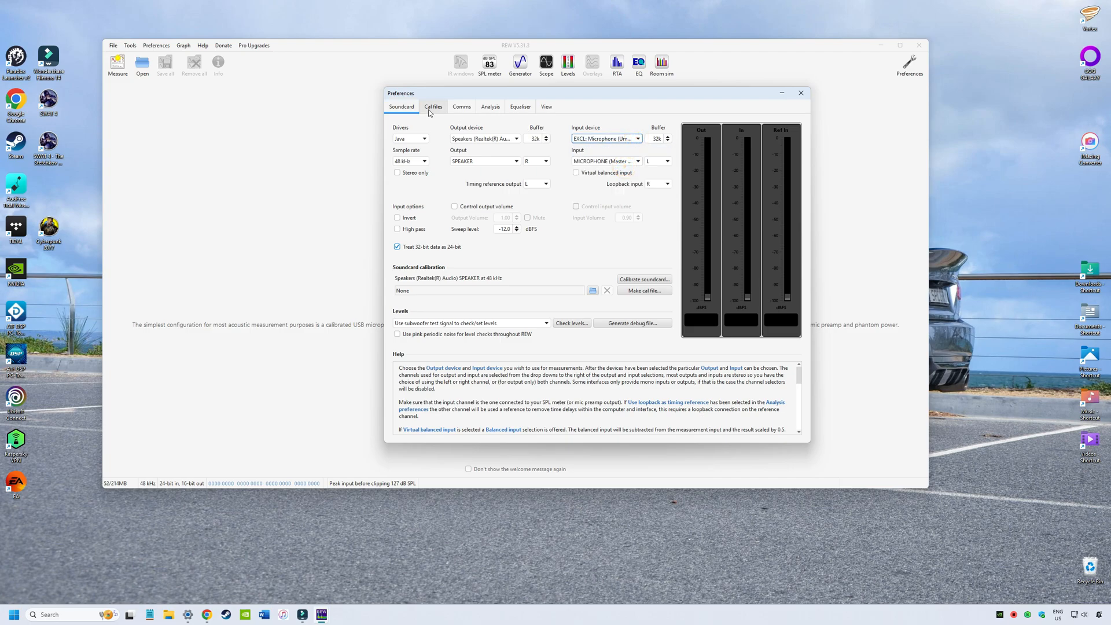
{"action": "left_click", "coordinate": [433, 107]}
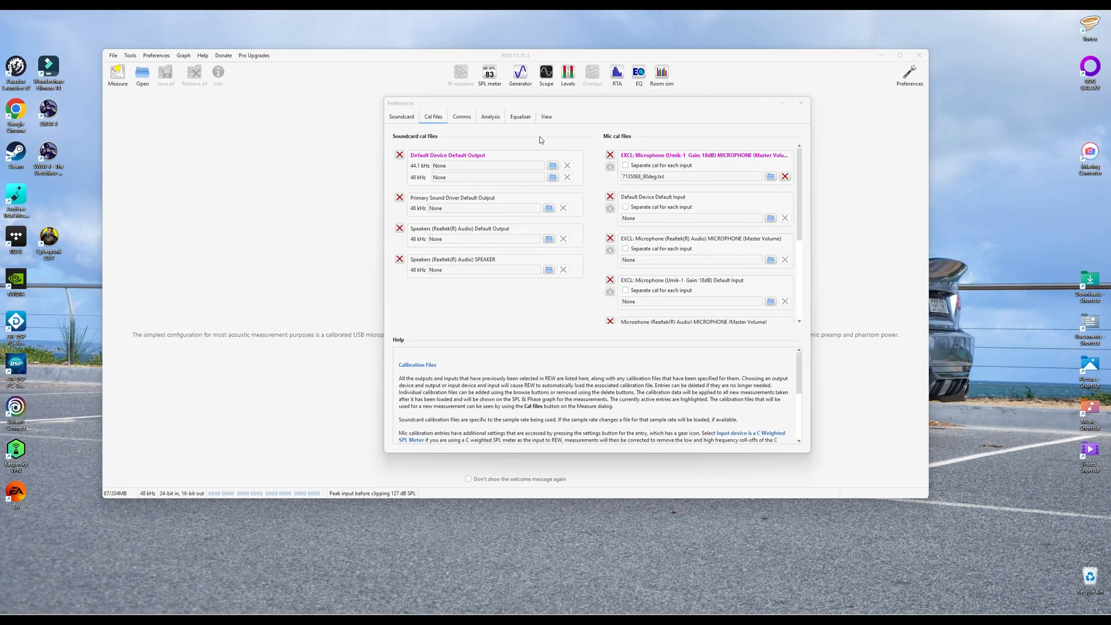
{"action": "left_click", "coordinate": [401, 116]}
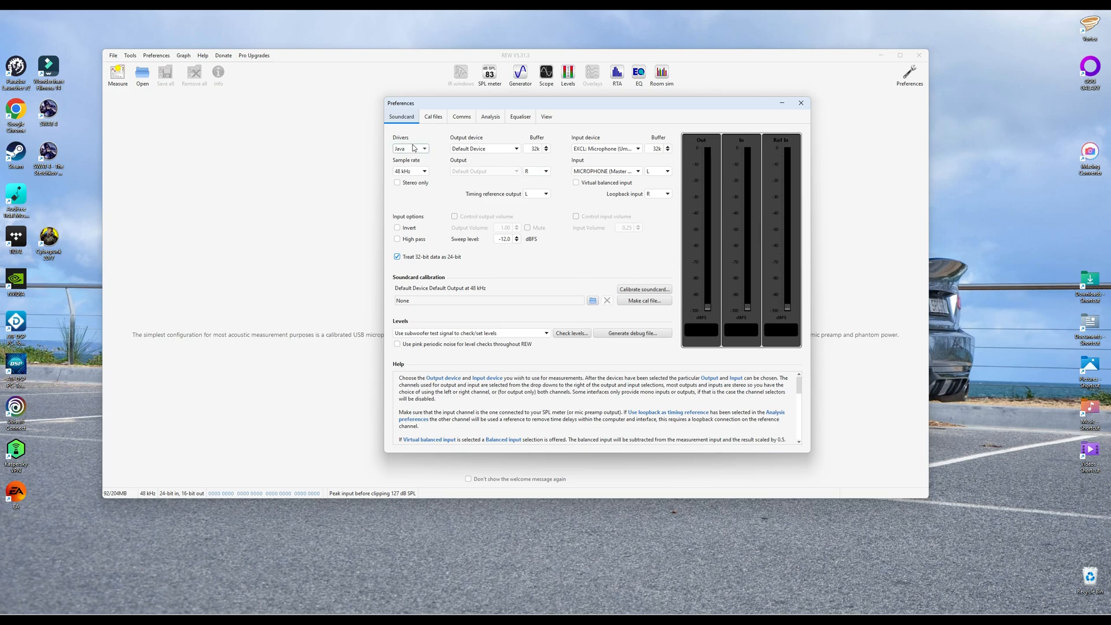
{"action": "mouse_move", "coordinate": [414, 149]}
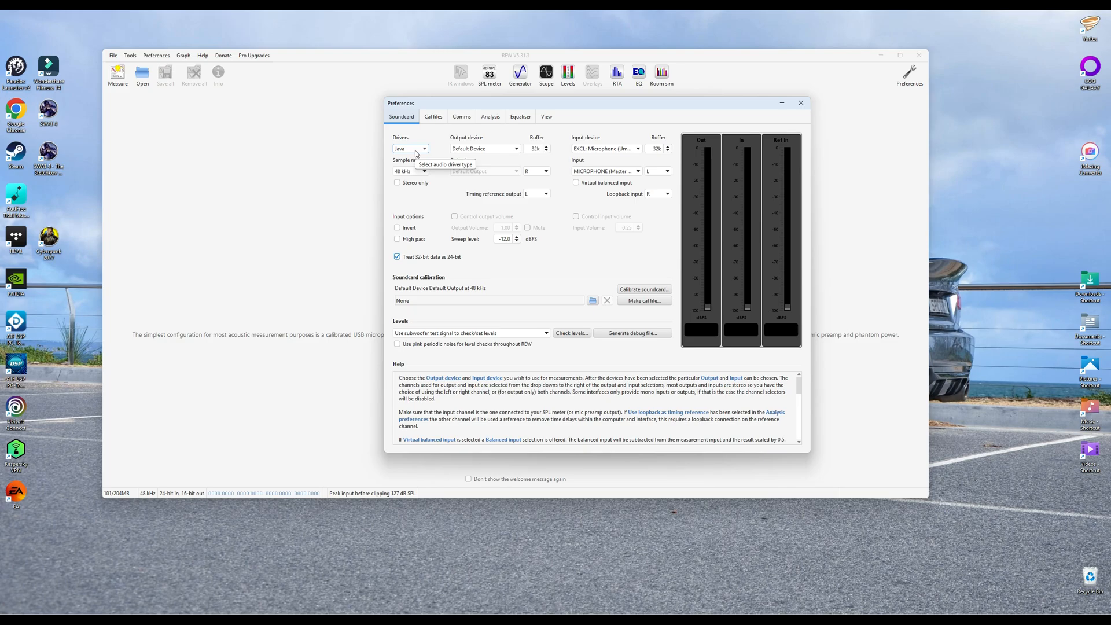
{"action": "mouse_move", "coordinate": [429, 166]}
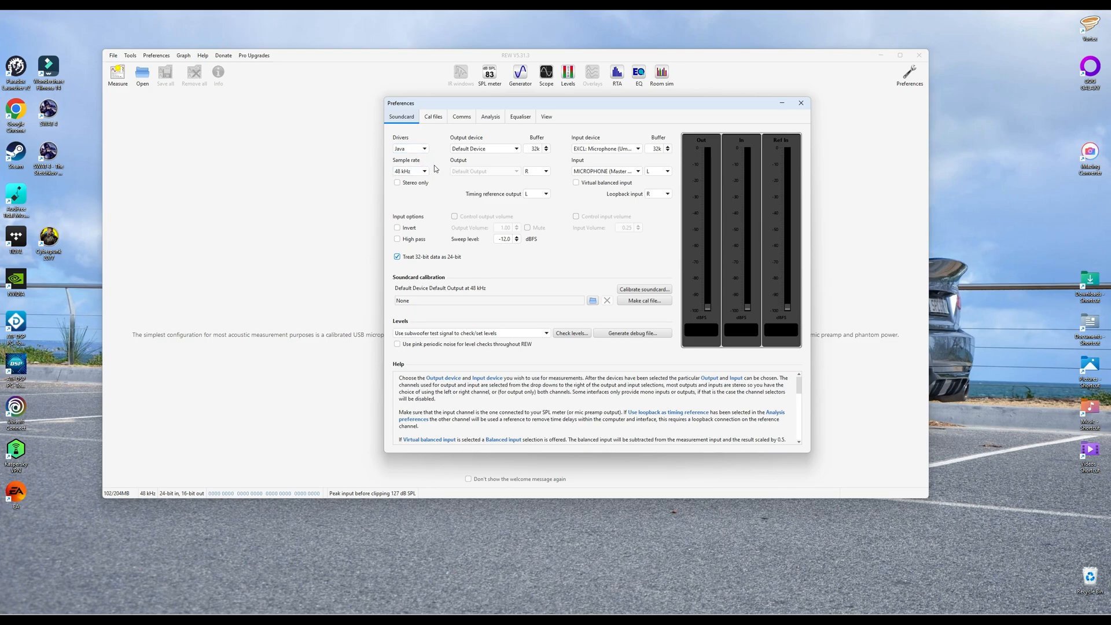
{"action": "mouse_move", "coordinate": [444, 177]}
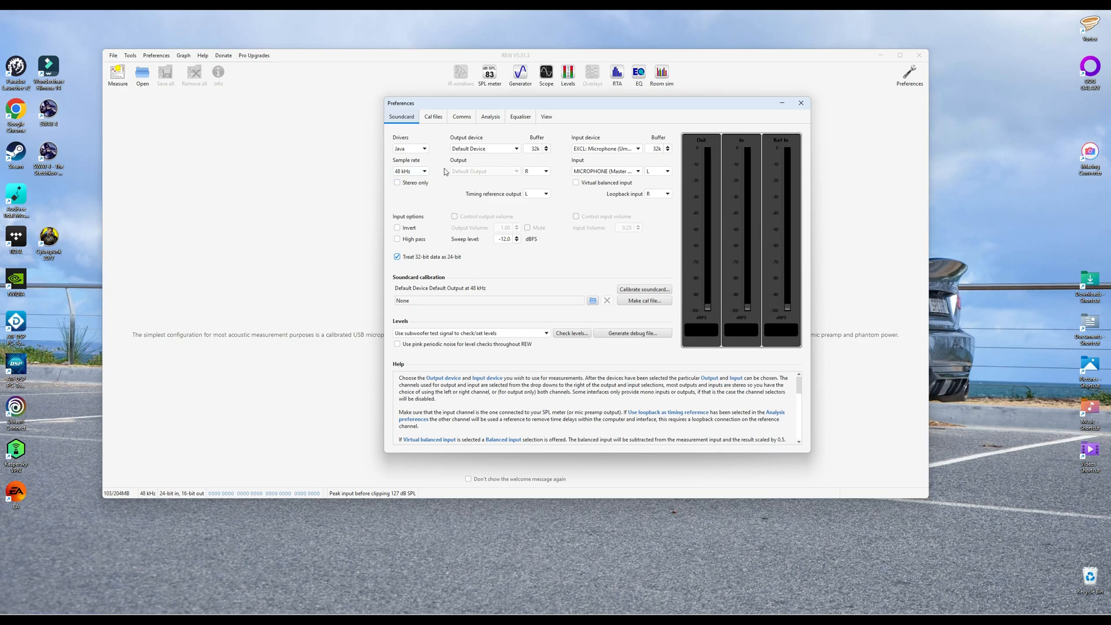
{"action": "mouse_move", "coordinate": [439, 174]}
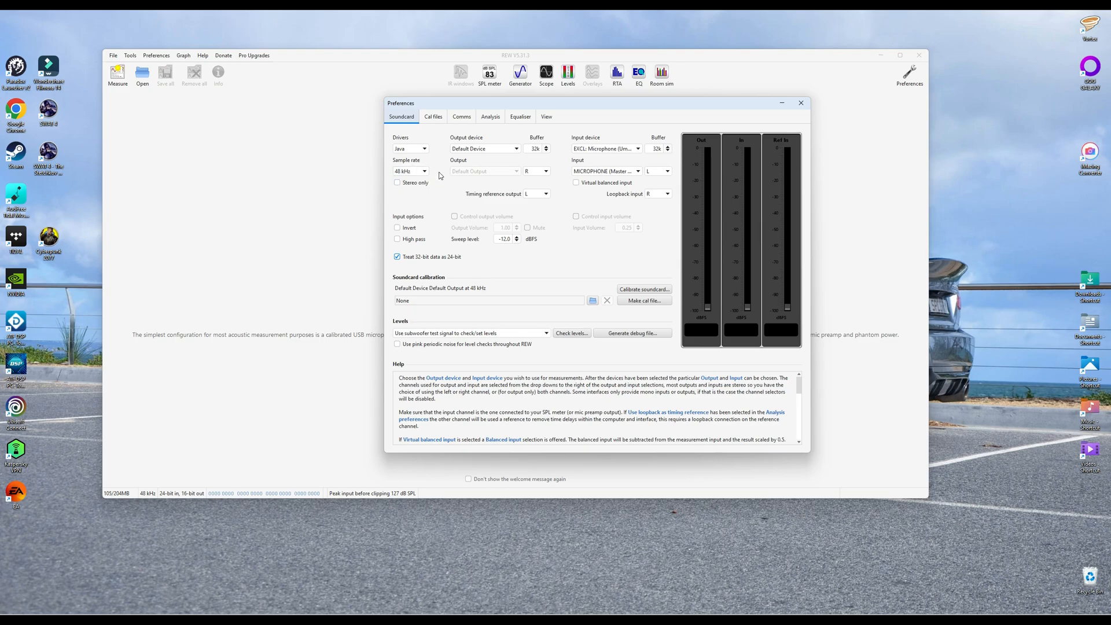
- Set the output device to Speakers (Realtek(R) Audio) and close Preferences
{"action": "left_click", "coordinate": [516, 148]}
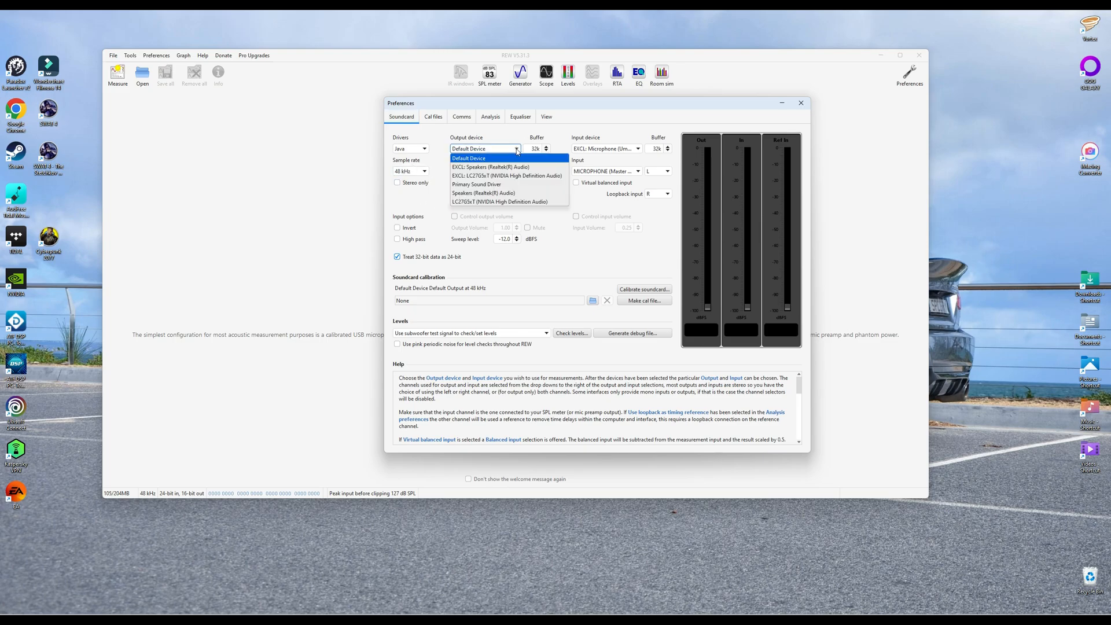
{"action": "left_click", "coordinate": [482, 192]}
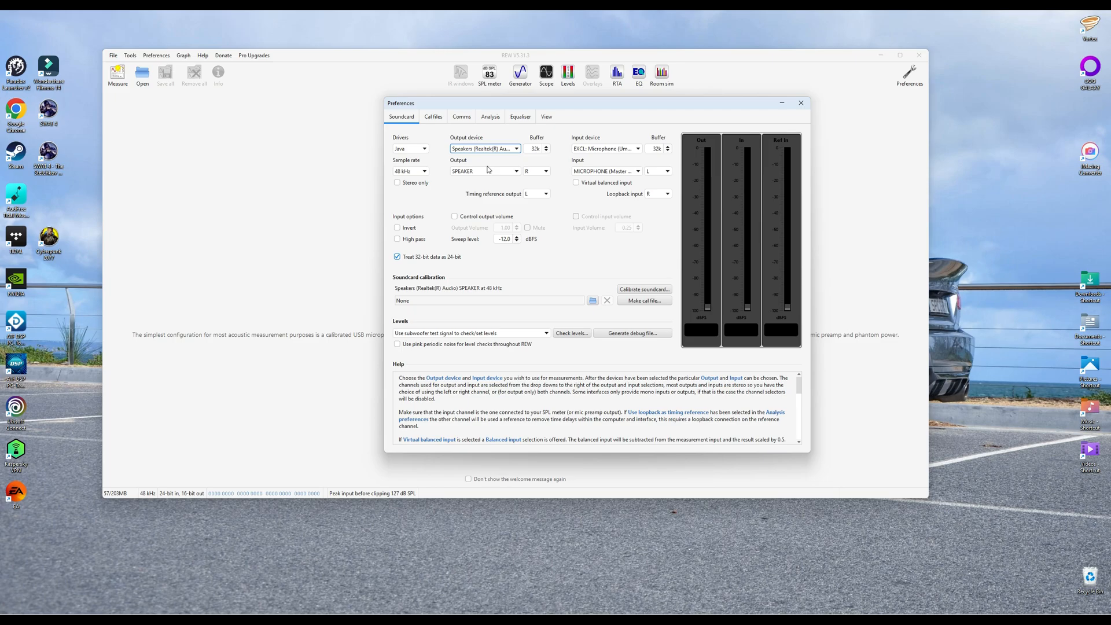
{"action": "mouse_move", "coordinate": [566, 152]}
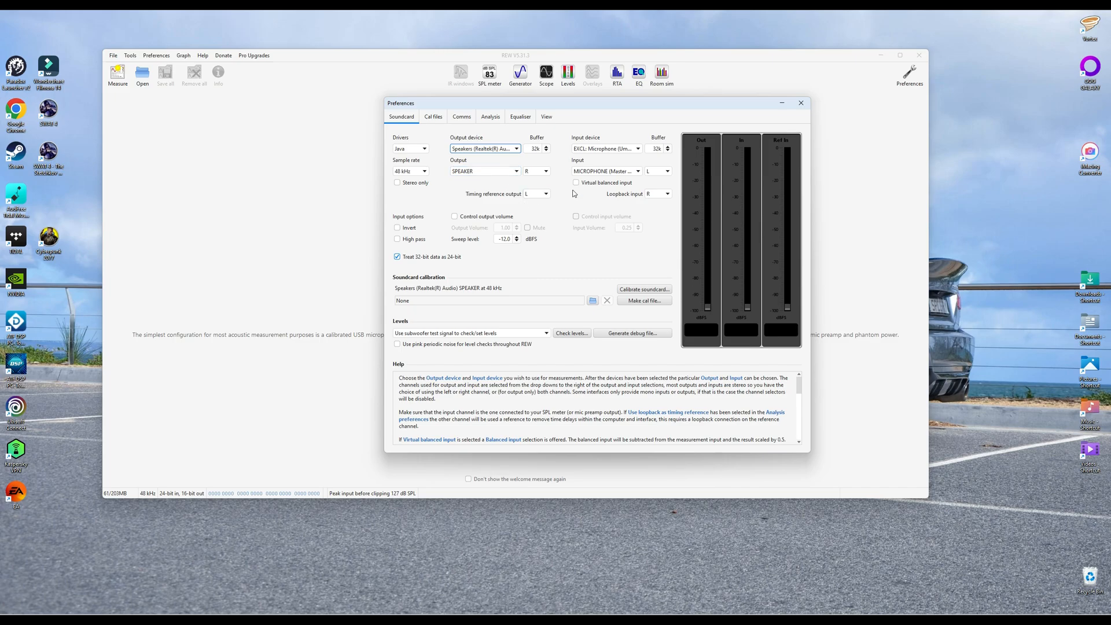
{"action": "mouse_move", "coordinate": [566, 212]}
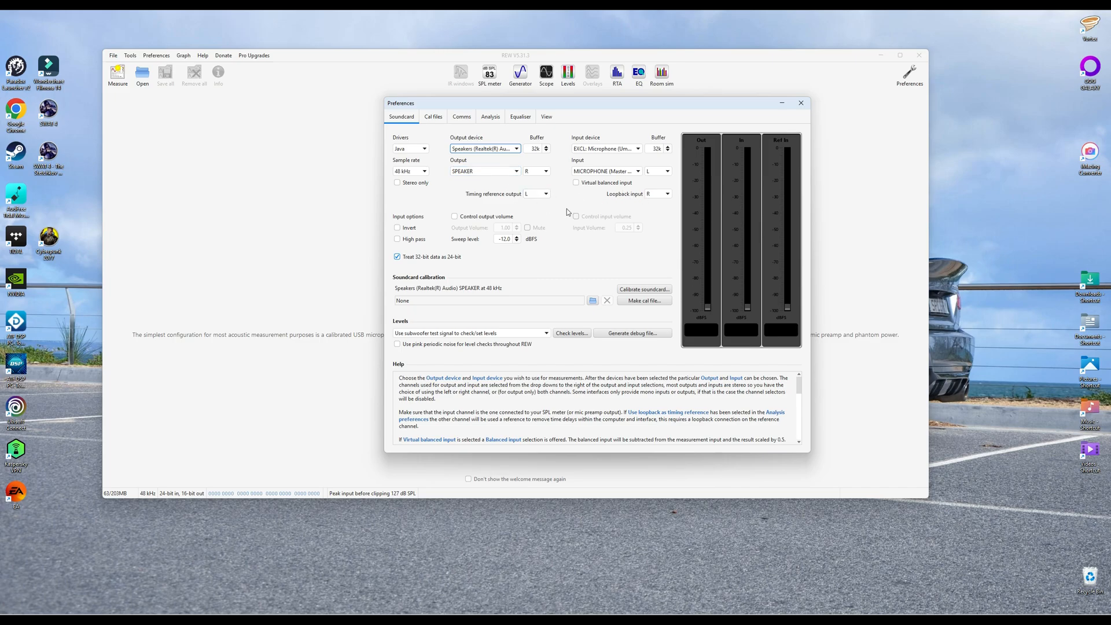
{"action": "mouse_move", "coordinate": [581, 213]}
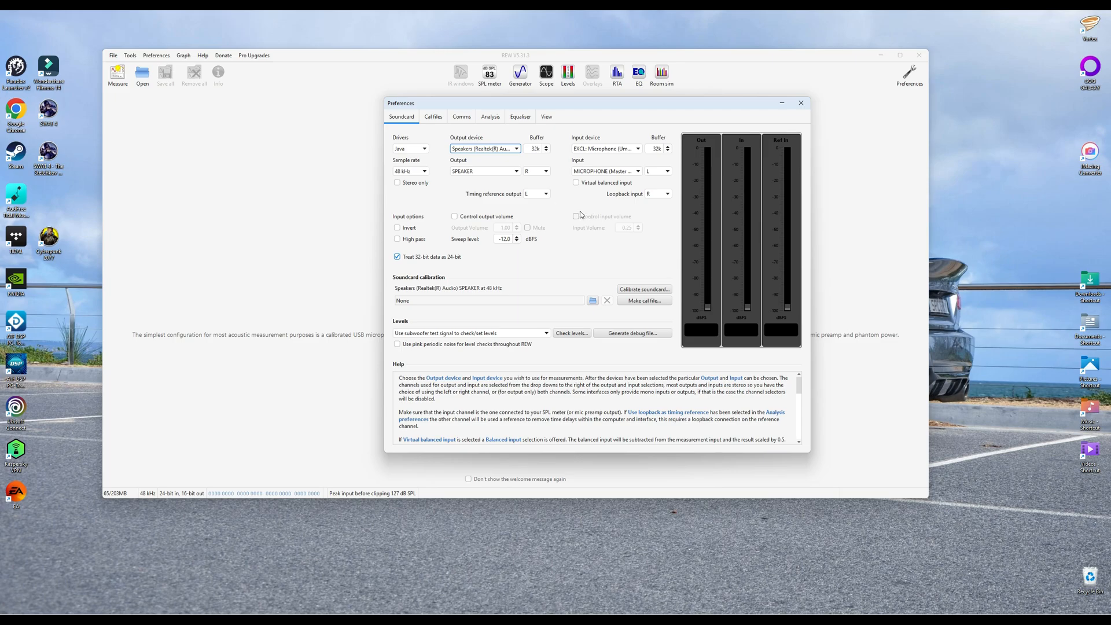
{"action": "mouse_move", "coordinate": [443, 222]}
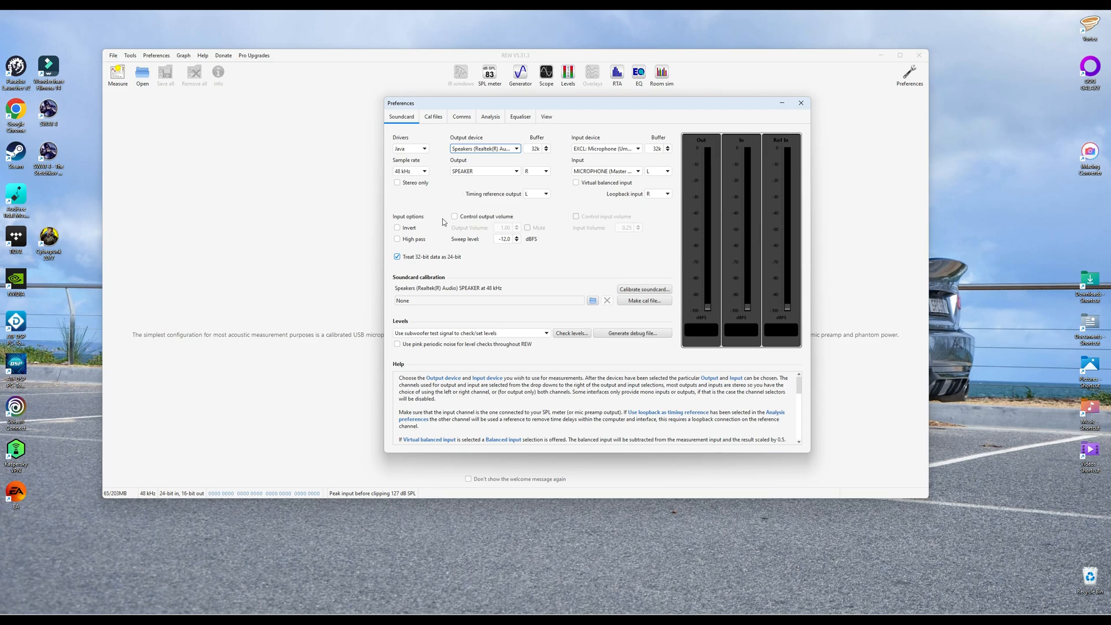
{"action": "mouse_move", "coordinate": [827, 110]}
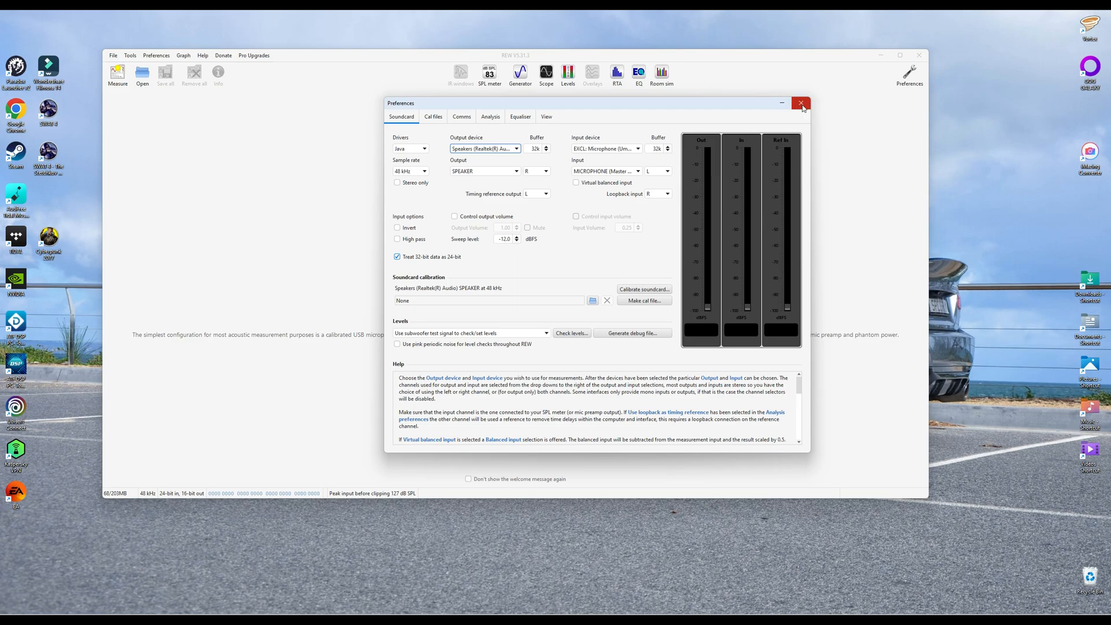
{"action": "left_click", "coordinate": [801, 103]}
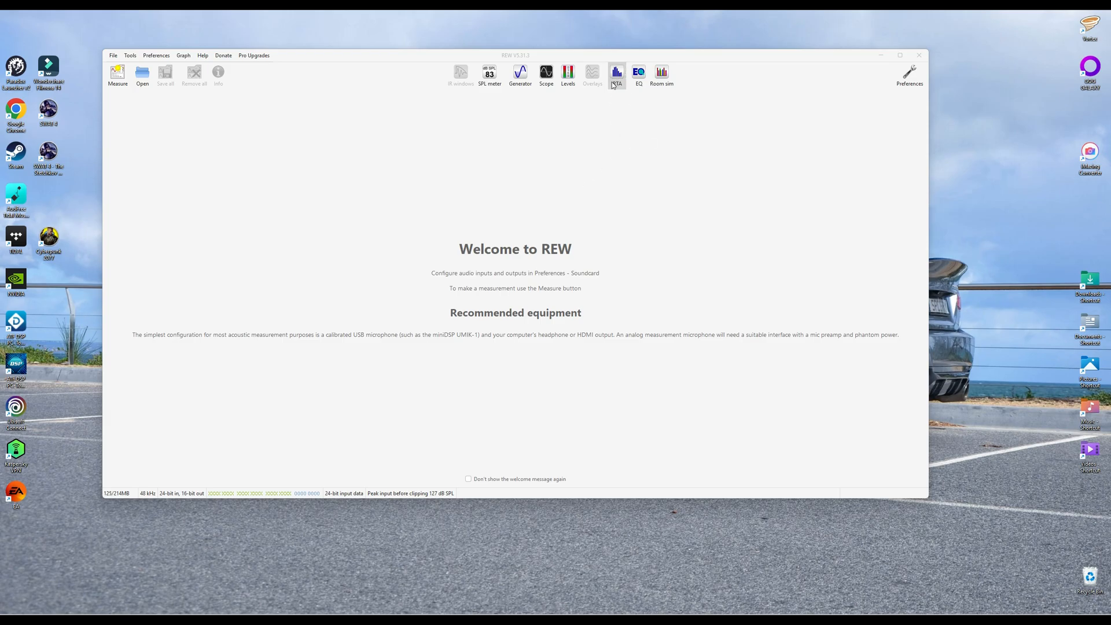
{"action": "mouse_move", "coordinate": [622, 171]}
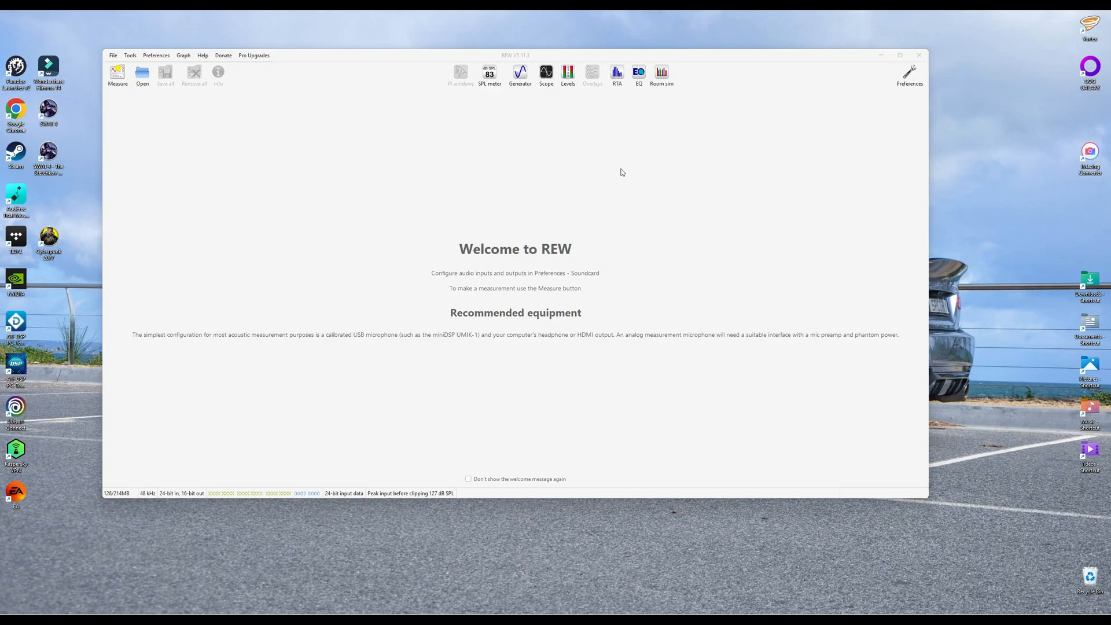
{"action": "mouse_move", "coordinate": [540, 133]}
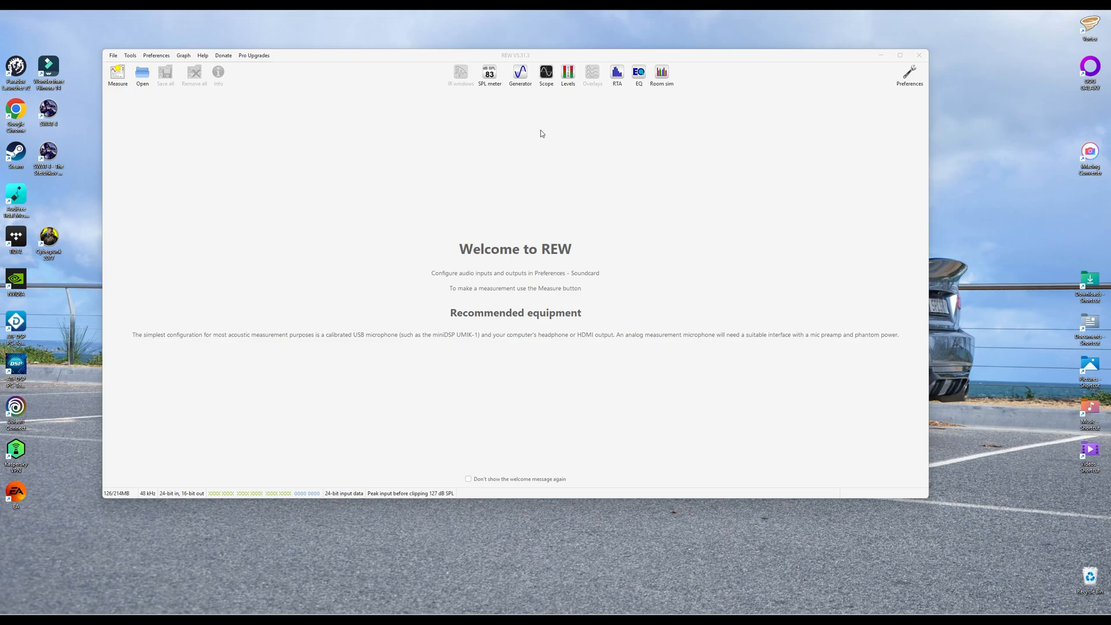
{"action": "mouse_move", "coordinate": [586, 150]}
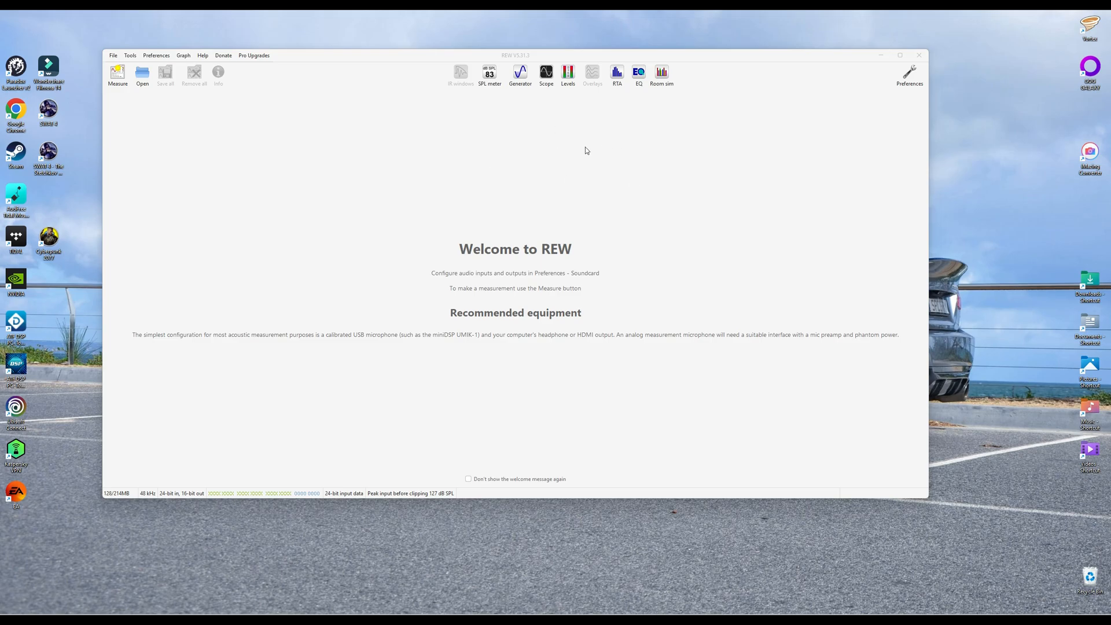
{"action": "mouse_move", "coordinate": [703, 180]}
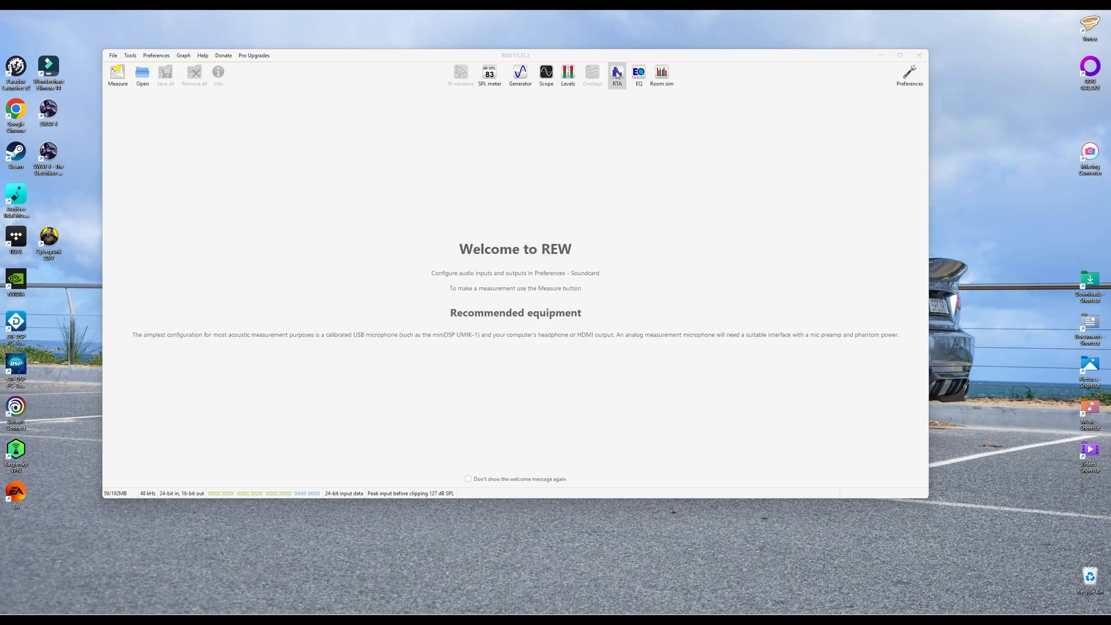
- Open the RTA window showing the live UMIK-1 microphone spectrum
{"action": "left_click", "coordinate": [617, 73]}
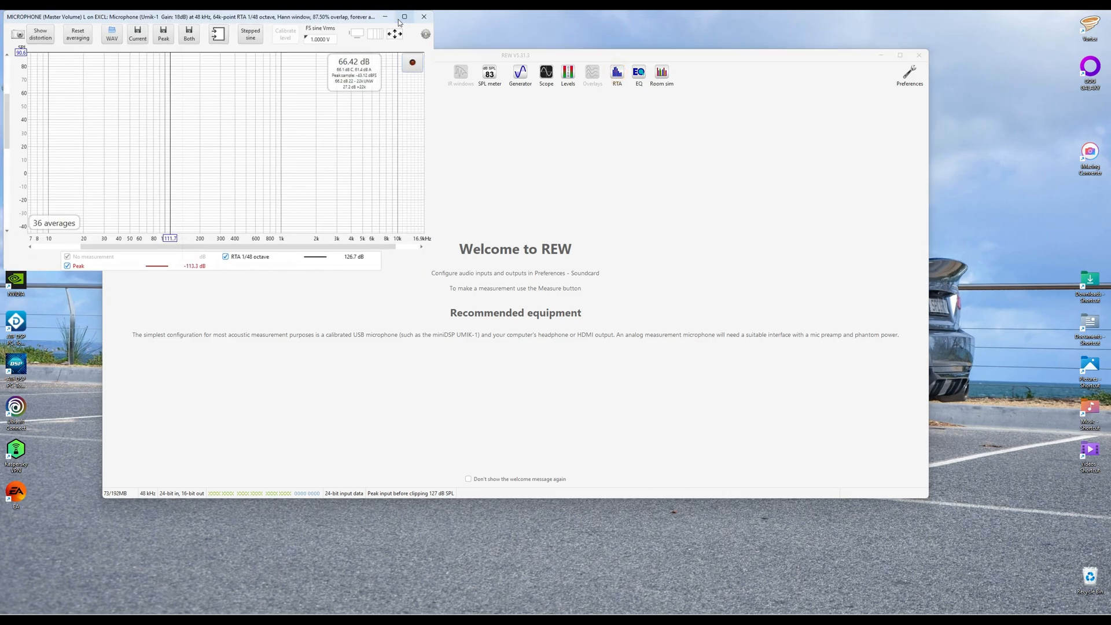
- Maximize the RTA window and show its analyser settings panel
{"action": "left_click", "coordinate": [404, 16]}
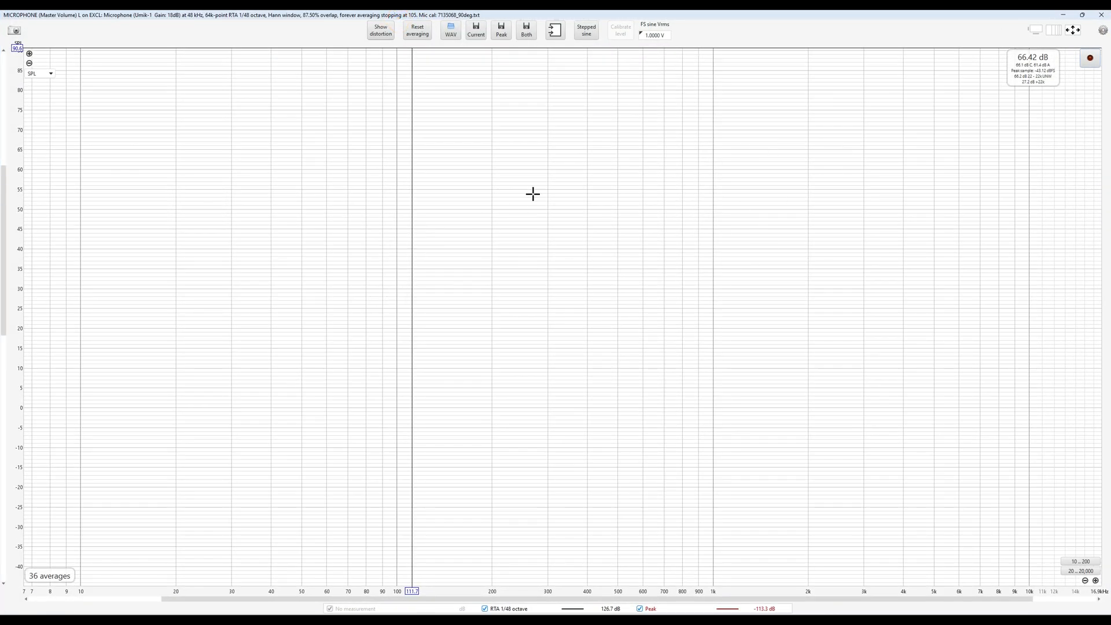
{"action": "mouse_move", "coordinate": [787, 142]}
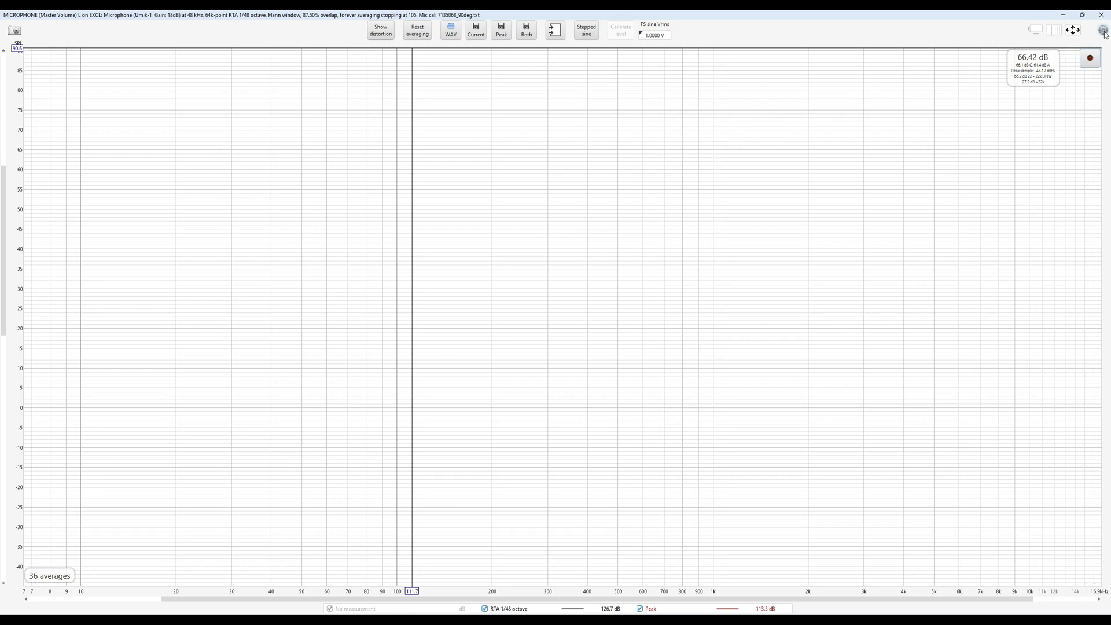
{"action": "left_click", "coordinate": [1103, 31]}
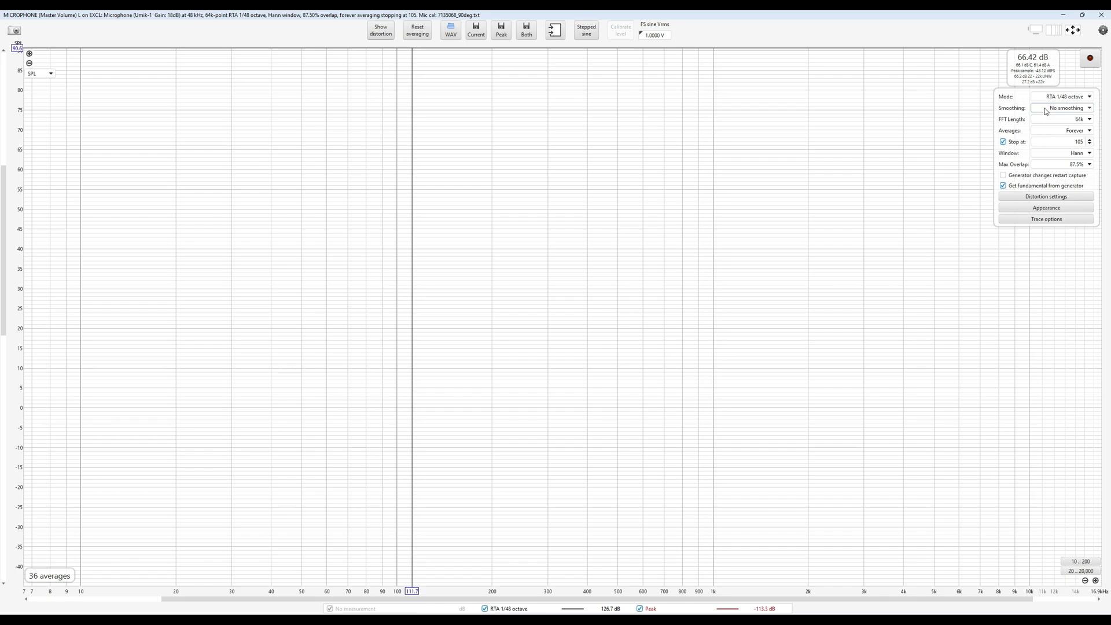
{"action": "mouse_move", "coordinate": [997, 125]}
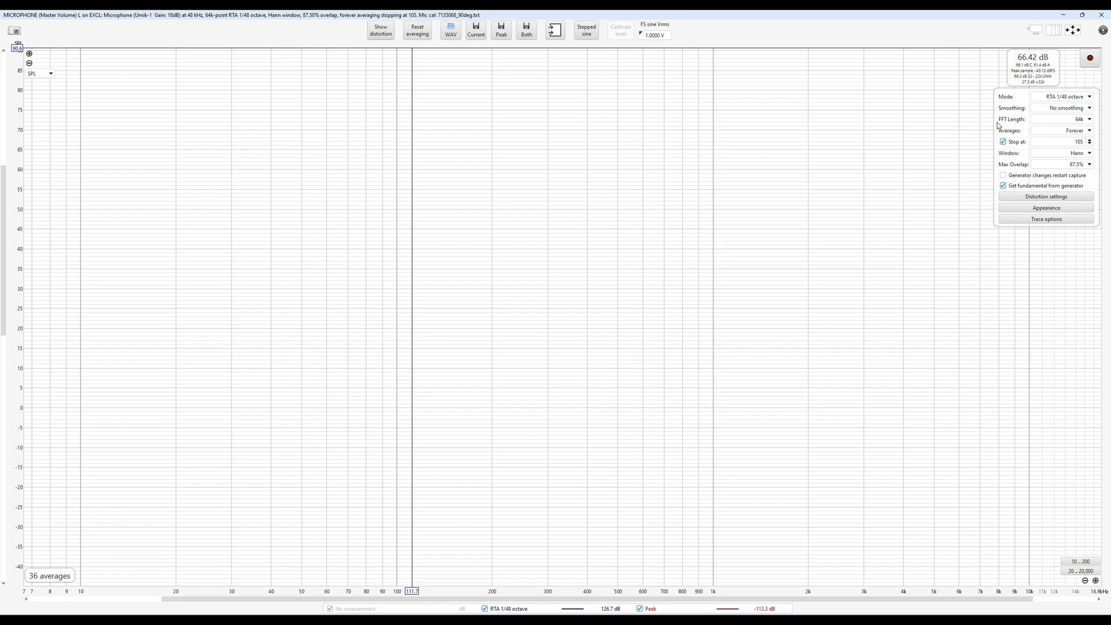
{"action": "mouse_move", "coordinate": [998, 149]}
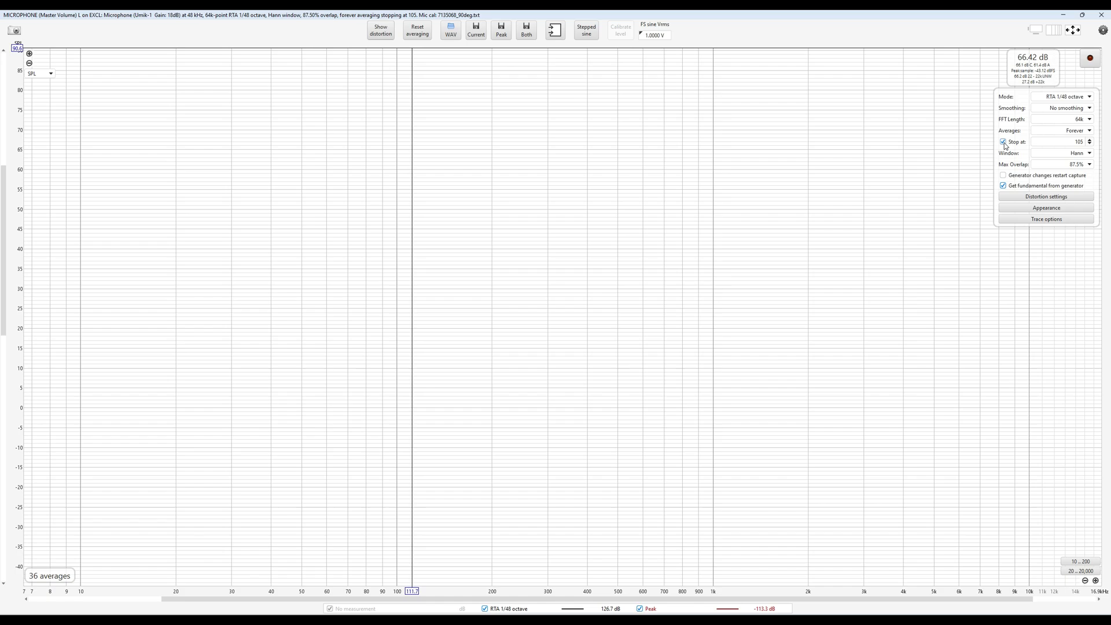
{"action": "left_click", "coordinate": [1002, 142]}
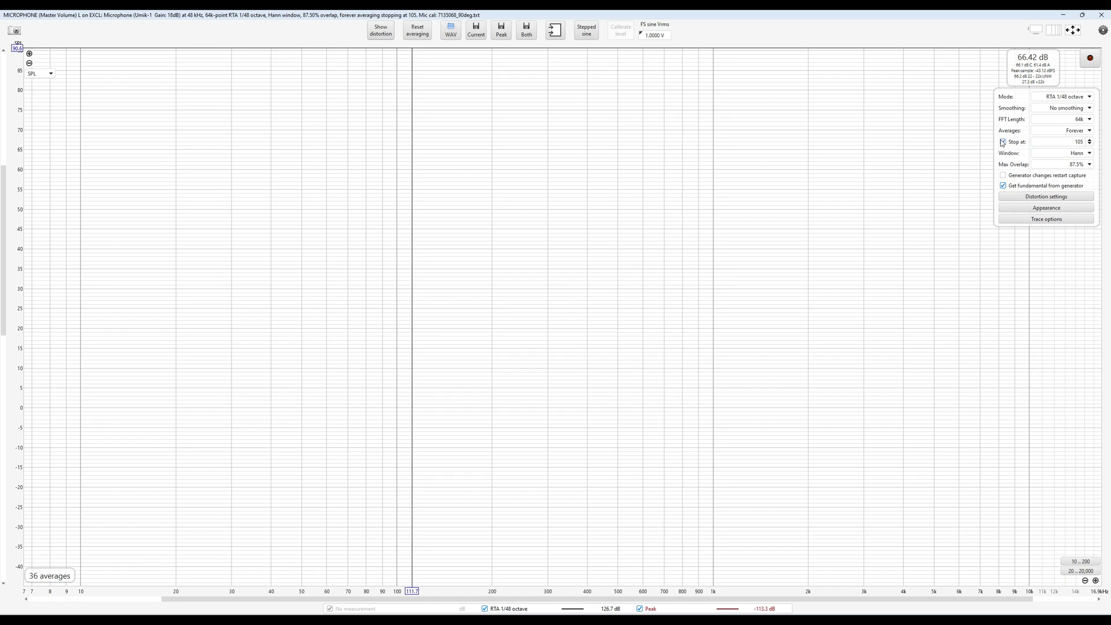
{"action": "left_click", "coordinate": [1003, 142]}
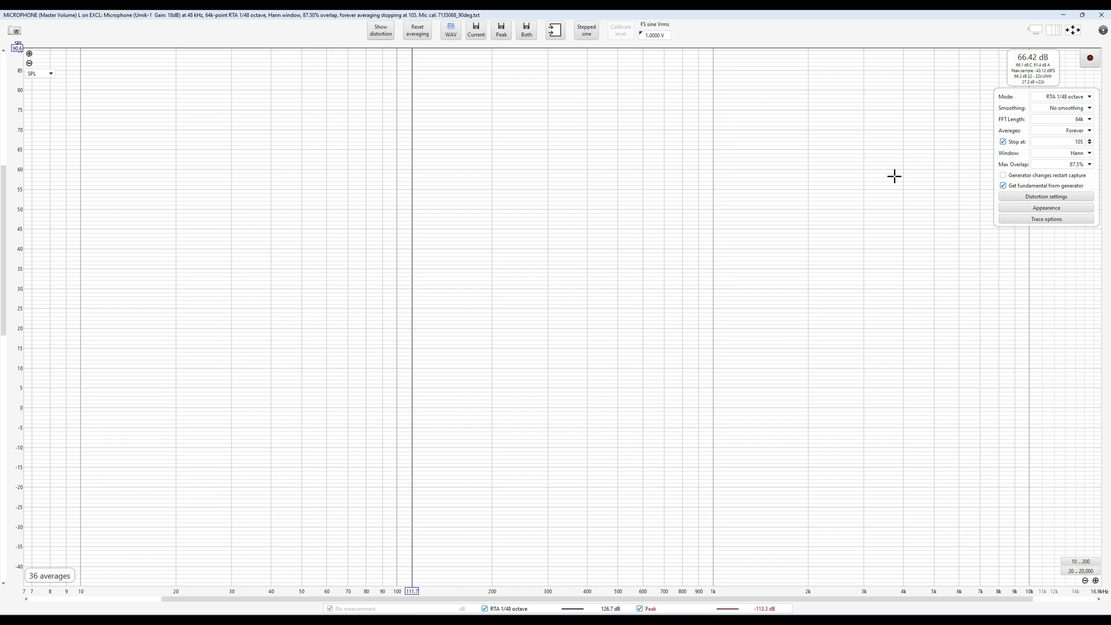
{"action": "mouse_move", "coordinate": [878, 166]}
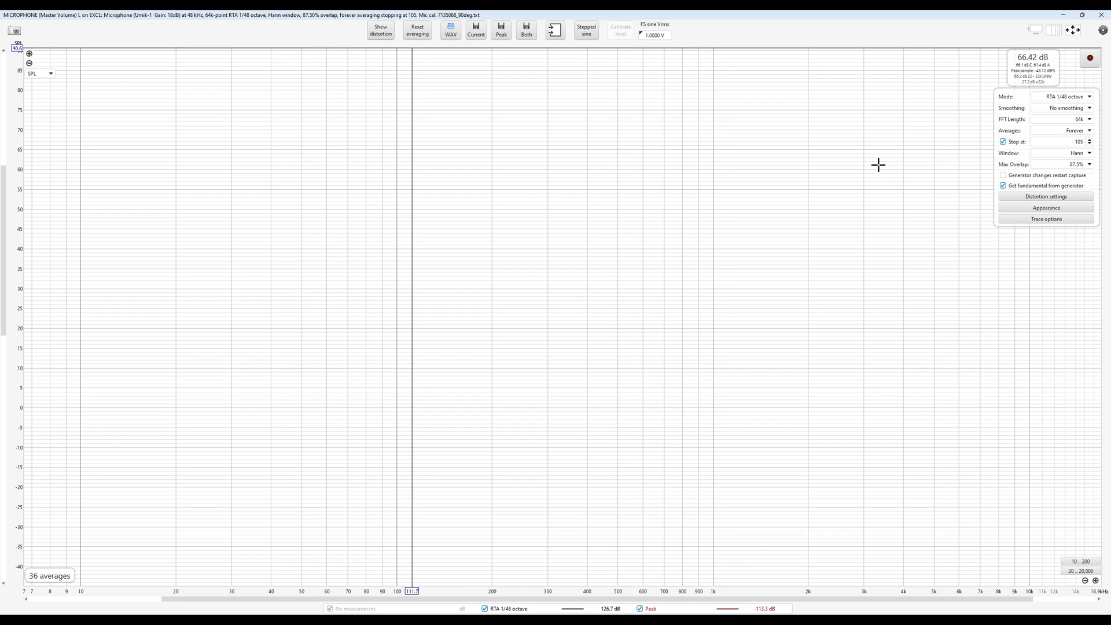
{"action": "mouse_move", "coordinate": [909, 109]}
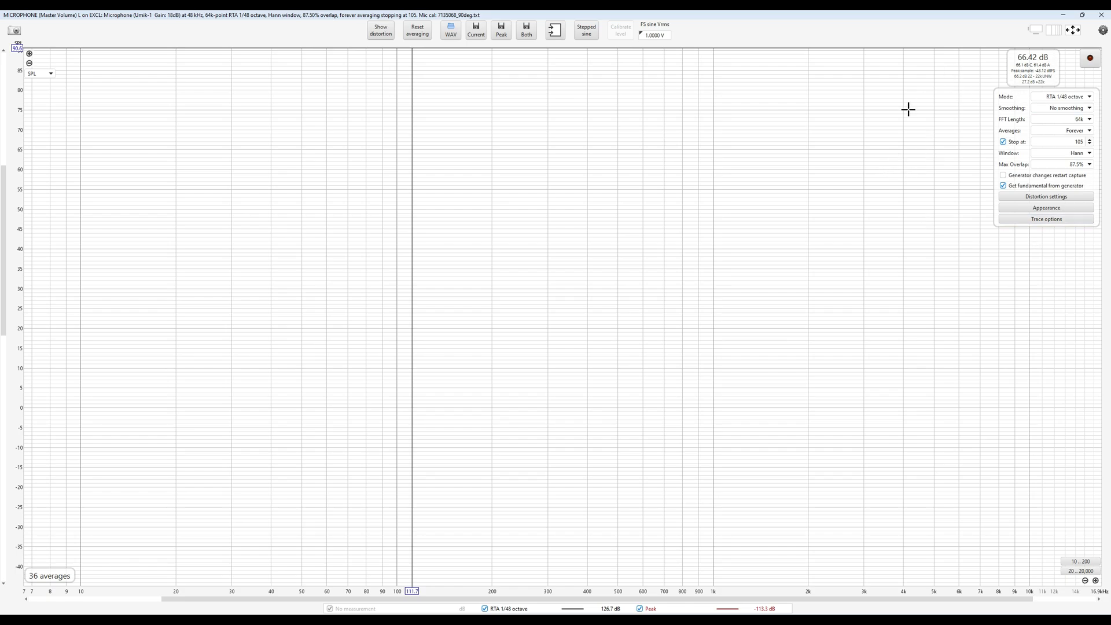
{"action": "mouse_move", "coordinate": [912, 106]}
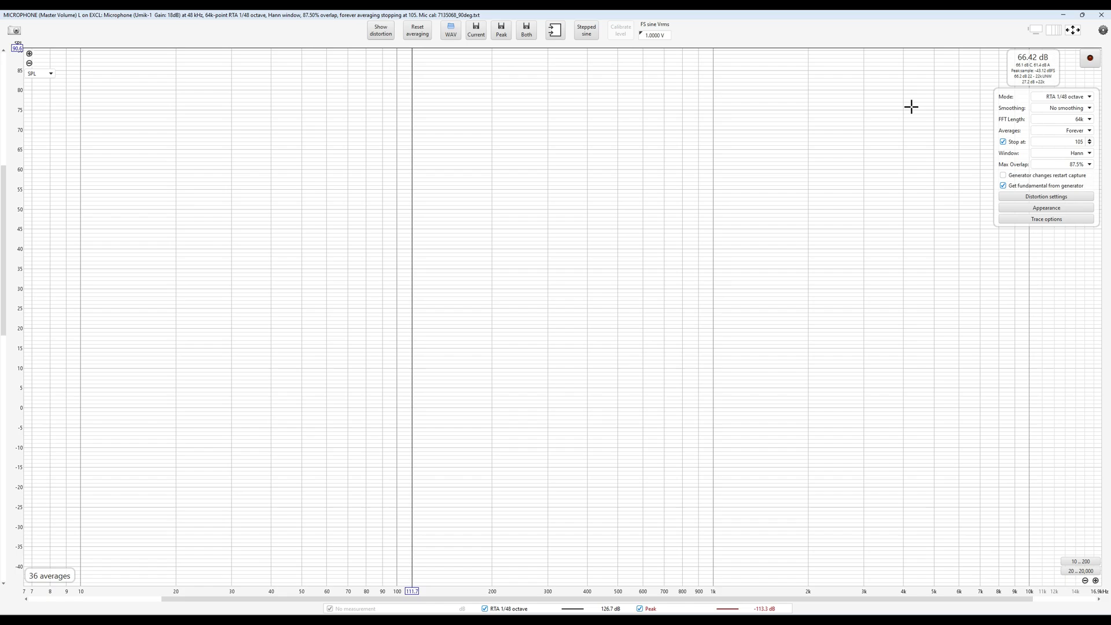
{"action": "mouse_move", "coordinate": [940, 128]}
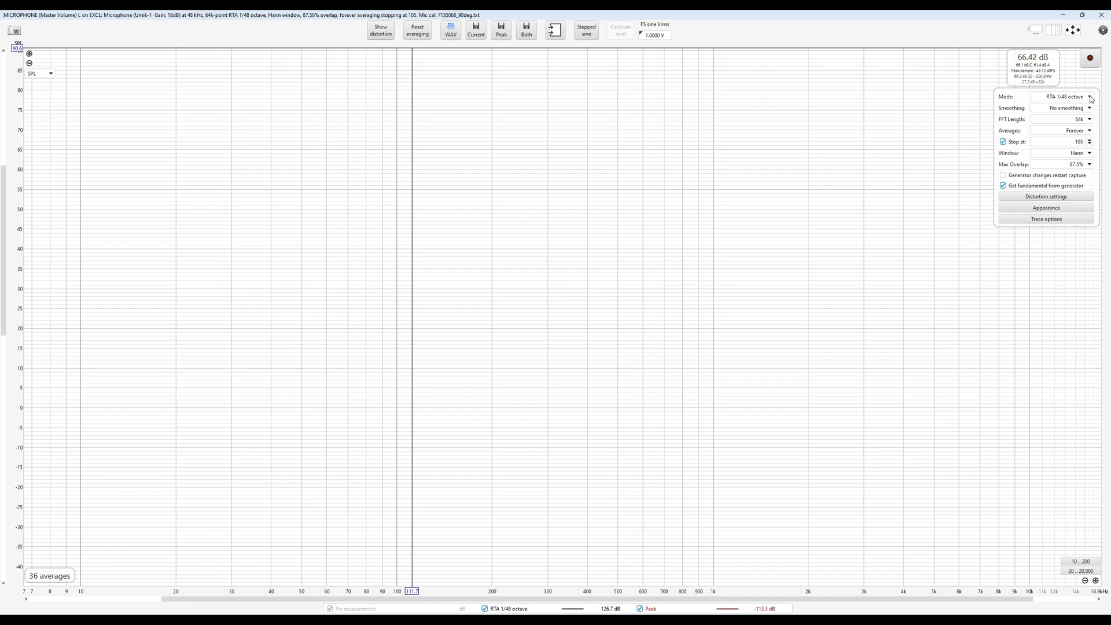
- Change the RTA mode from 1/48 octave to Spectrum
{"action": "left_click", "coordinate": [1088, 97]}
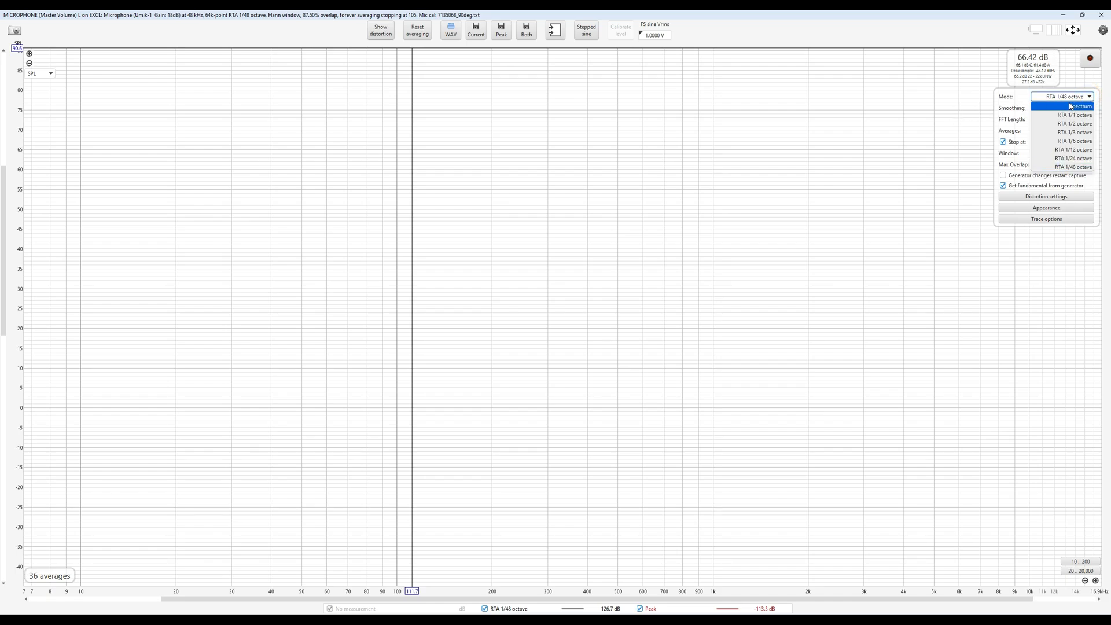
{"action": "mouse_move", "coordinate": [1065, 115]}
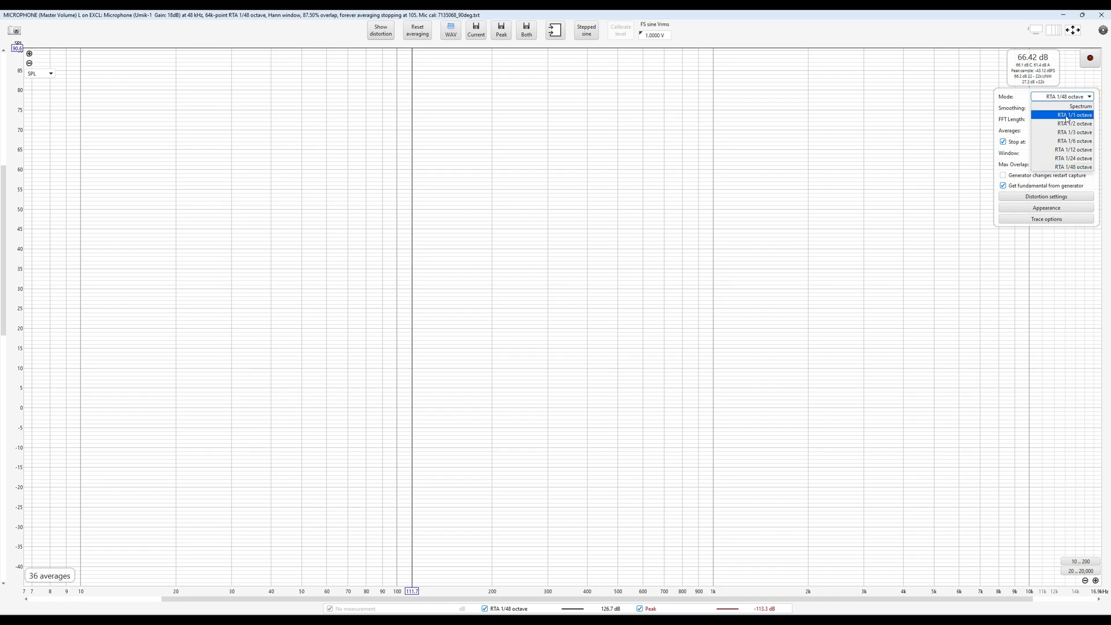
{"action": "mouse_move", "coordinate": [1064, 105]}
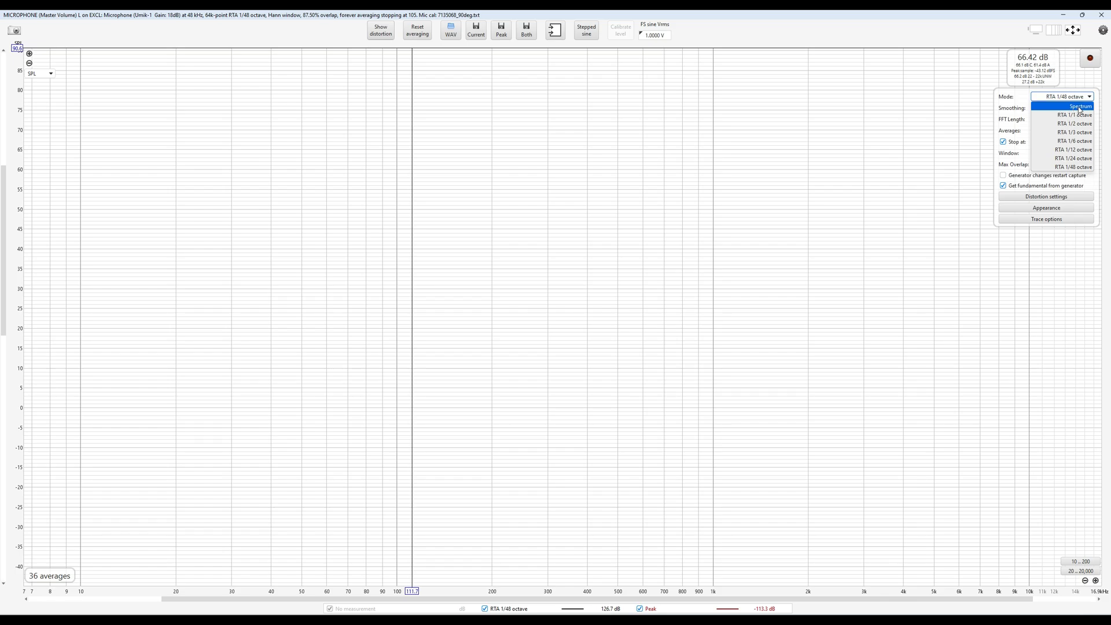
{"action": "mouse_move", "coordinate": [1071, 116]}
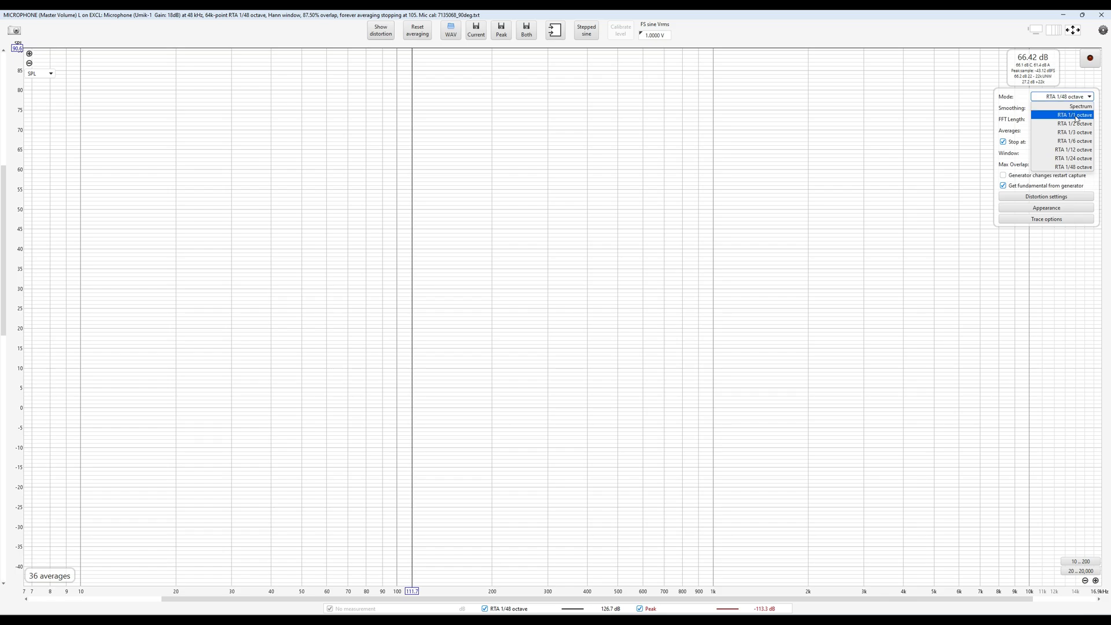
{"action": "mouse_move", "coordinate": [1072, 106]}
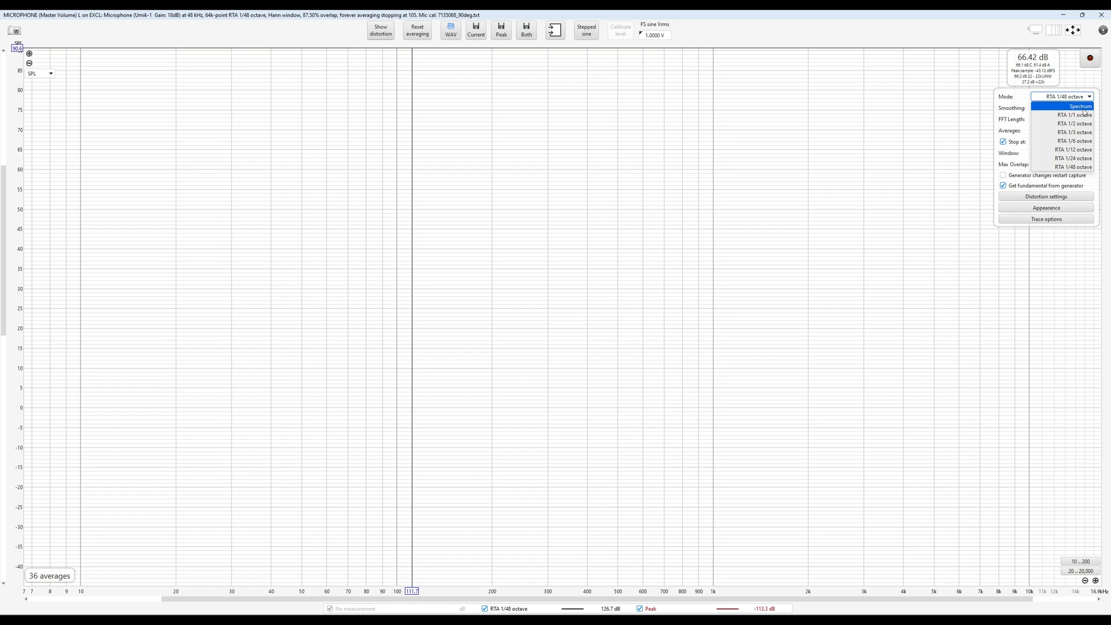
{"action": "left_click", "coordinate": [1067, 106]}
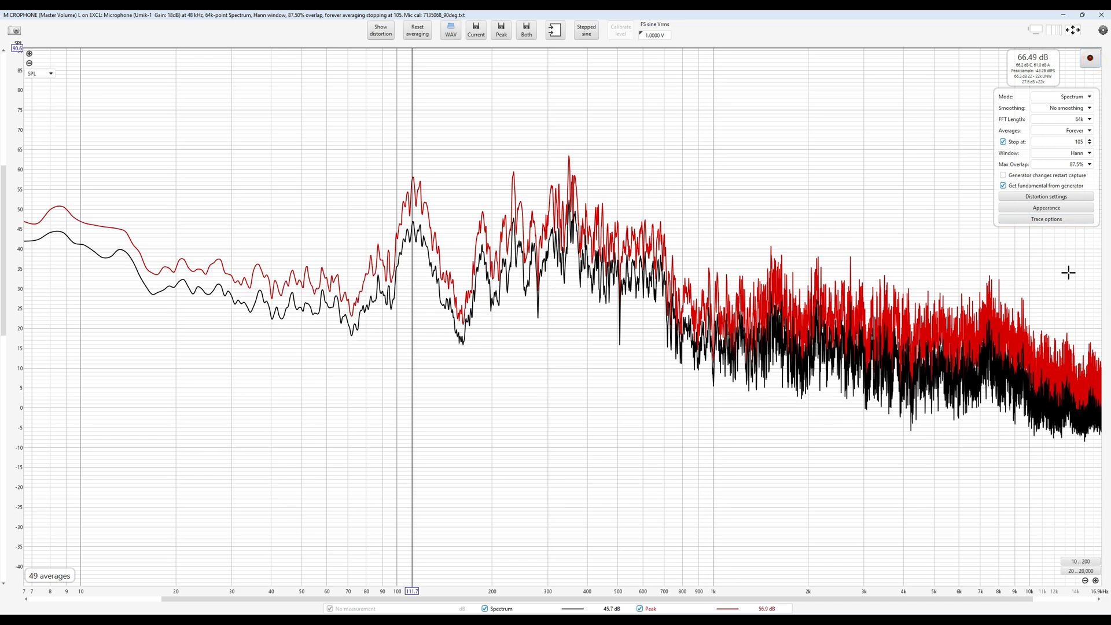
{"action": "mouse_move", "coordinate": [1096, 99]}
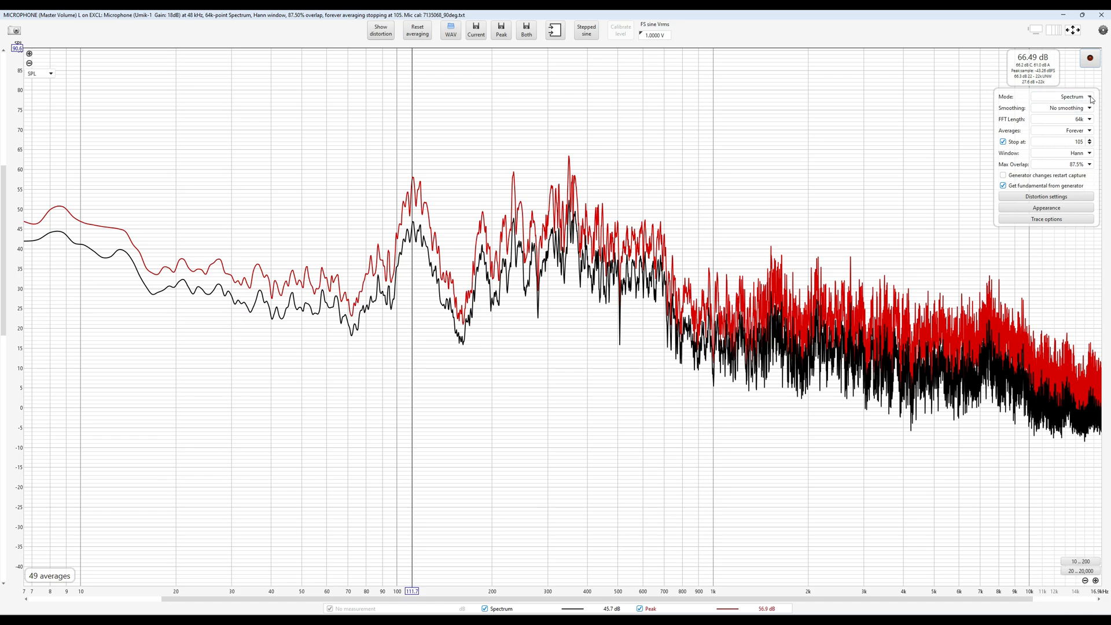
- Set the analyser mode back to RTA 1/48 octave, reselecting it to confirm
{"action": "left_click", "coordinate": [1087, 96]}
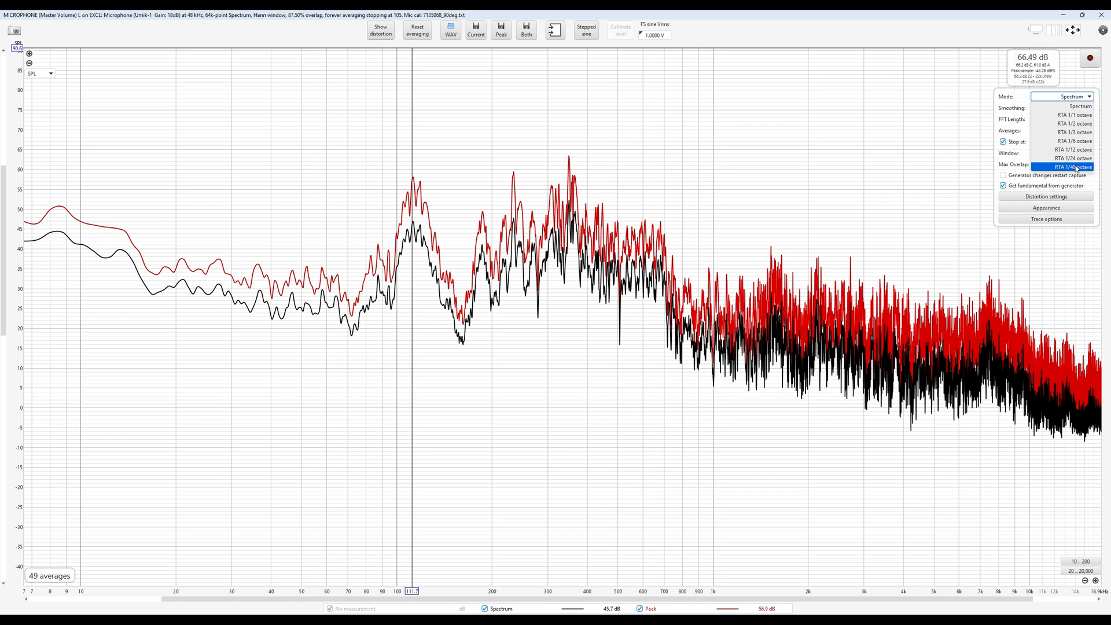
{"action": "left_click", "coordinate": [1066, 167]}
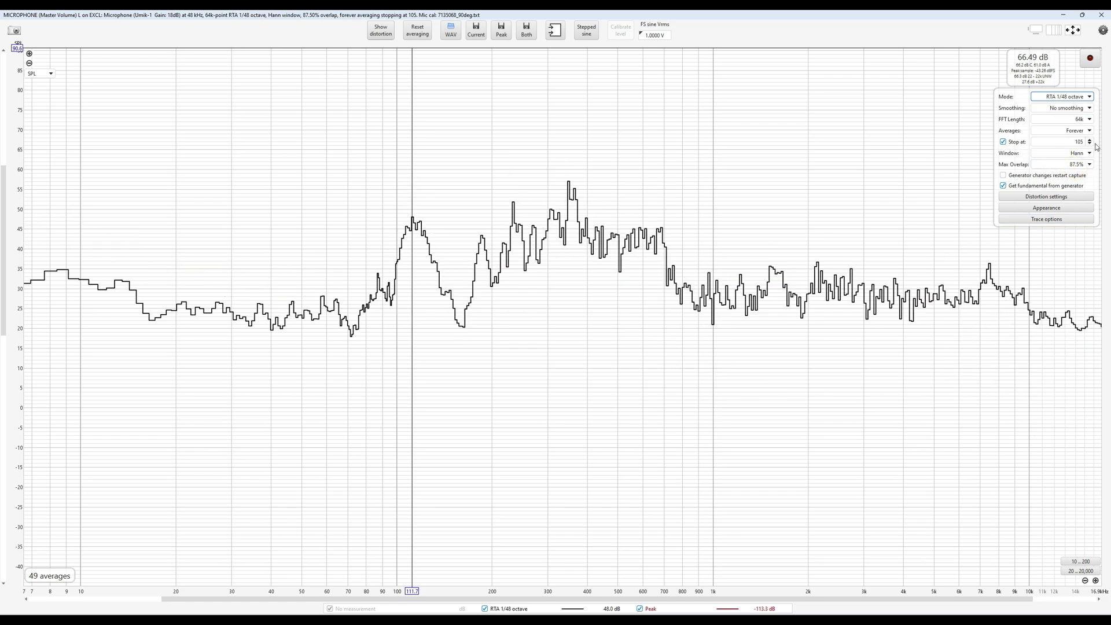
{"action": "mouse_move", "coordinate": [604, 219]}
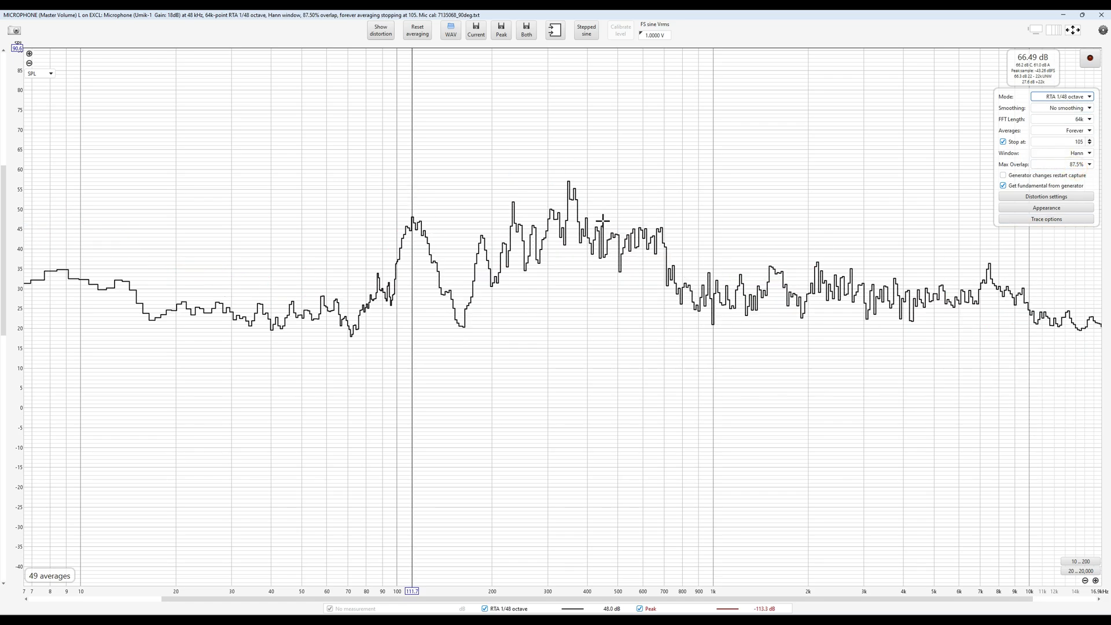
{"action": "mouse_move", "coordinate": [1094, 319]}
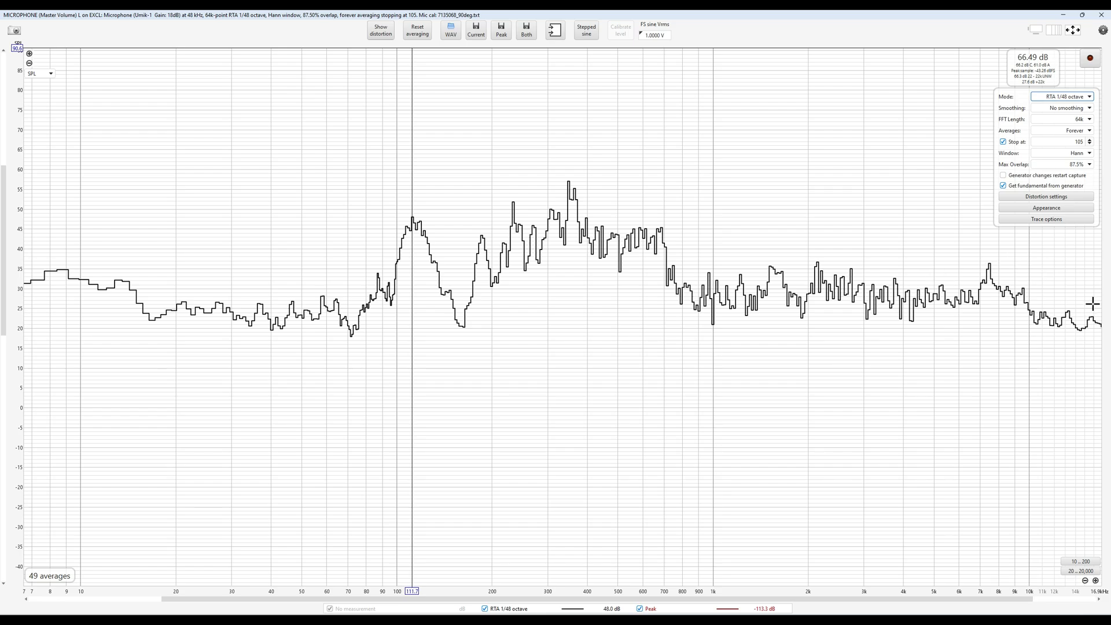
{"action": "mouse_move", "coordinate": [269, 272]}
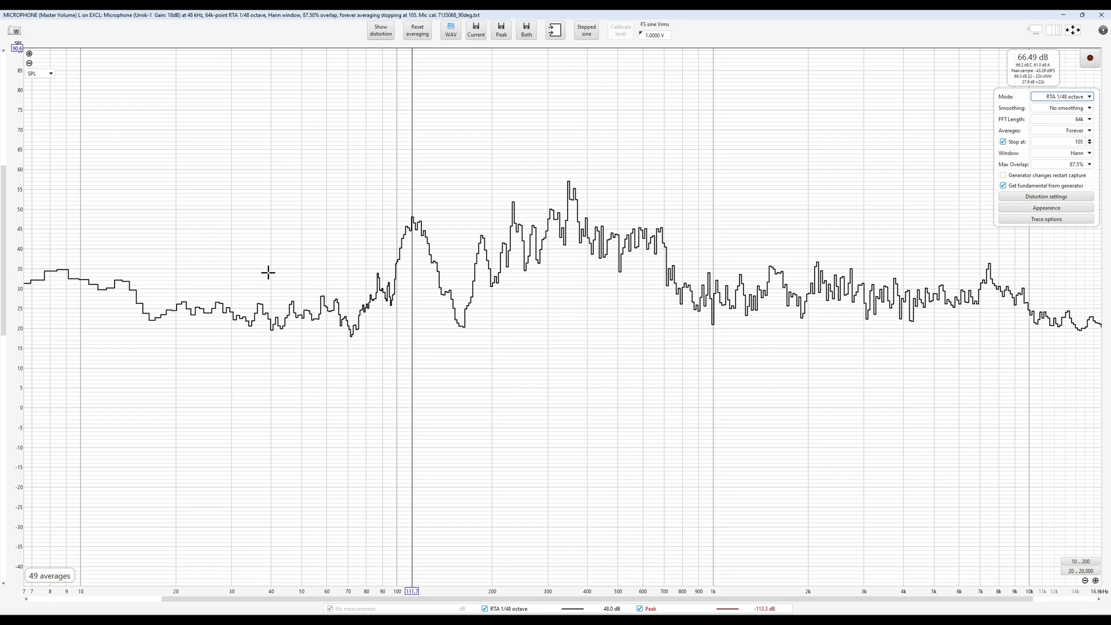
{"action": "mouse_move", "coordinate": [1101, 110]}
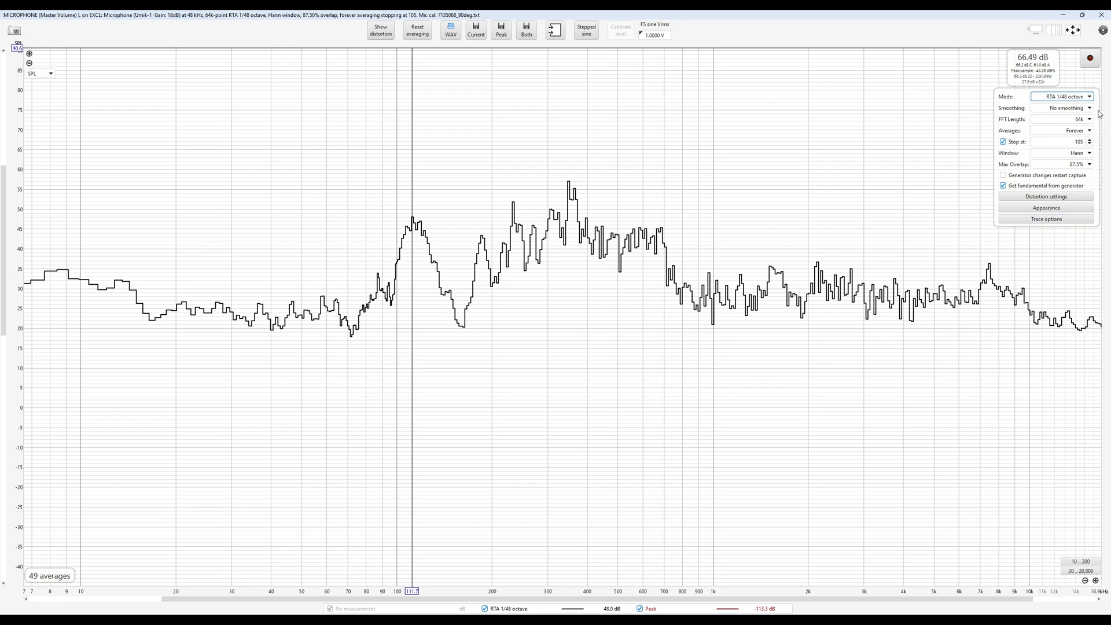
{"action": "left_click", "coordinate": [1066, 97]}
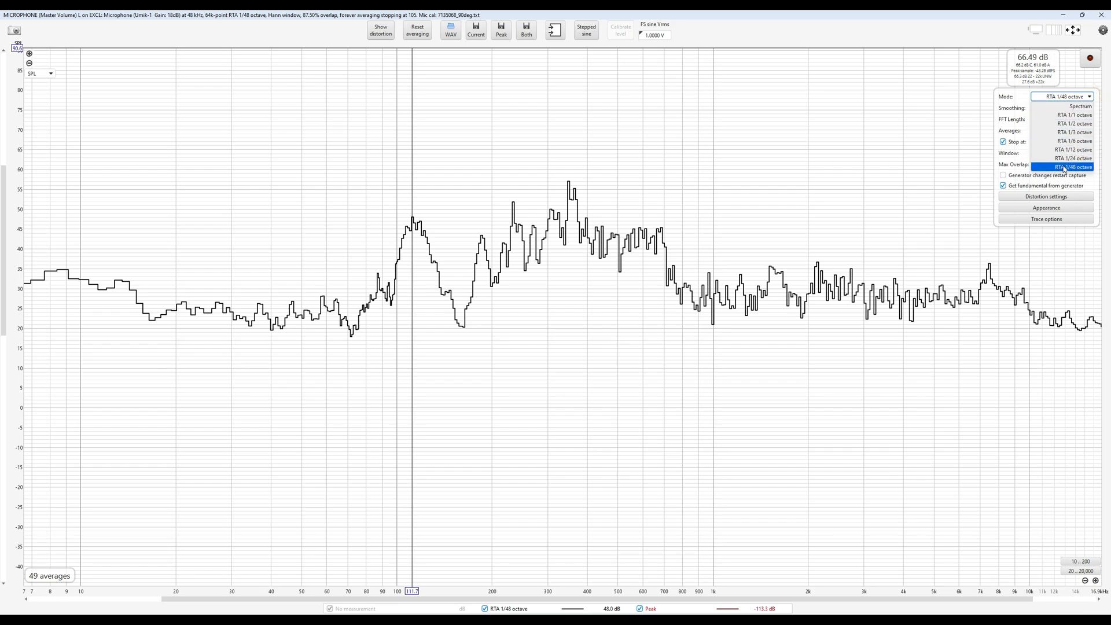
{"action": "left_click", "coordinate": [1070, 167]}
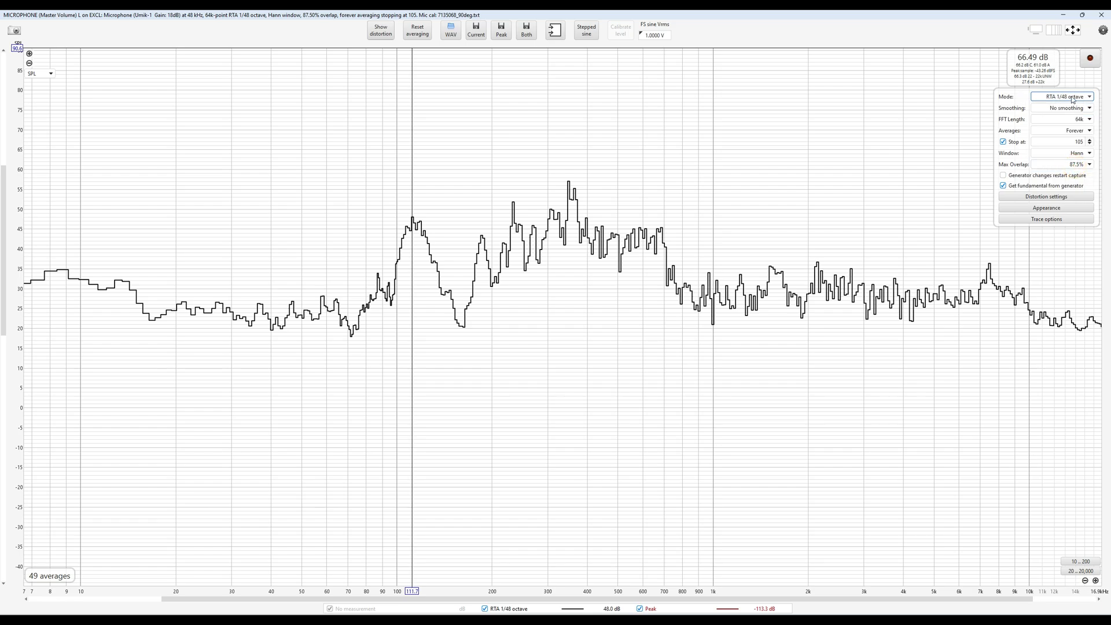
{"action": "mouse_move", "coordinate": [811, 242]}
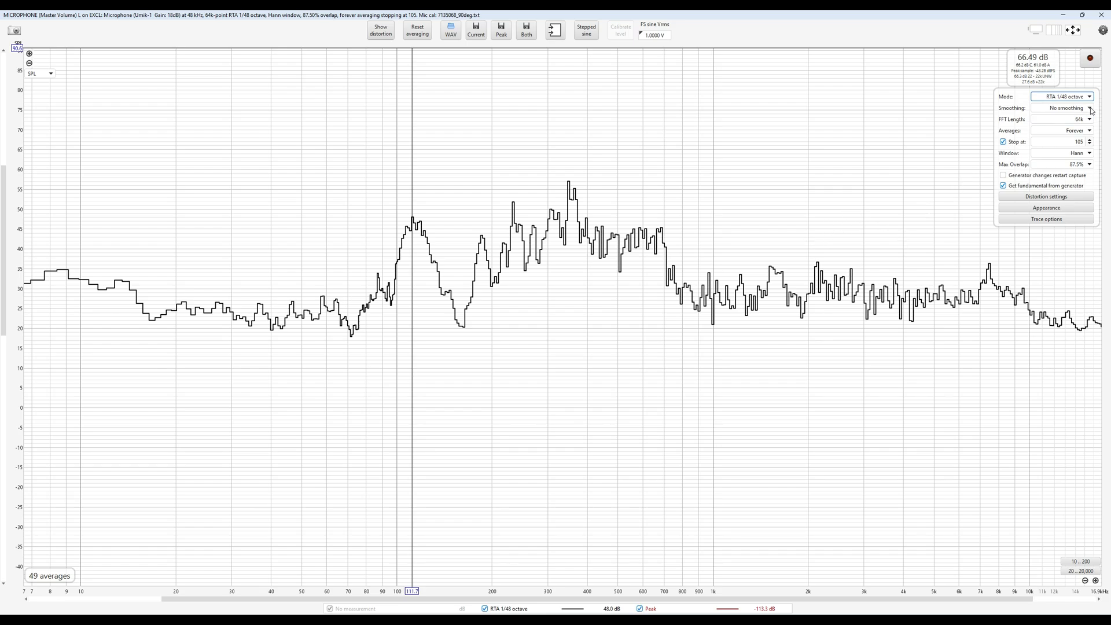
- Review the RTA smoothing options and leave smoothing off
{"action": "left_click", "coordinate": [1095, 108]}
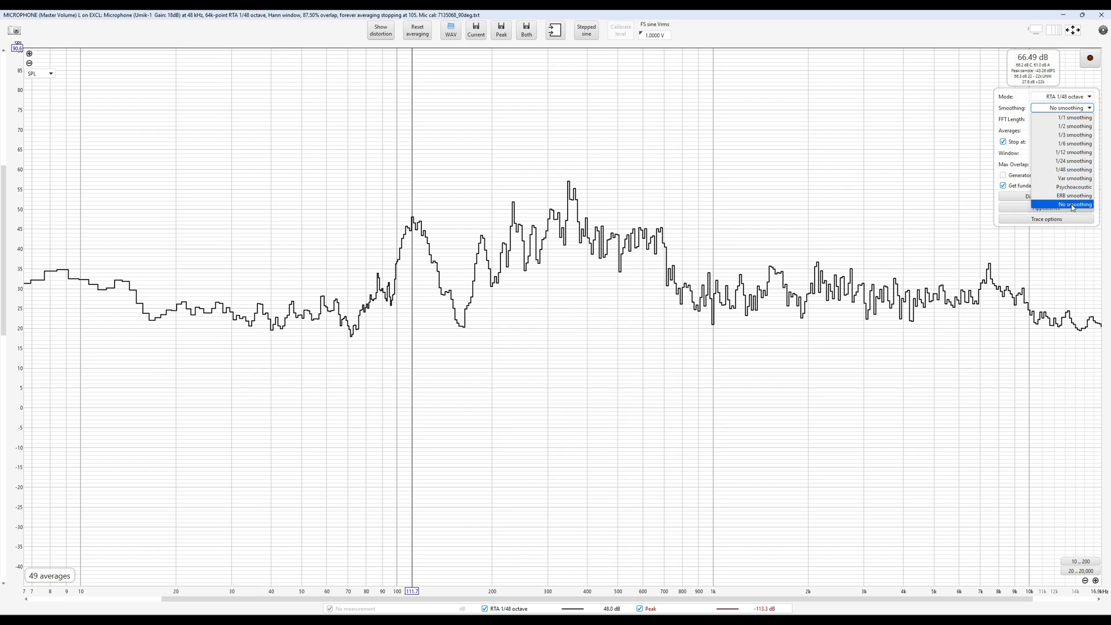
{"action": "left_click", "coordinate": [1065, 204]}
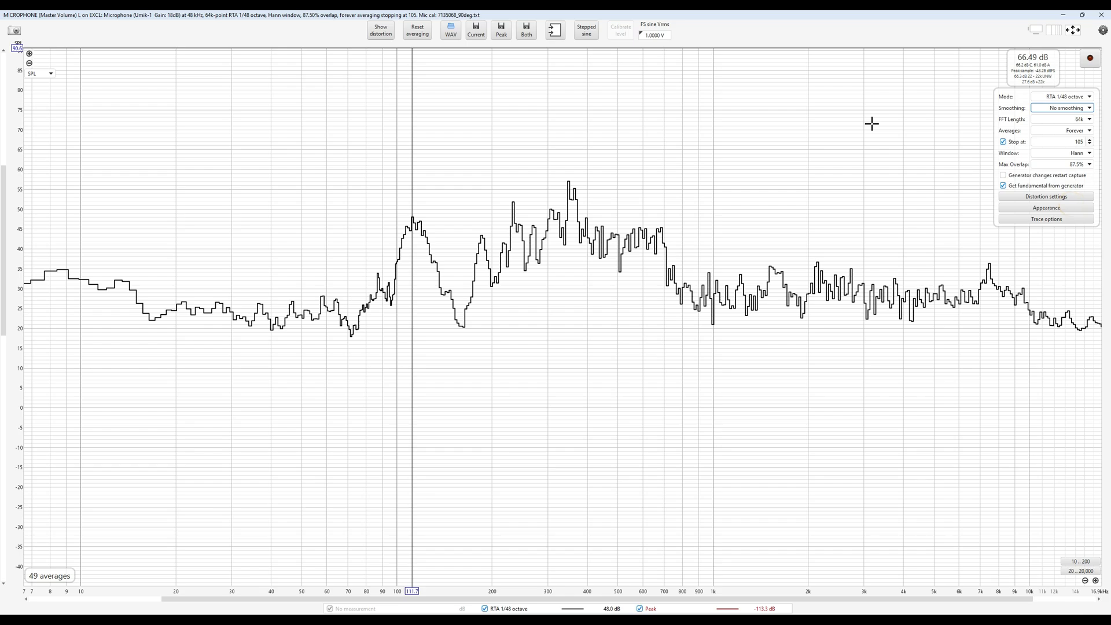
{"action": "mouse_move", "coordinate": [767, 237]}
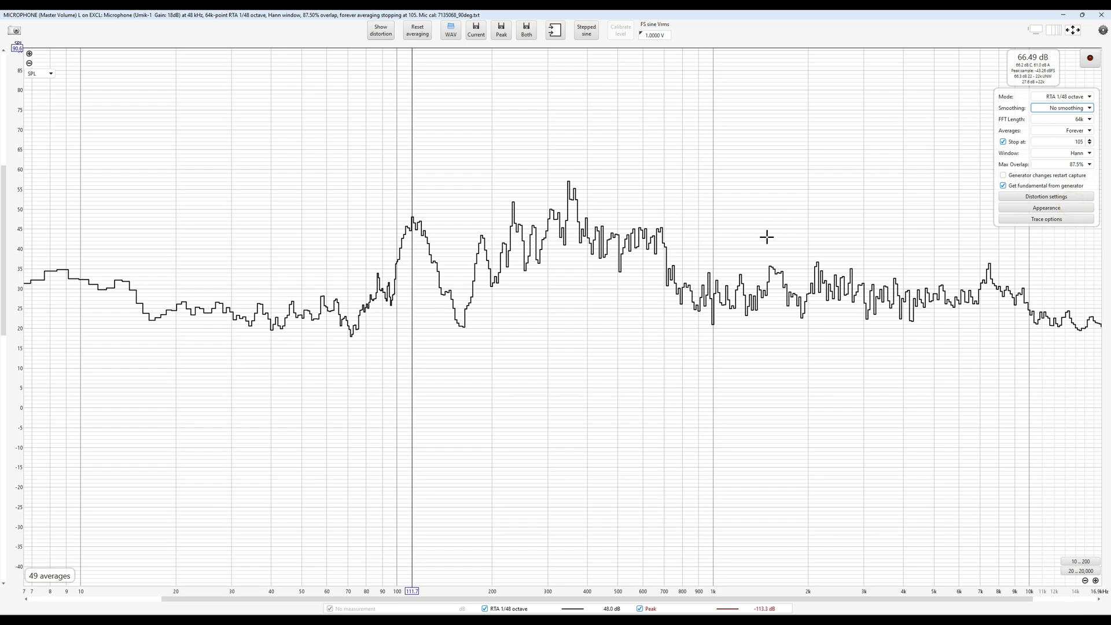
{"action": "mouse_move", "coordinate": [1101, 121]}
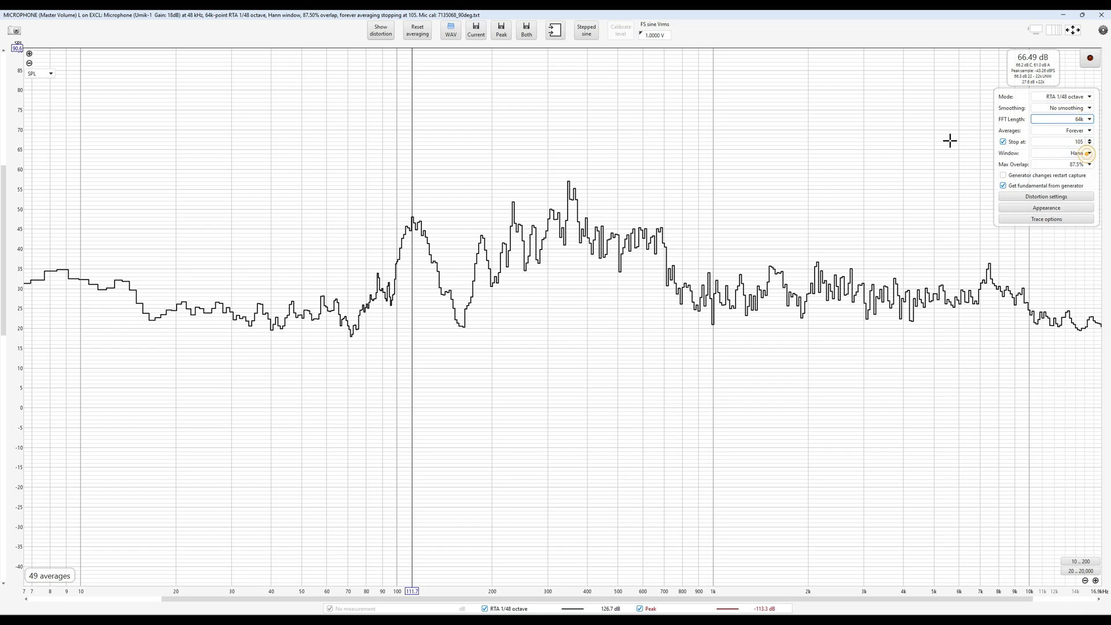
{"action": "mouse_move", "coordinate": [983, 119]}
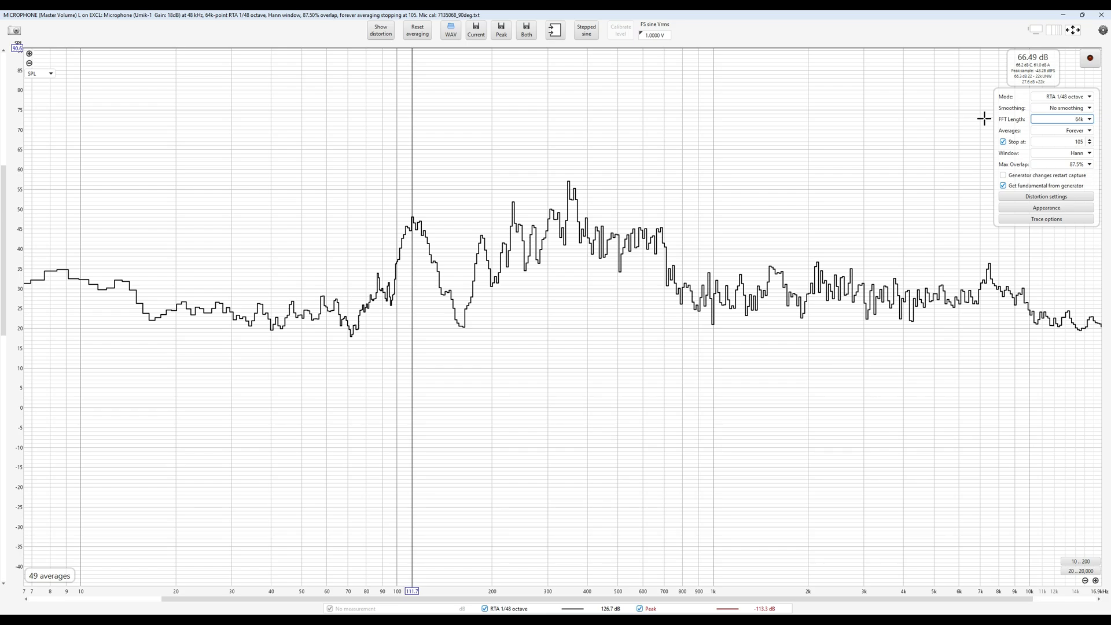
{"action": "mouse_move", "coordinate": [982, 125]}
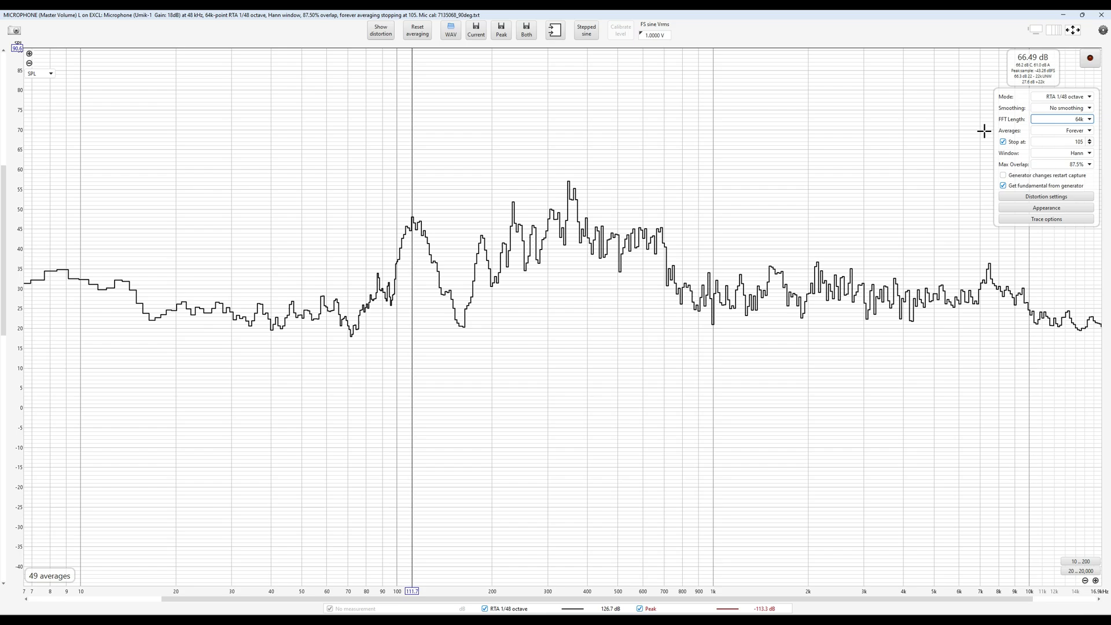
{"action": "left_click", "coordinate": [1089, 130]}
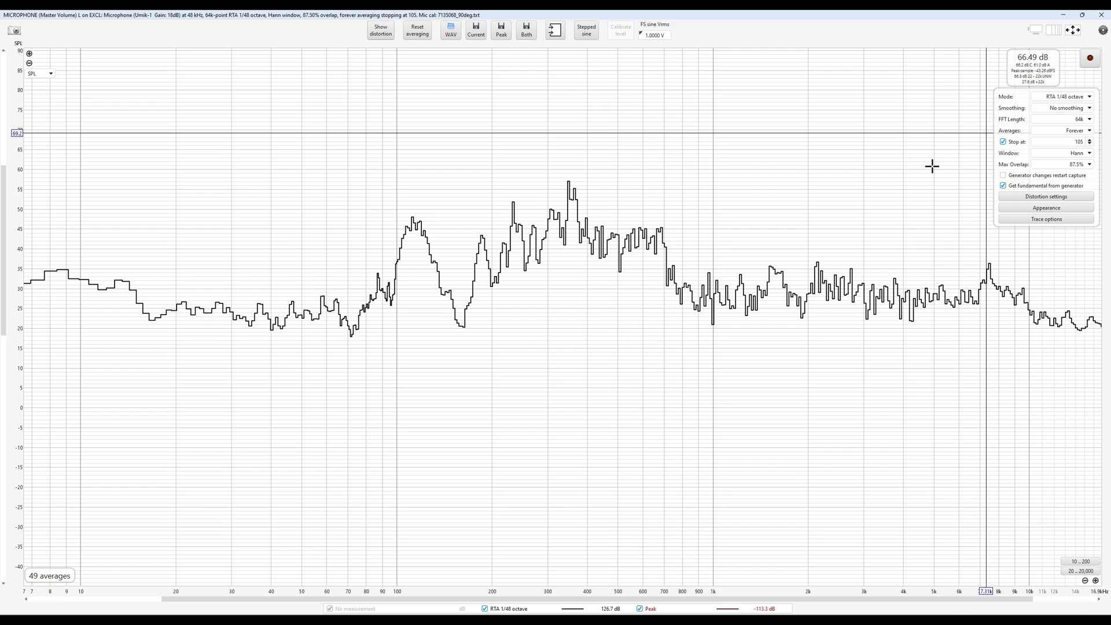
{"action": "mouse_move", "coordinate": [984, 148]}
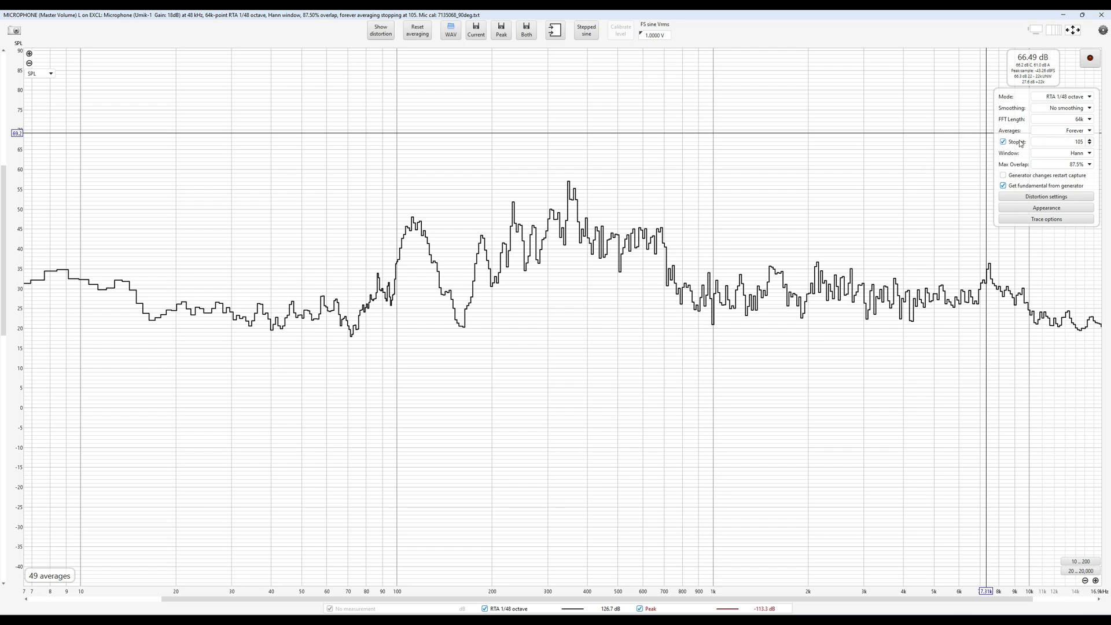
{"action": "mouse_move", "coordinate": [965, 139]}
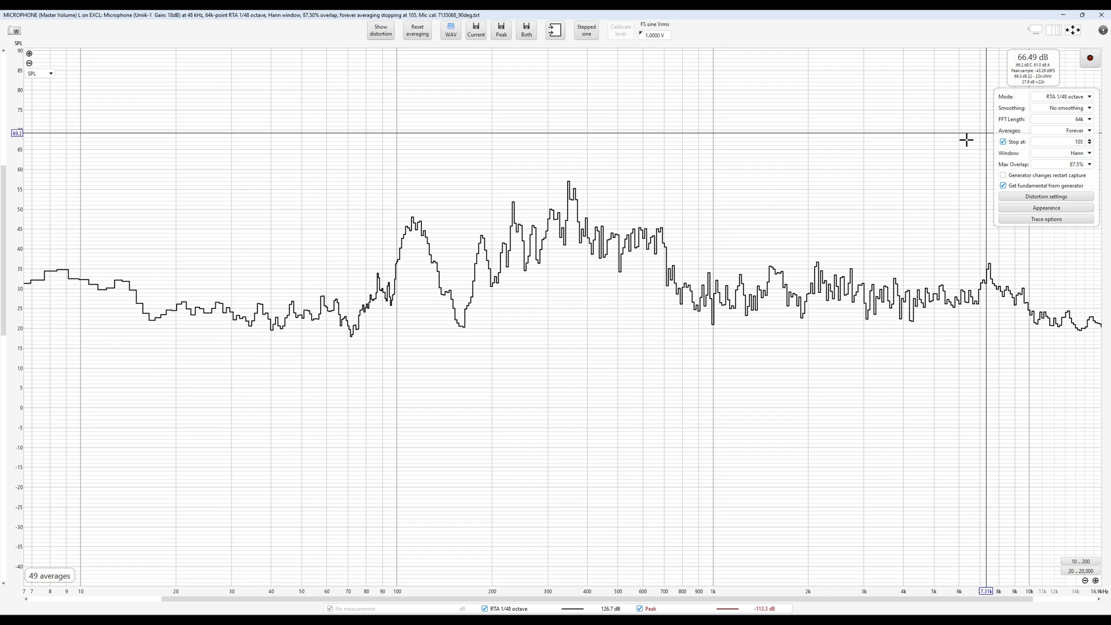
{"action": "left_click", "coordinate": [1003, 141]}
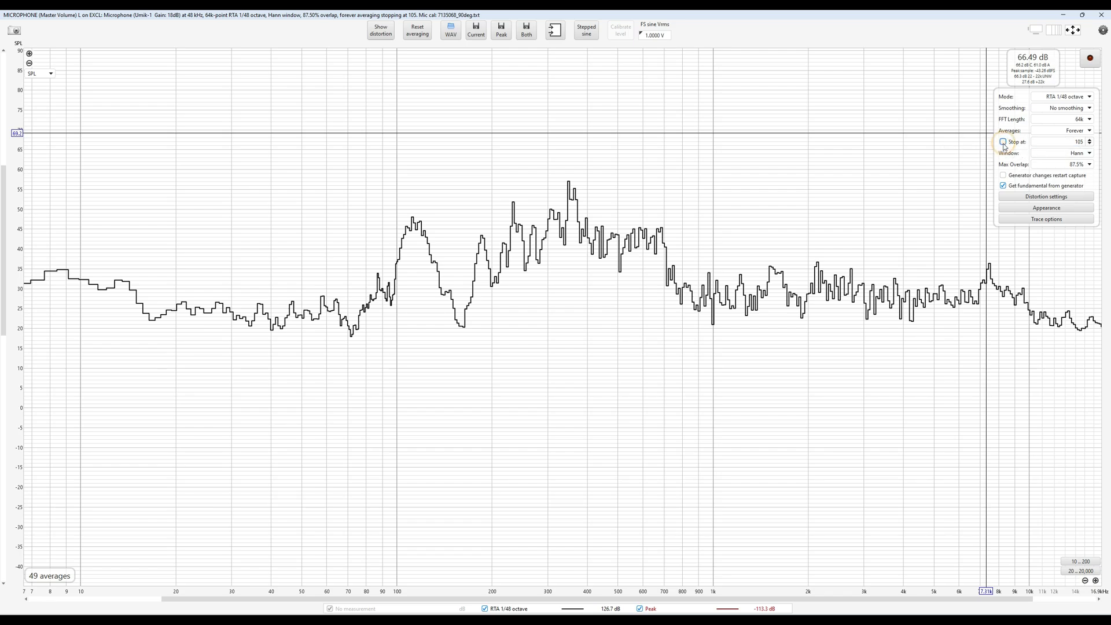
{"action": "left_click", "coordinate": [1003, 142]}
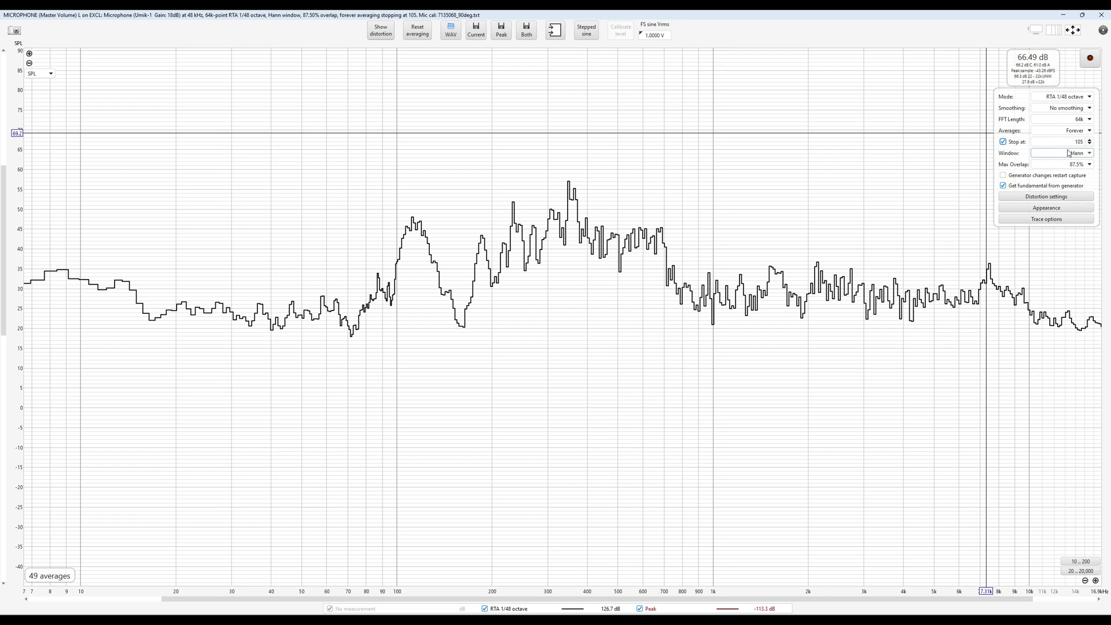
{"action": "mouse_move", "coordinate": [57, 584]}
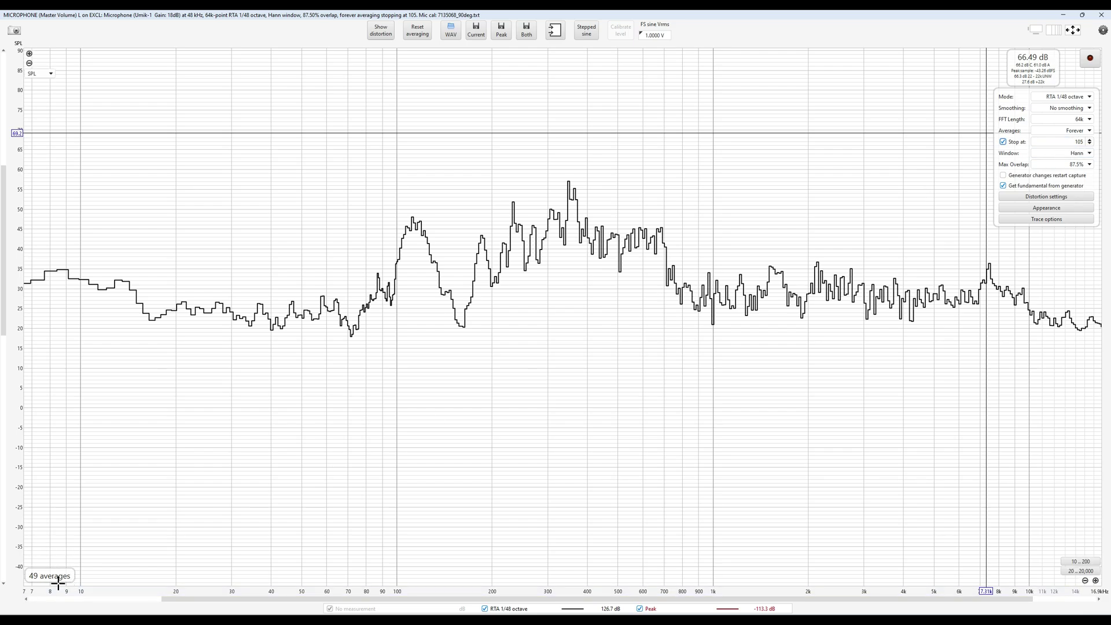
{"action": "mouse_move", "coordinate": [28, 551]}
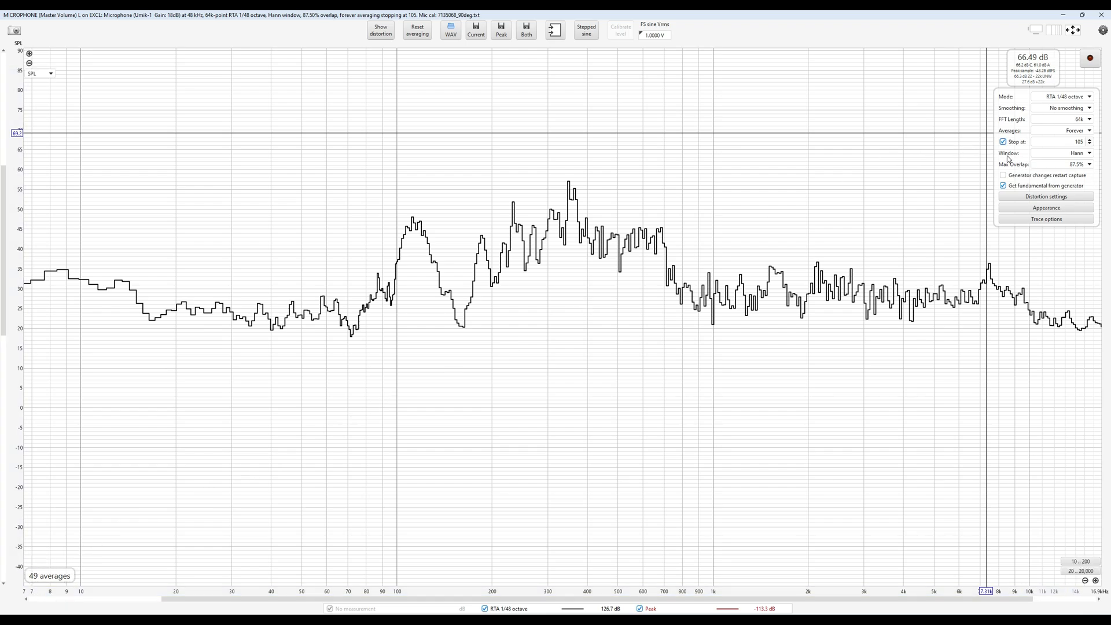
{"action": "mouse_move", "coordinate": [846, 187]}
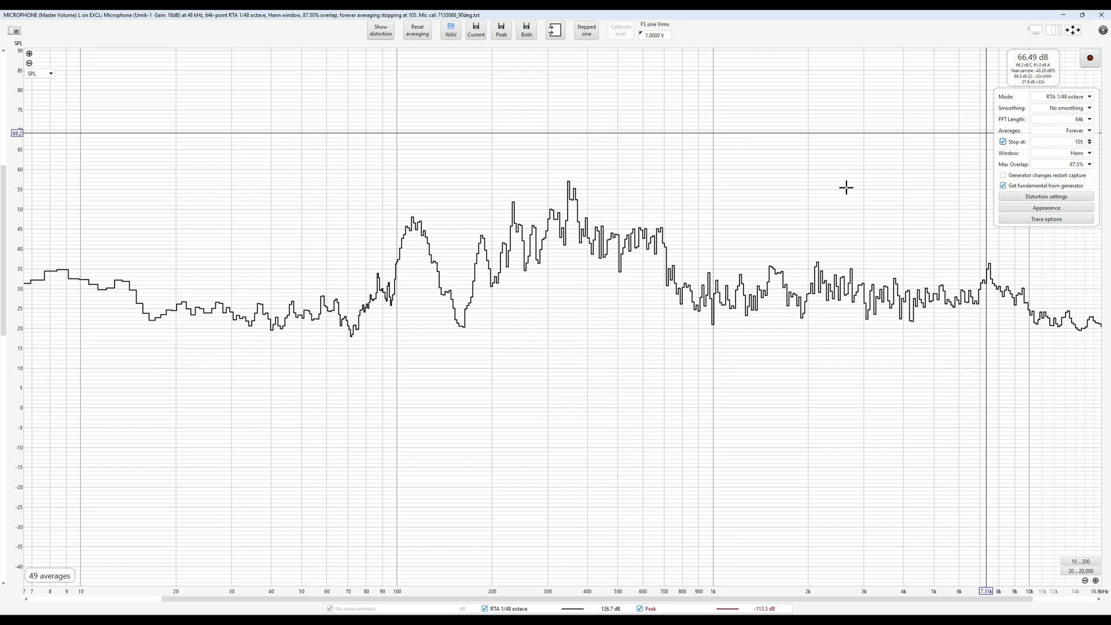
{"action": "mouse_move", "coordinate": [876, 169]}
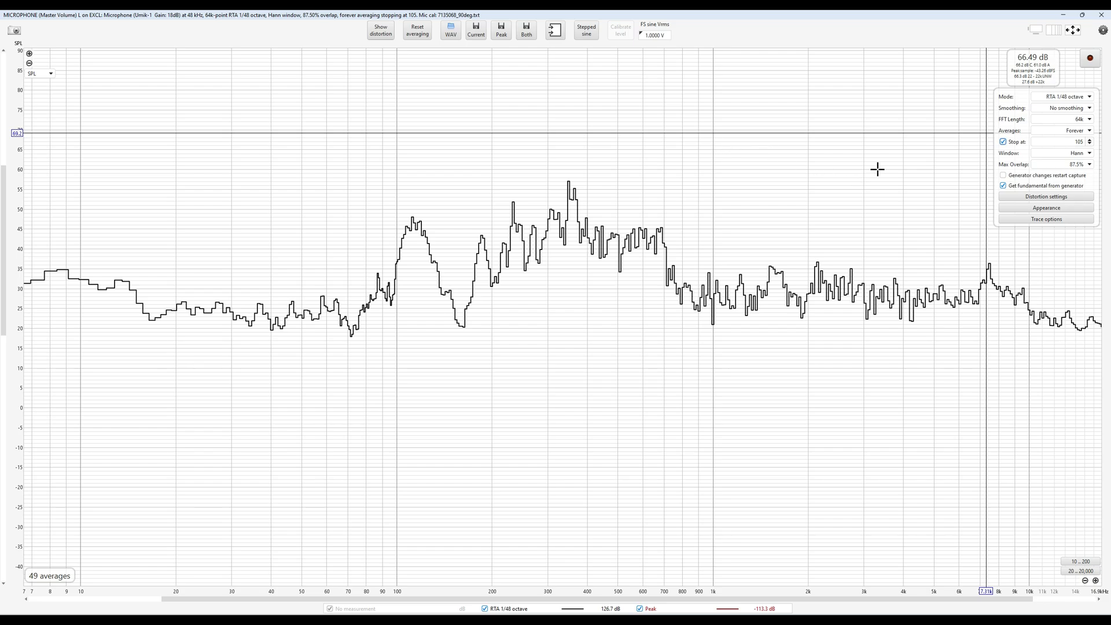
{"action": "mouse_move", "coordinate": [980, 143]}
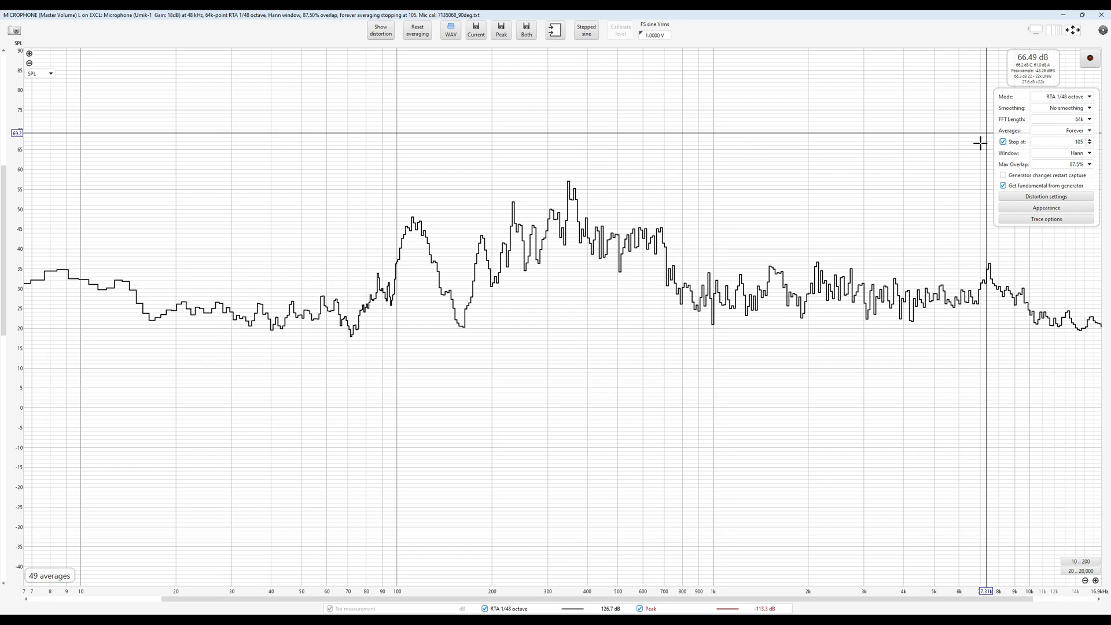
{"action": "mouse_move", "coordinate": [828, 152]}
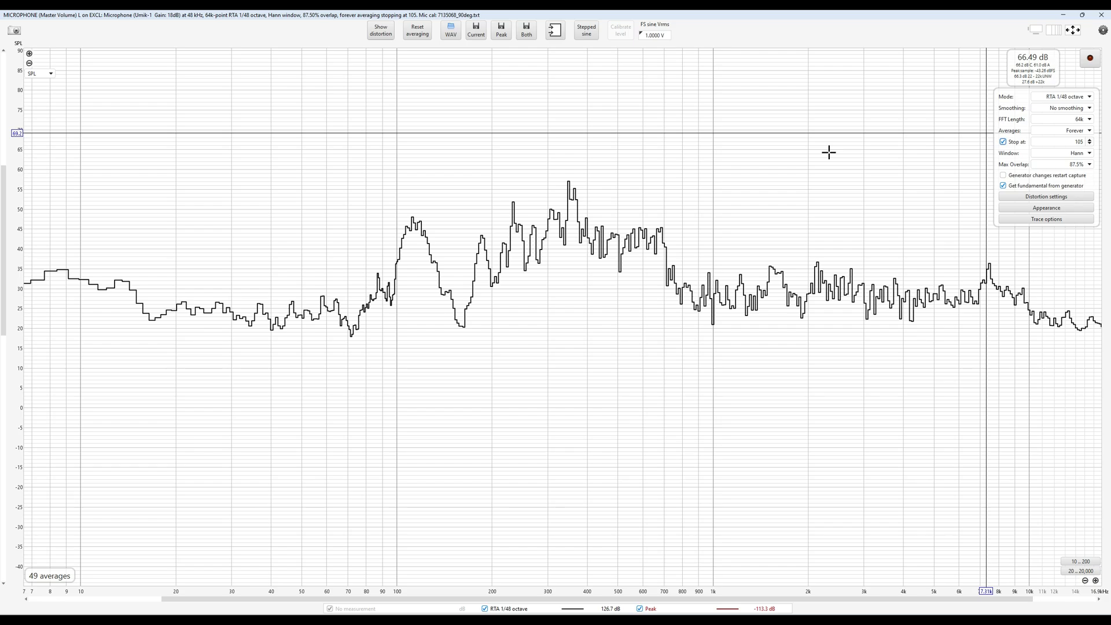
{"action": "left_click", "coordinate": [1070, 142]}
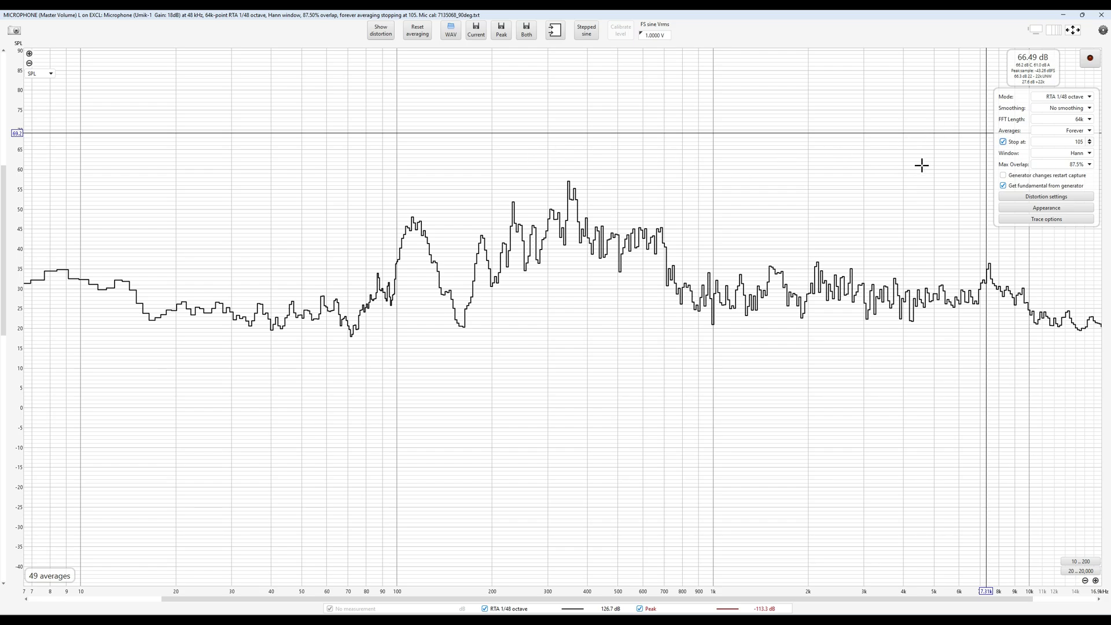
{"action": "mouse_move", "coordinate": [1052, 151]}
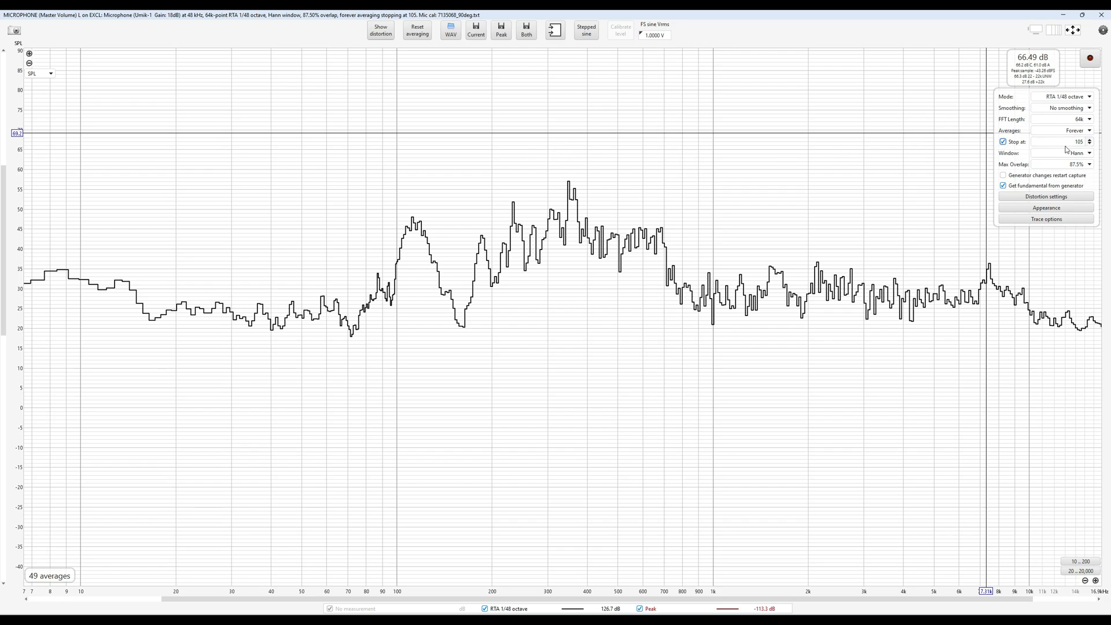
{"action": "mouse_move", "coordinate": [124, 307]}
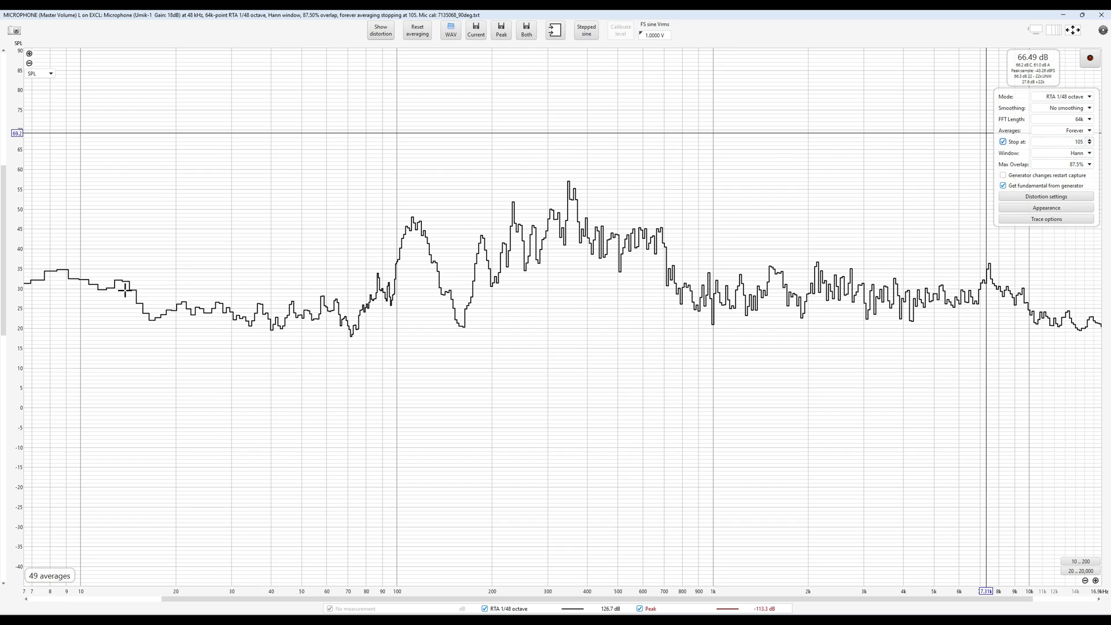
{"action": "mouse_move", "coordinate": [719, 211]}
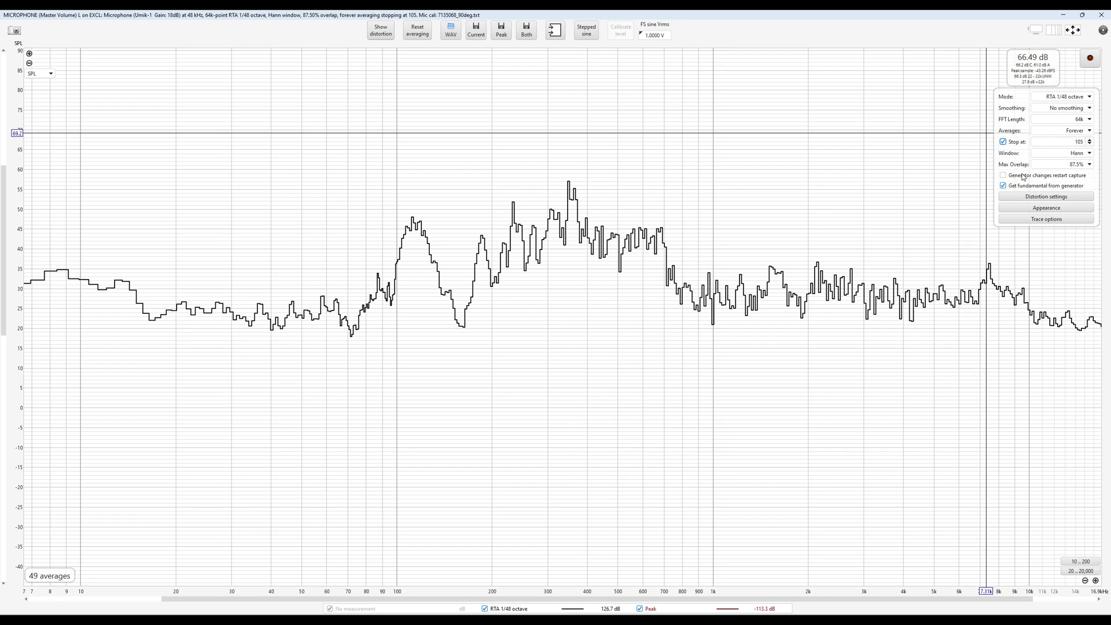
{"action": "mouse_move", "coordinate": [1051, 162]}
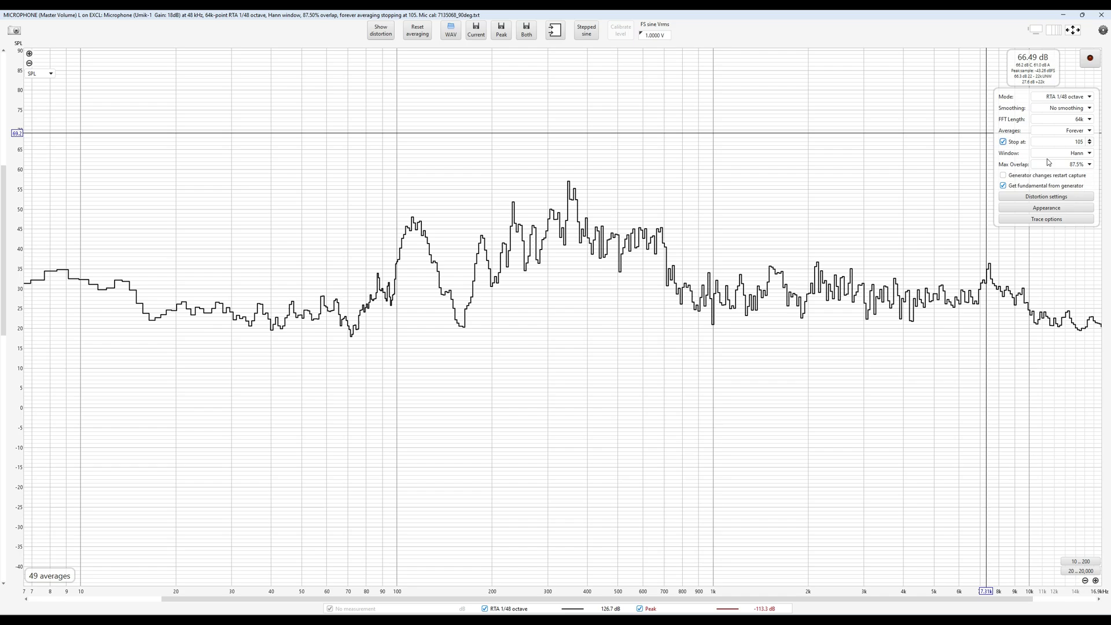
{"action": "left_click", "coordinate": [1098, 153]}
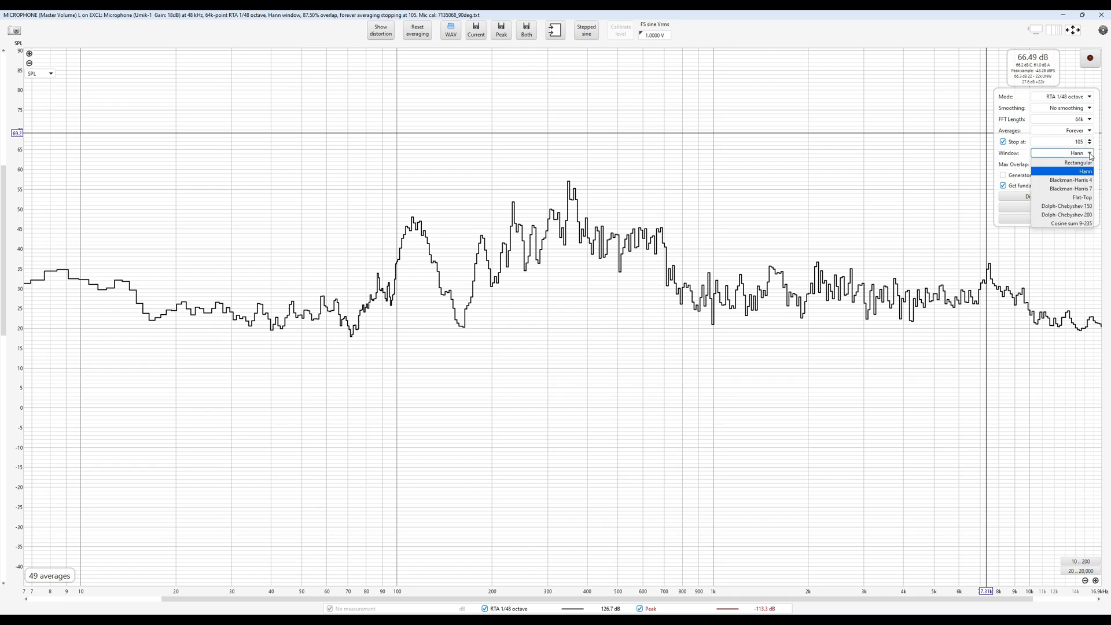
{"action": "mouse_move", "coordinate": [1068, 189]}
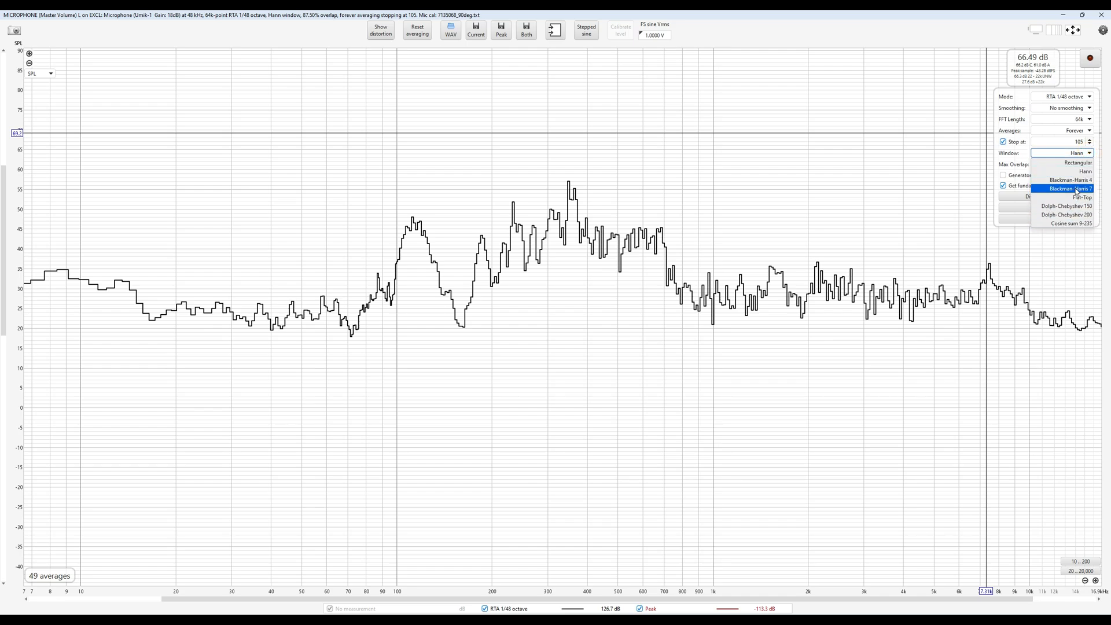
{"action": "mouse_move", "coordinate": [1071, 162]}
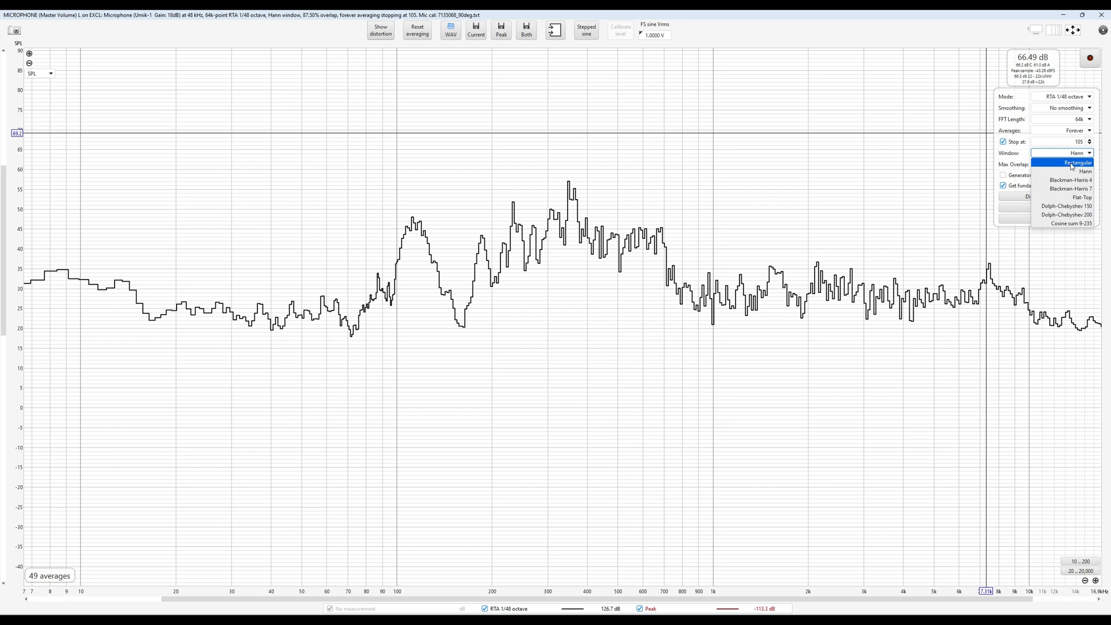
{"action": "left_click", "coordinate": [1077, 171]}
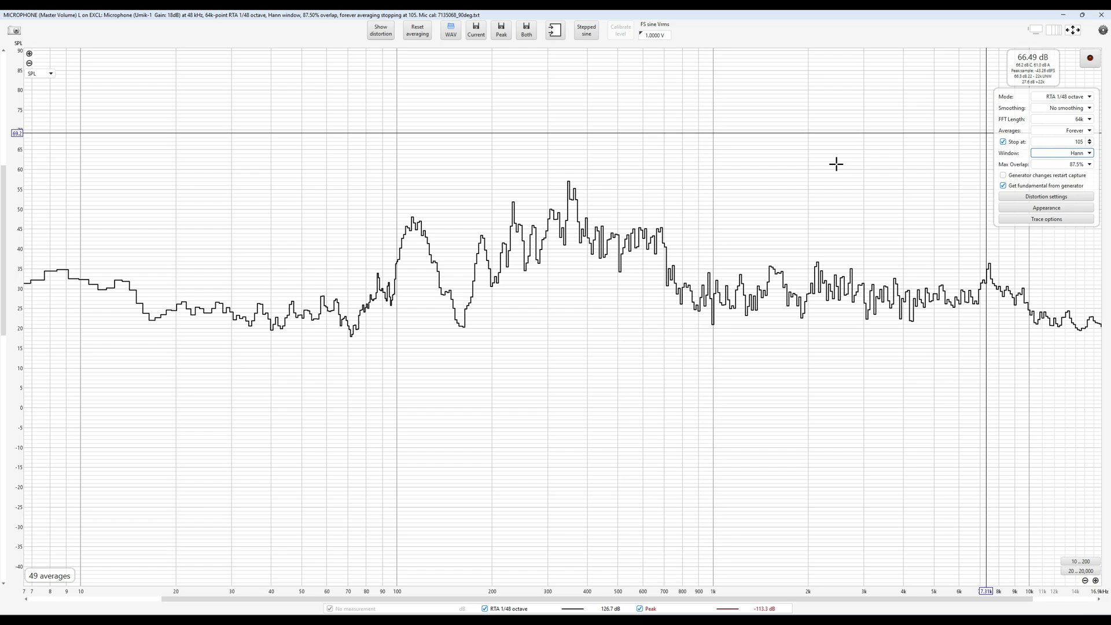
{"action": "mouse_move", "coordinate": [1070, 154]}
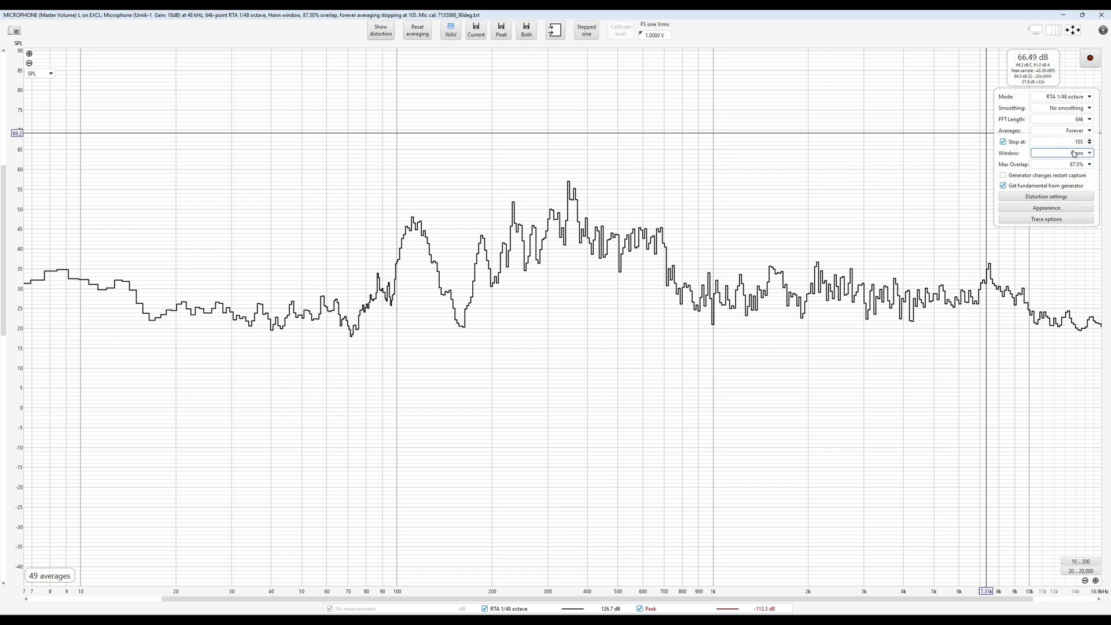
{"action": "mouse_move", "coordinate": [985, 168]}
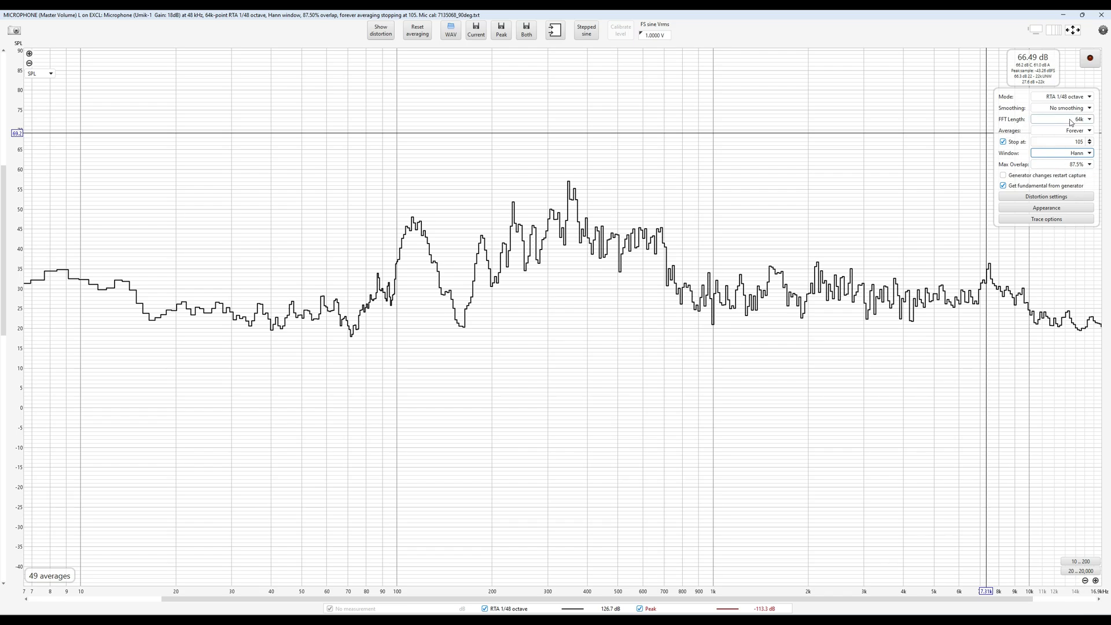
{"action": "mouse_move", "coordinate": [1027, 179]}
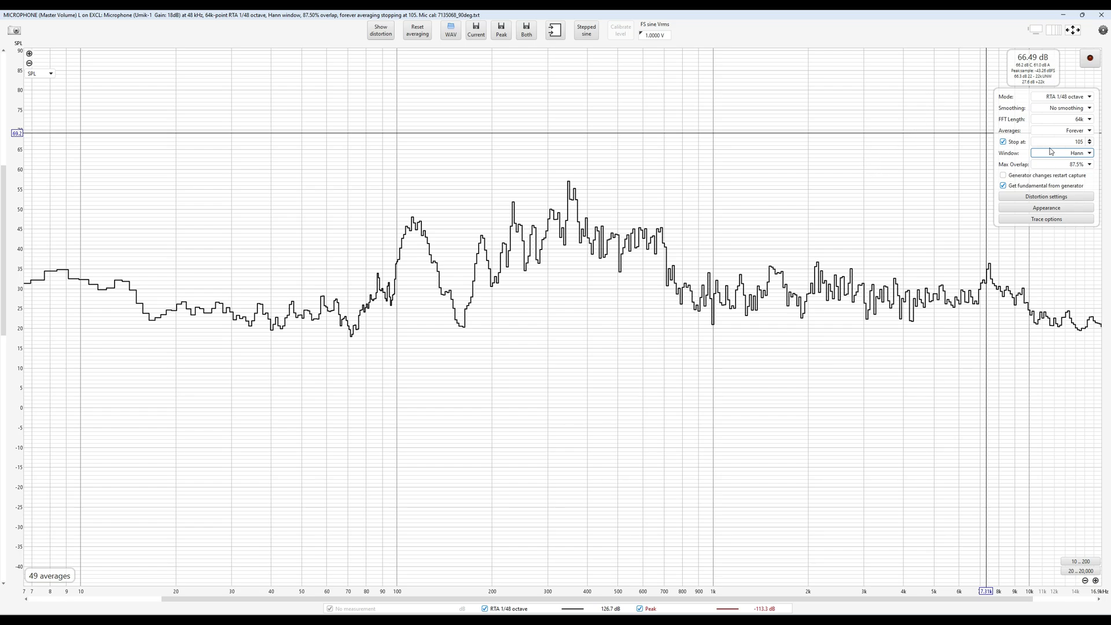
{"action": "mouse_move", "coordinate": [556, 105]}
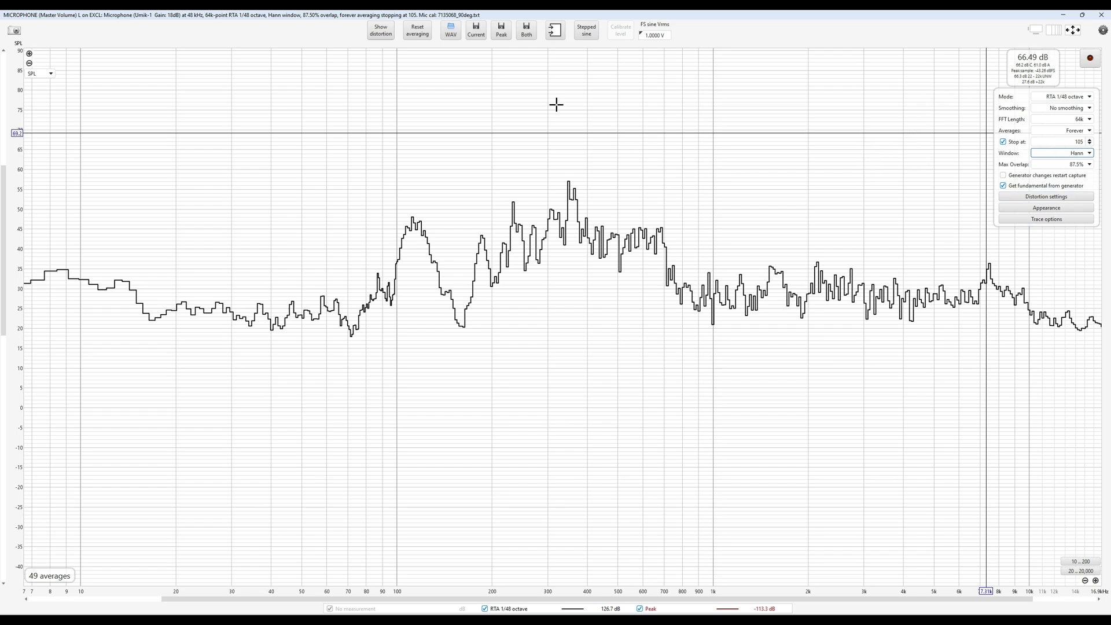
{"action": "mouse_move", "coordinate": [904, 59]}
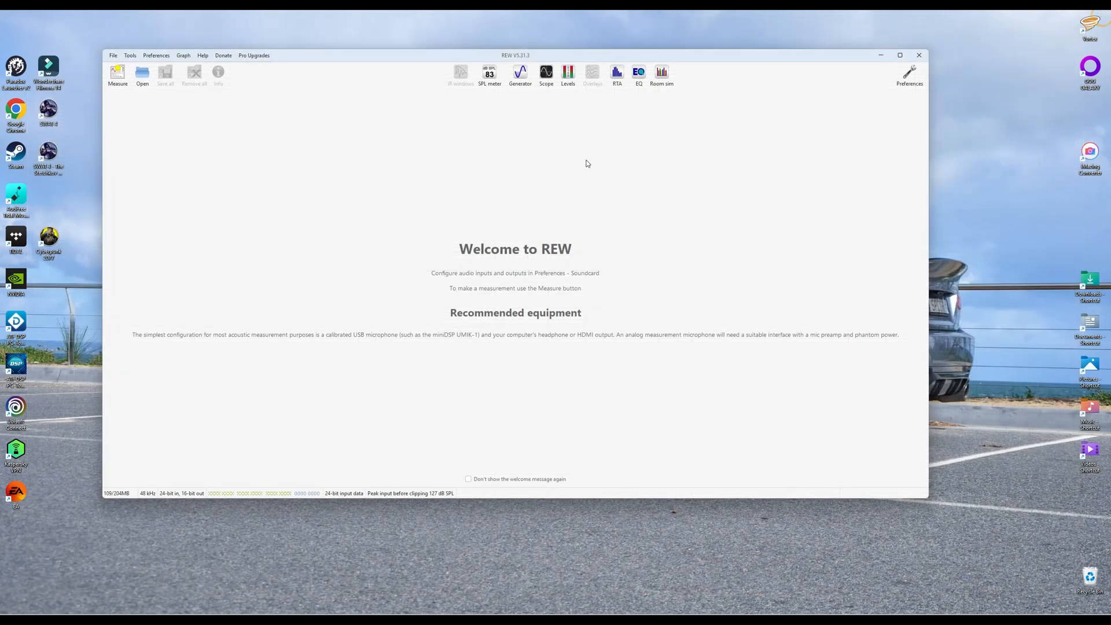
{"action": "mouse_move", "coordinate": [634, 196]}
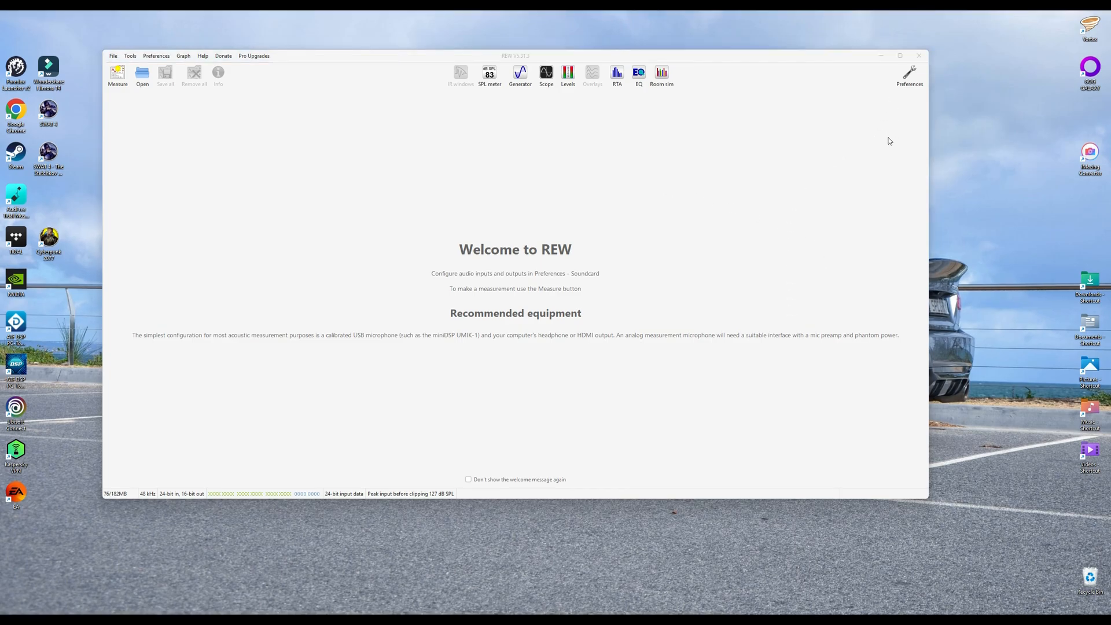
{"action": "mouse_move", "coordinate": [634, 149]}
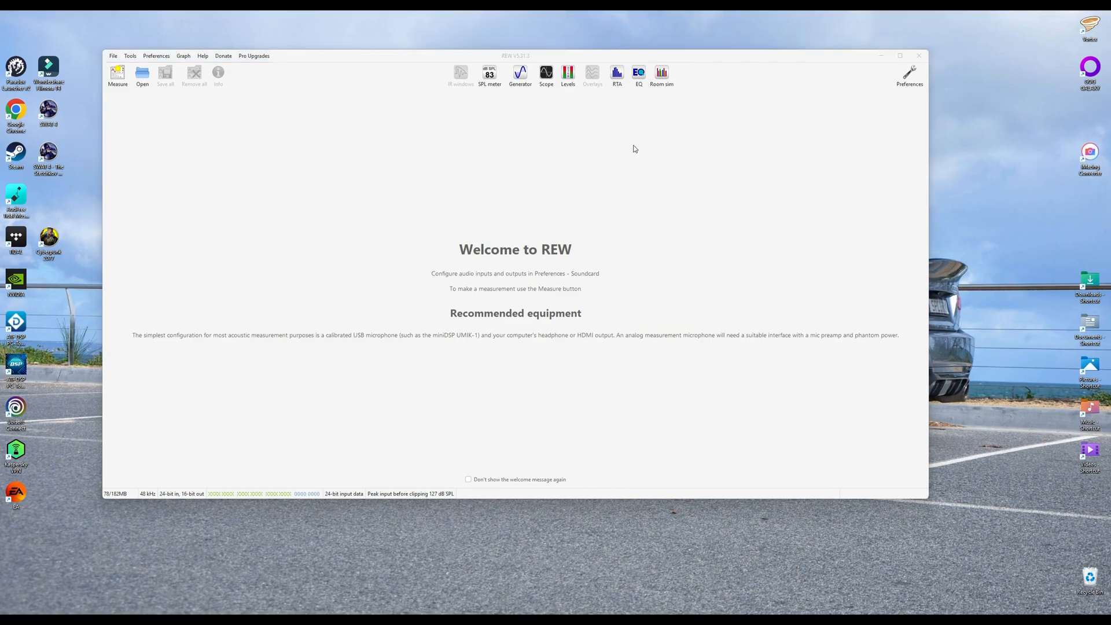
- Maximize the main REW welcome window
{"action": "left_click", "coordinate": [900, 55]}
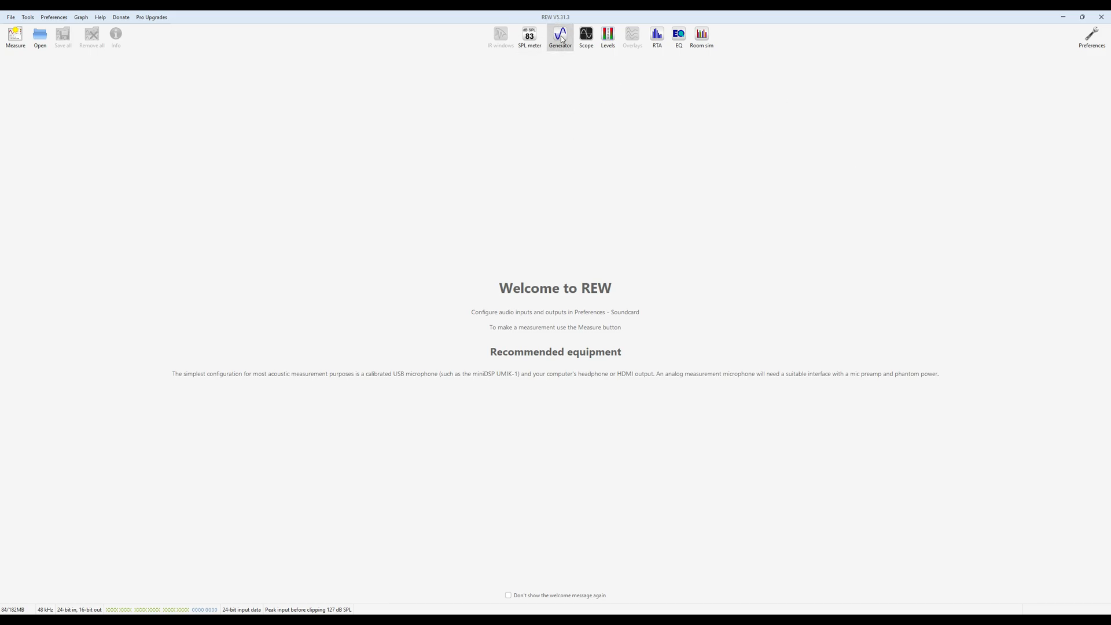
- Open the Generator and select full-range Pink random noise on the Noise tab
{"action": "left_click", "coordinate": [560, 32]}
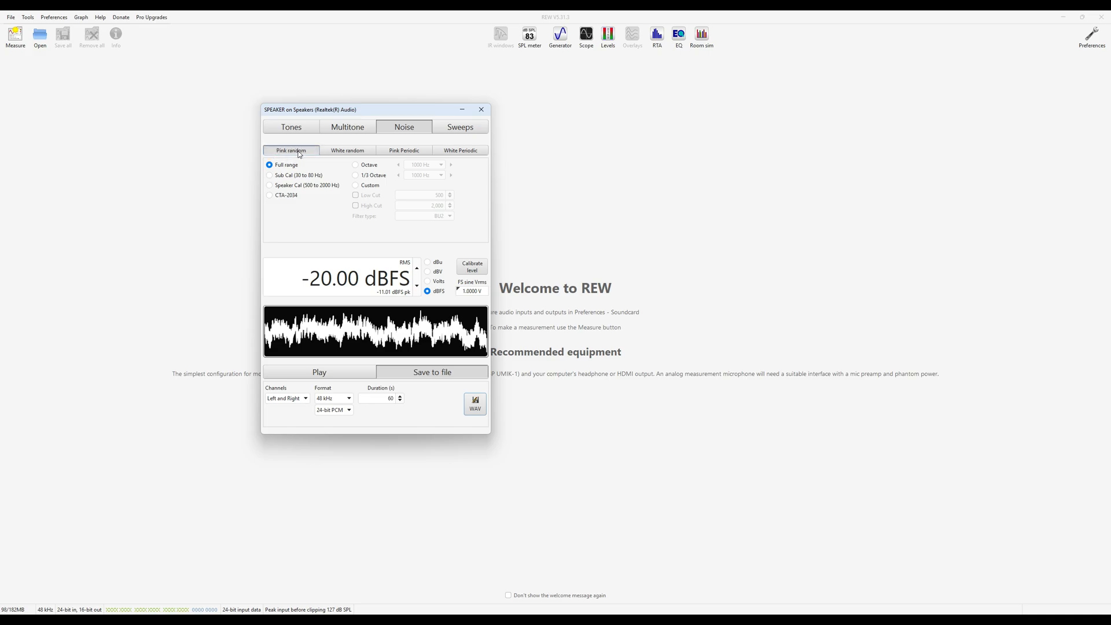
{"action": "mouse_move", "coordinate": [297, 166]}
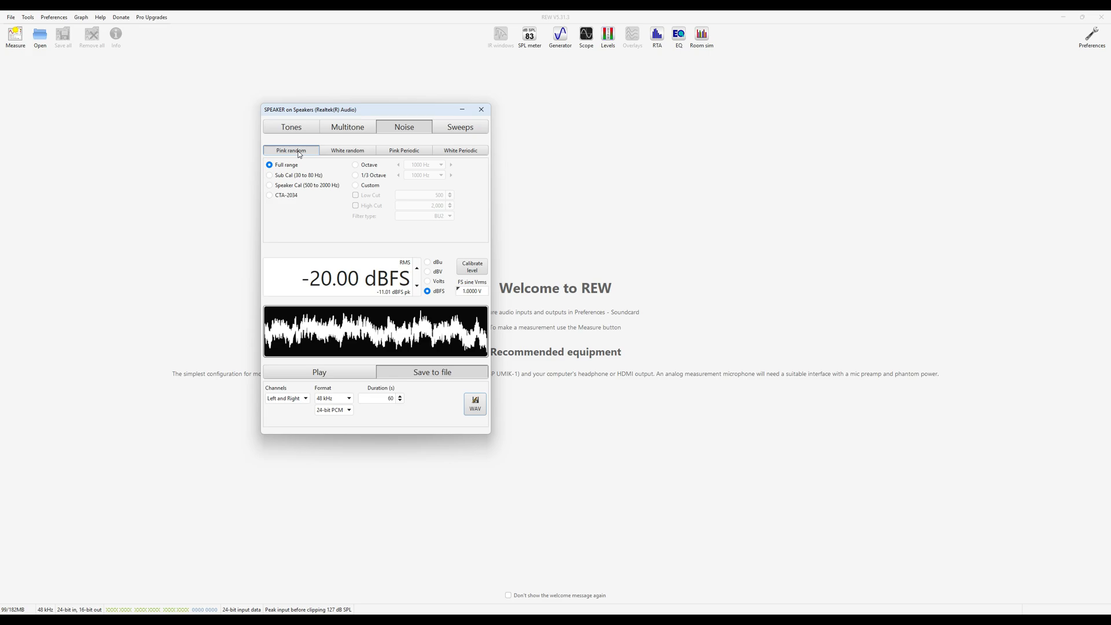
{"action": "left_click", "coordinate": [404, 149]}
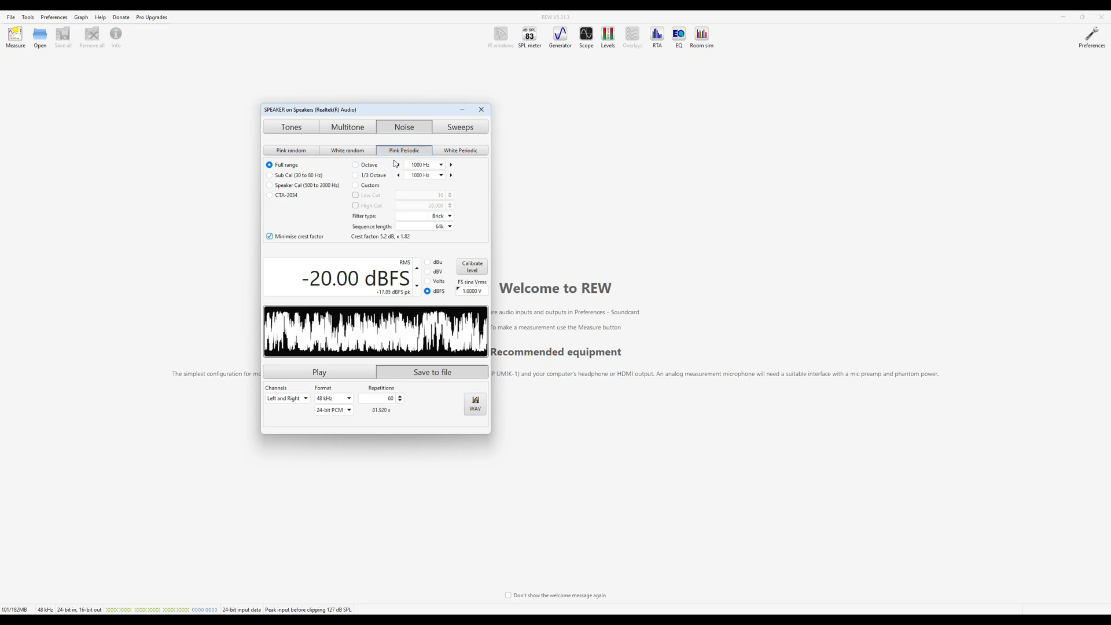
{"action": "mouse_move", "coordinate": [393, 167]}
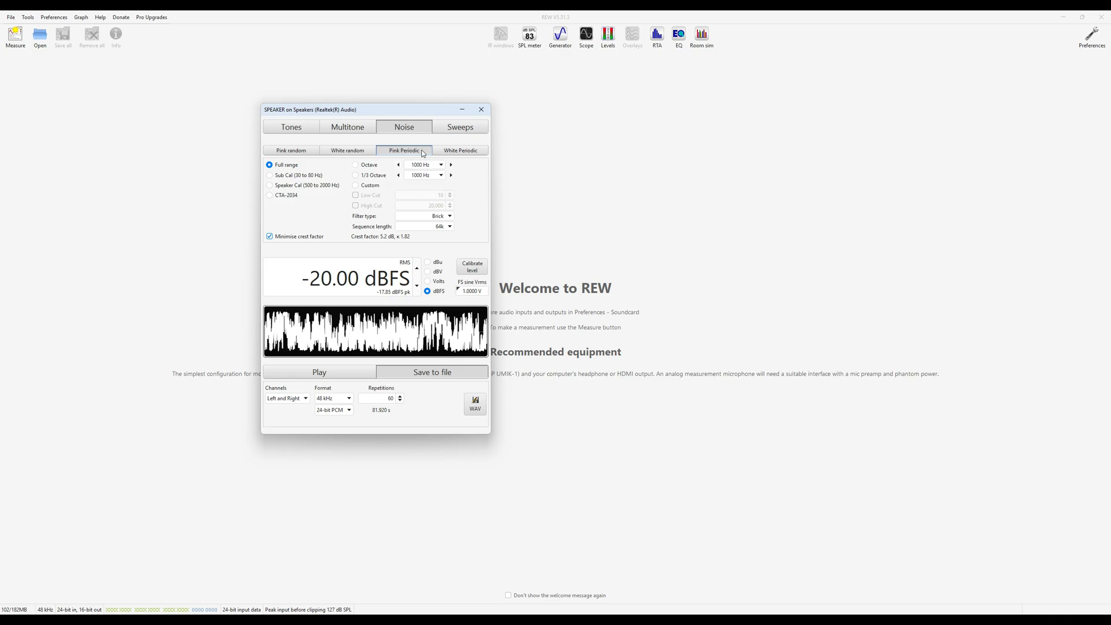
{"action": "left_click", "coordinate": [291, 150]}
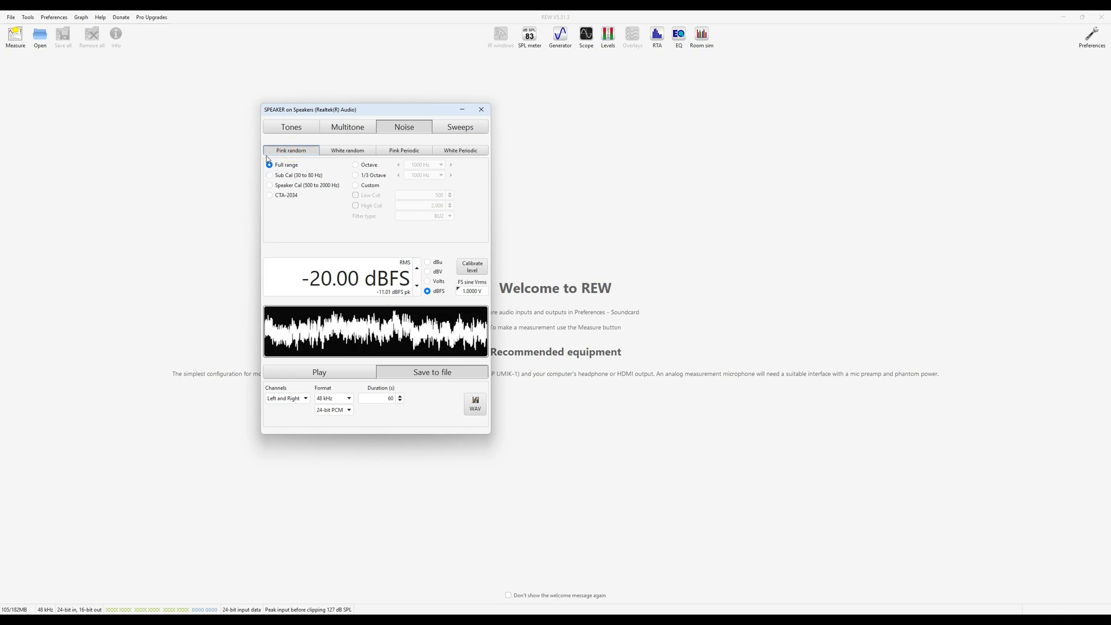
{"action": "left_click", "coordinate": [269, 165]}
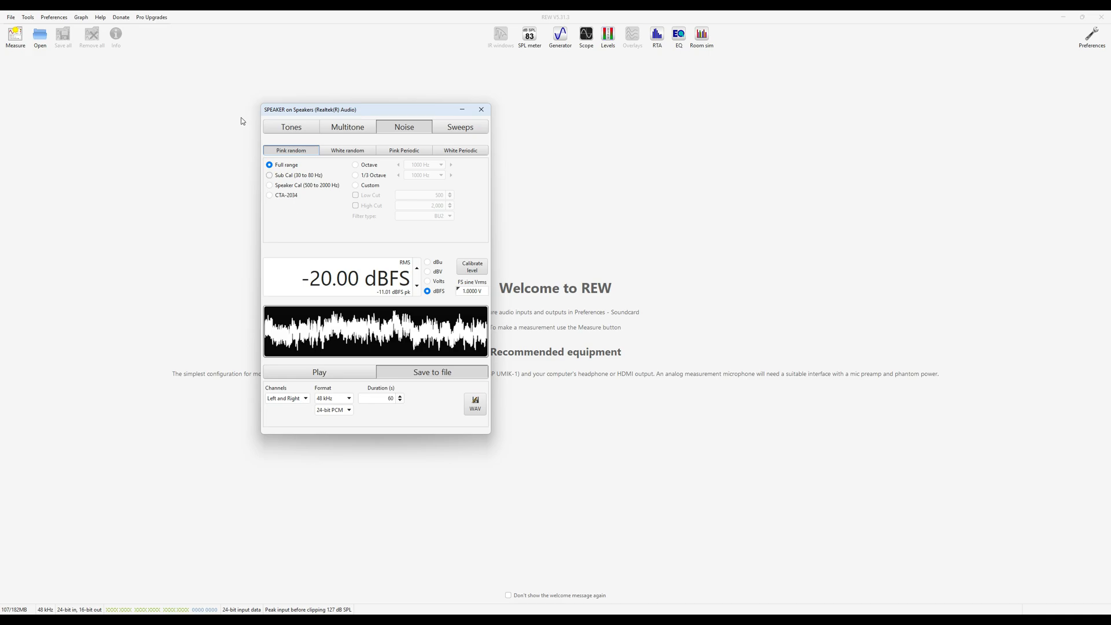
{"action": "left_click", "coordinate": [404, 150]}
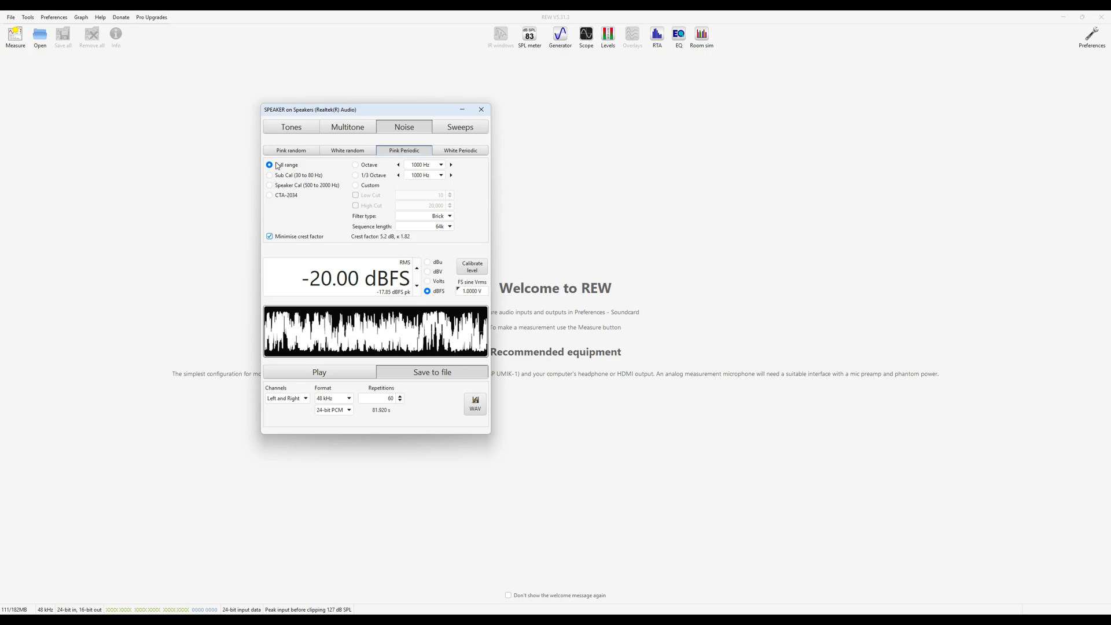
{"action": "left_click", "coordinate": [291, 150]}
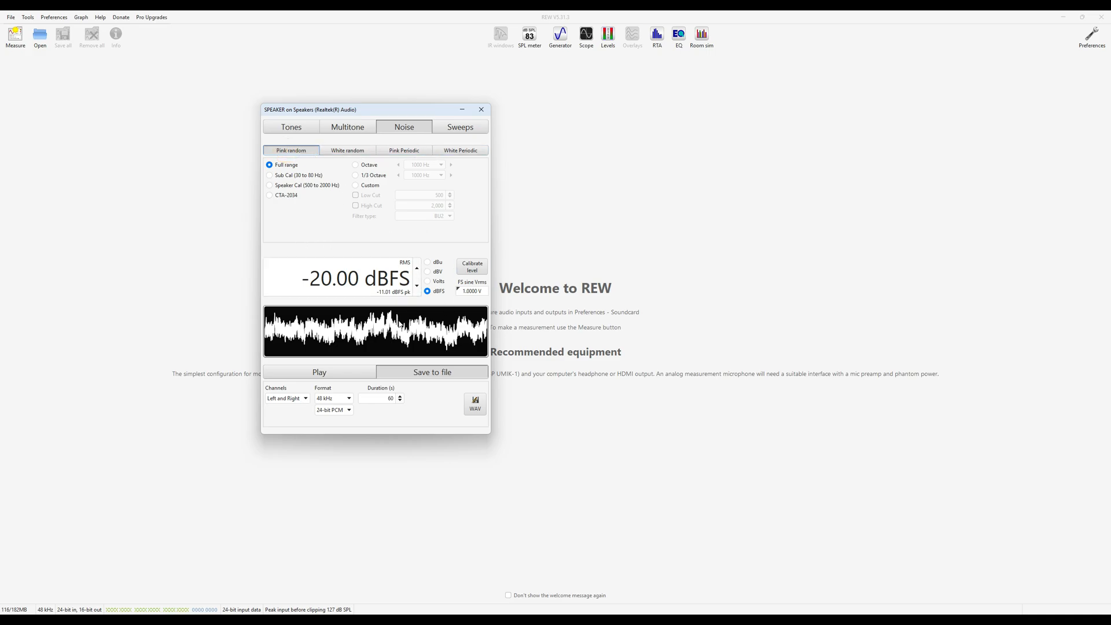
{"action": "mouse_move", "coordinate": [276, 194]}
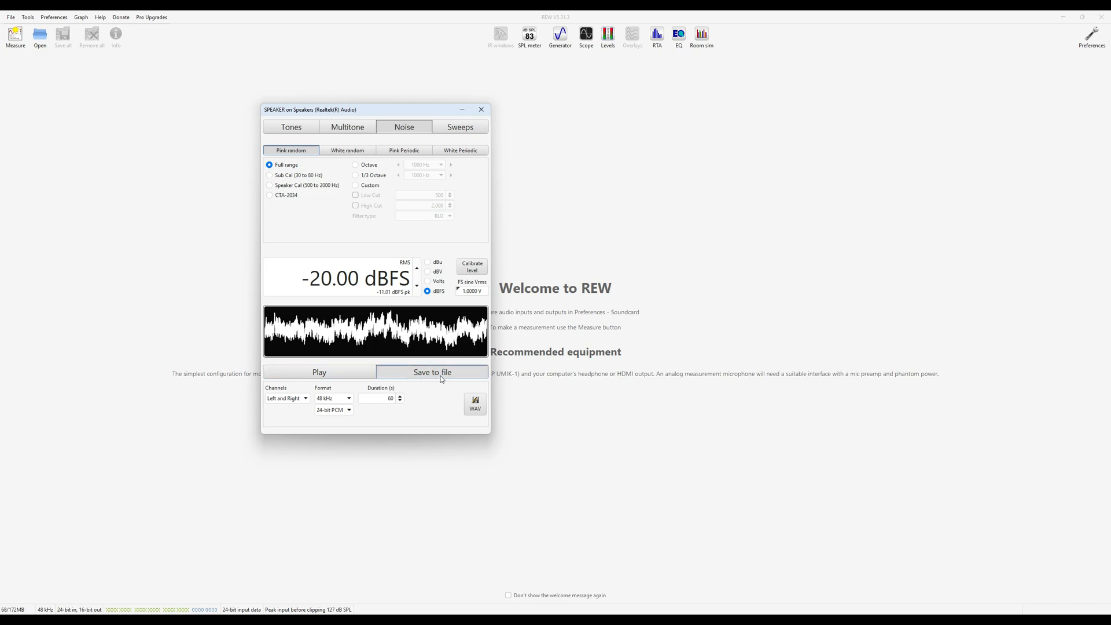
- Play the full-range pink random noise at −20 dBFS through the speakers
{"action": "left_click", "coordinate": [319, 372]}
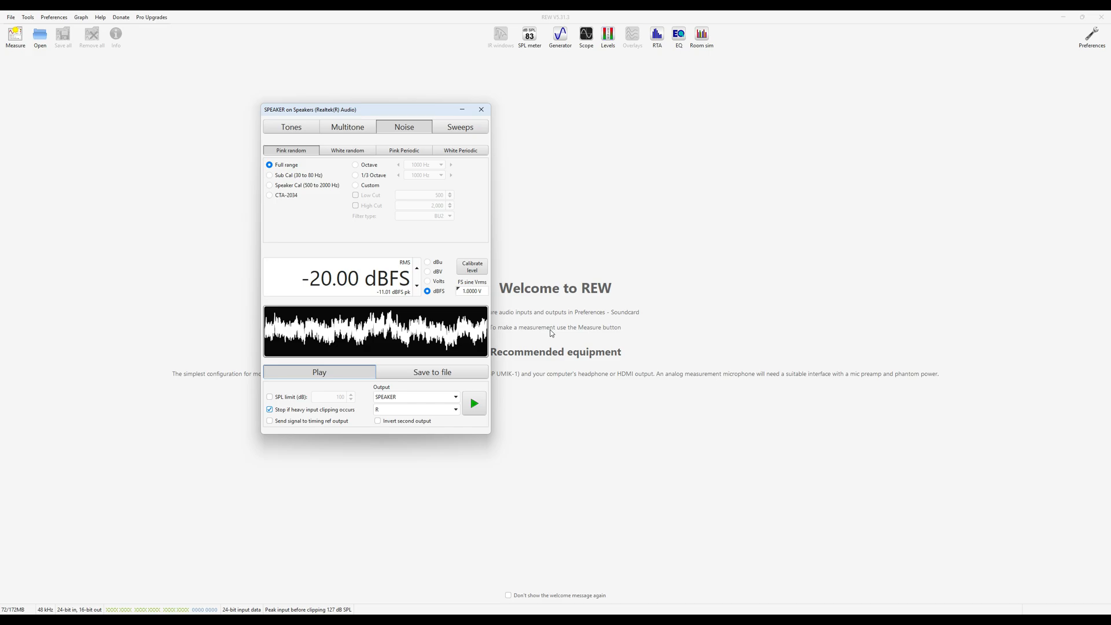
{"action": "mouse_move", "coordinate": [507, 407]}
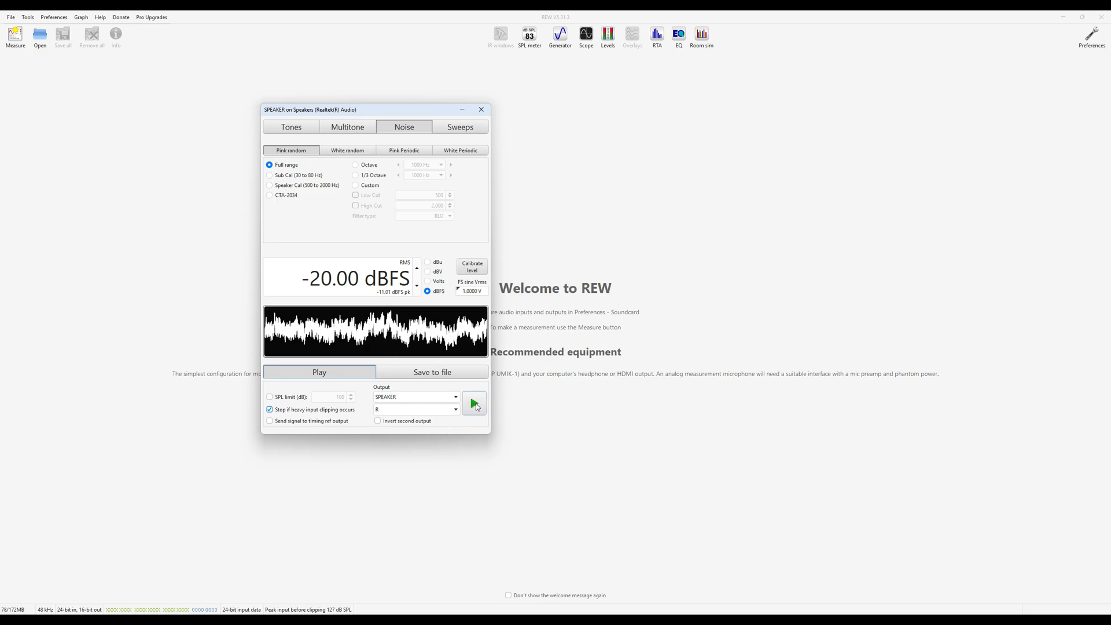
{"action": "left_click", "coordinate": [474, 403]}
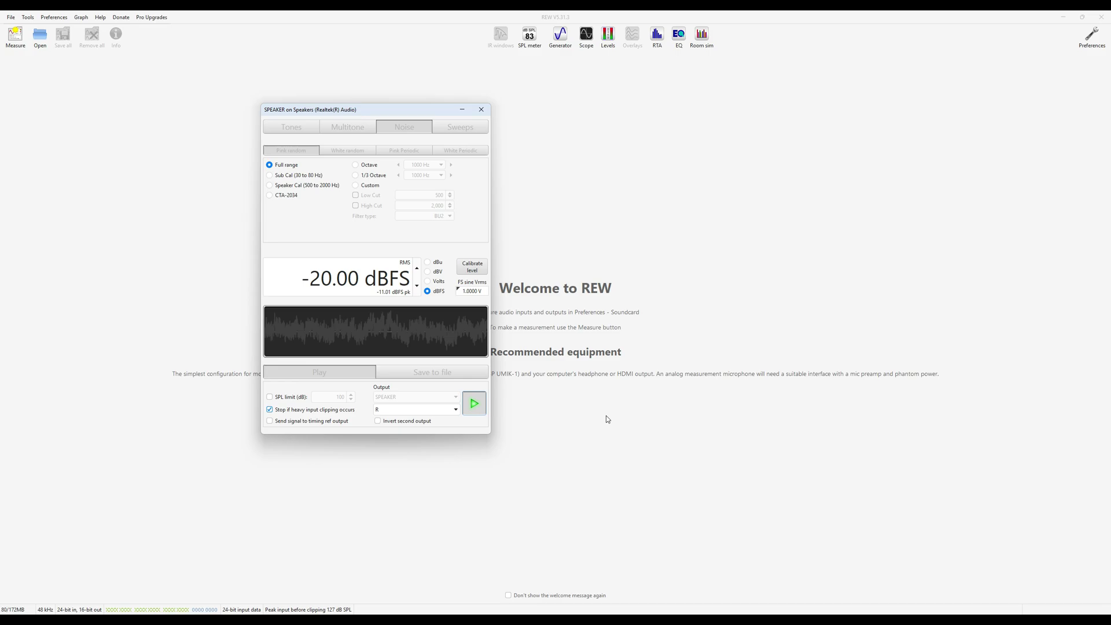
{"action": "mouse_move", "coordinate": [621, 411]}
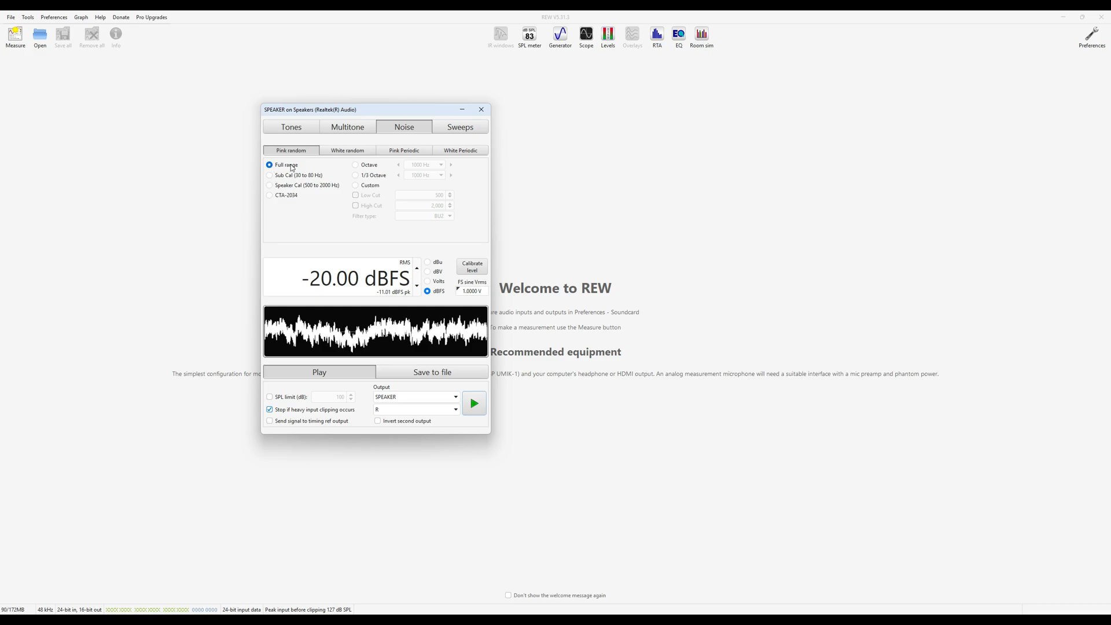
{"action": "mouse_move", "coordinate": [318, 174]}
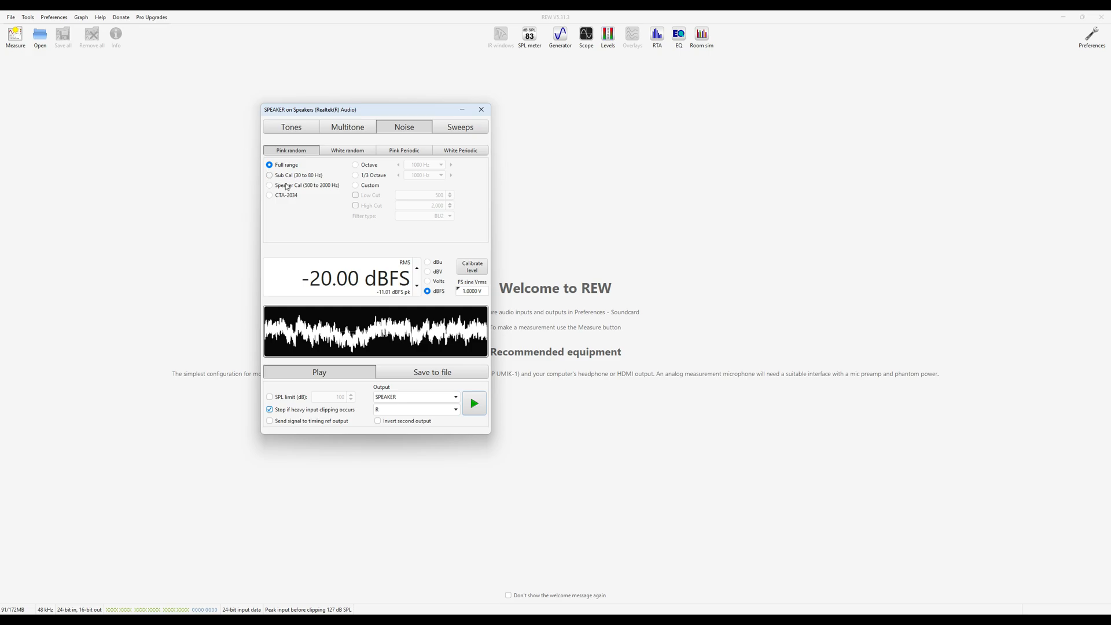
{"action": "mouse_move", "coordinate": [254, 179]}
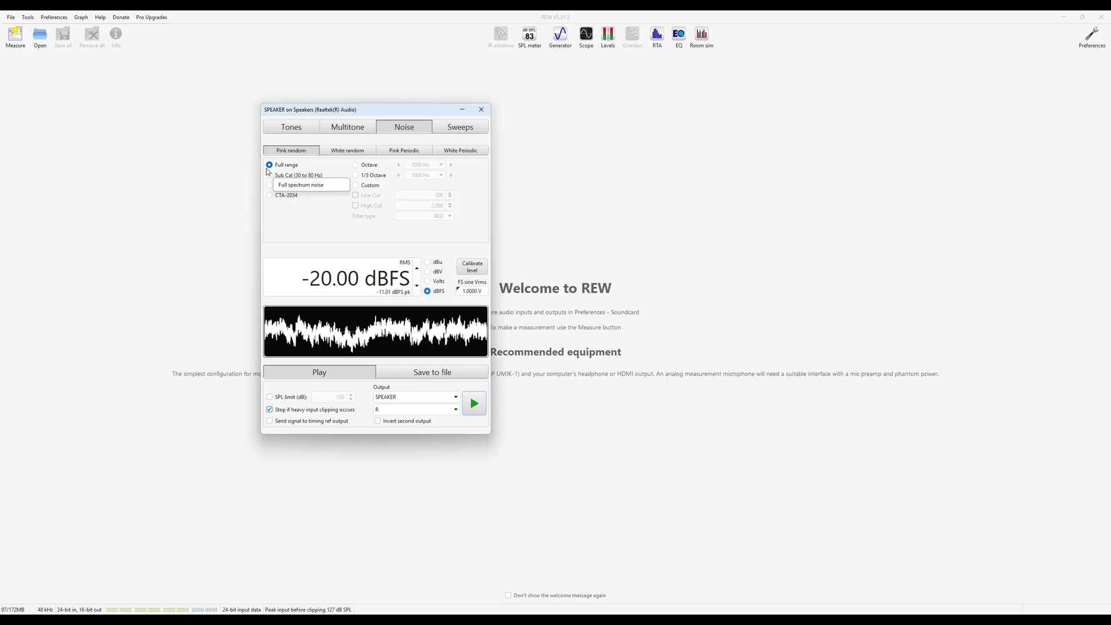
{"action": "mouse_move", "coordinate": [290, 175]}
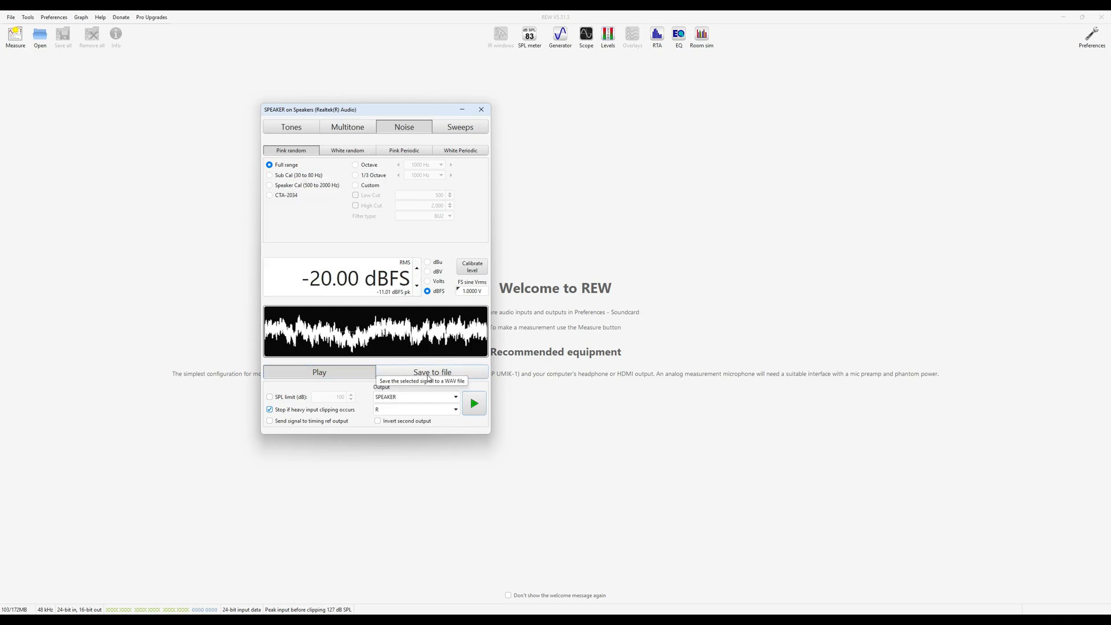
- Set the export options to left channel only, 48 kHz, 32-bit float
{"action": "left_click", "coordinate": [432, 372]}
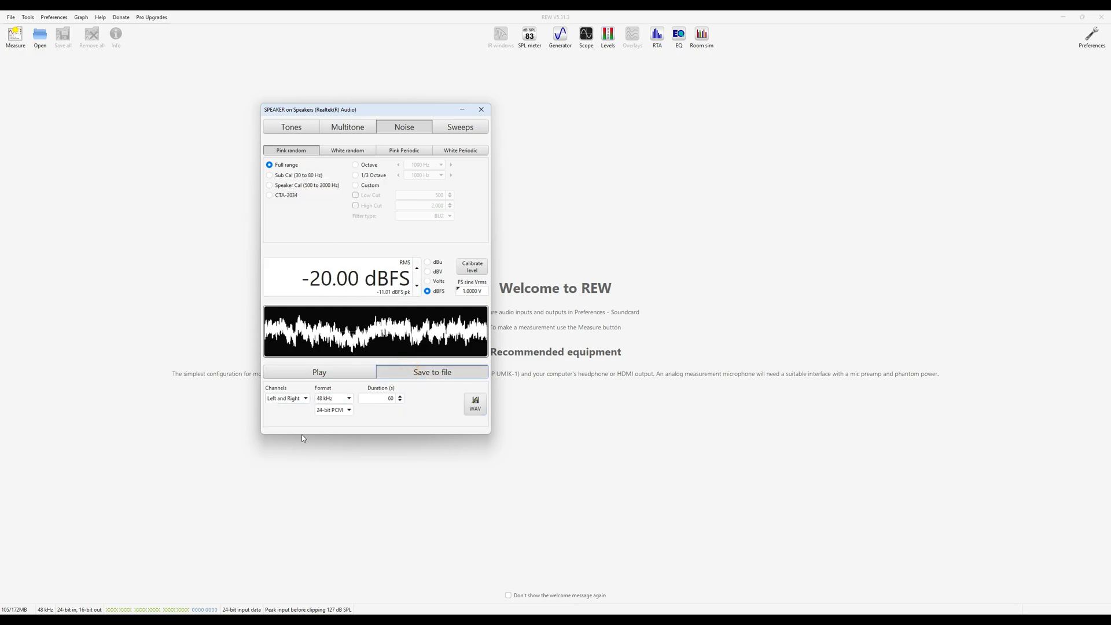
{"action": "left_click", "coordinate": [305, 398]}
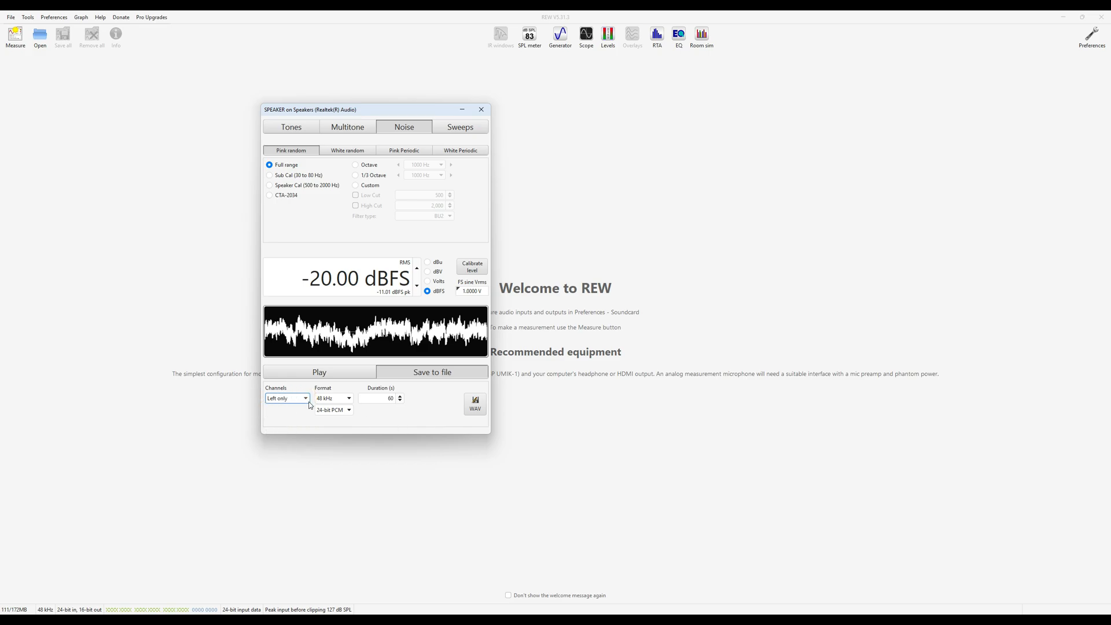
{"action": "left_click", "coordinate": [348, 398]}
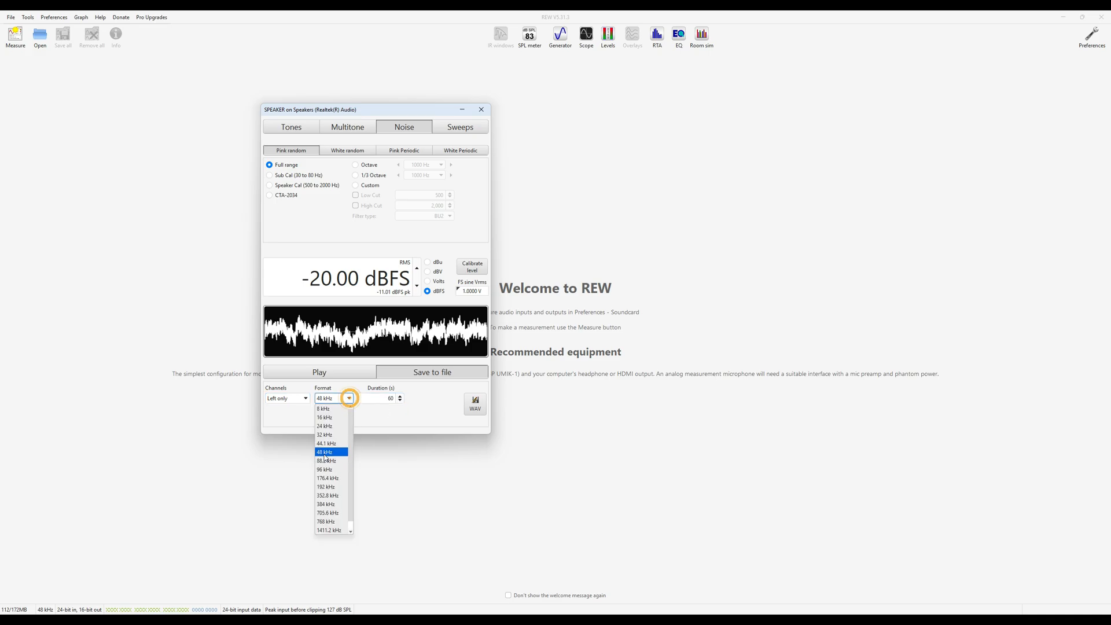
{"action": "left_click", "coordinate": [327, 451]}
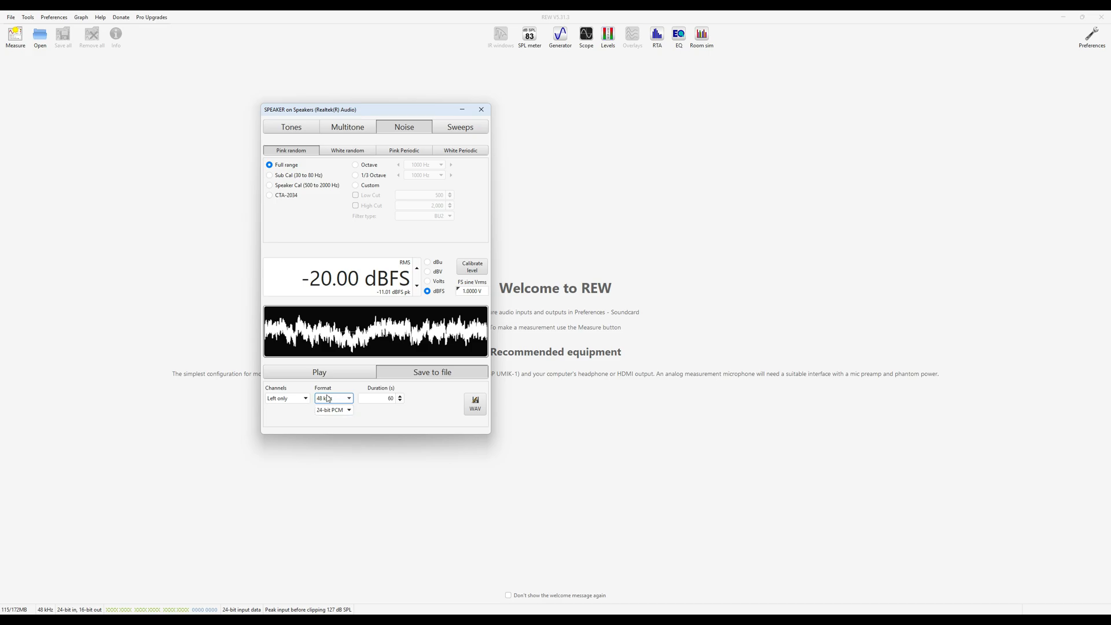
{"action": "left_click", "coordinate": [349, 409]}
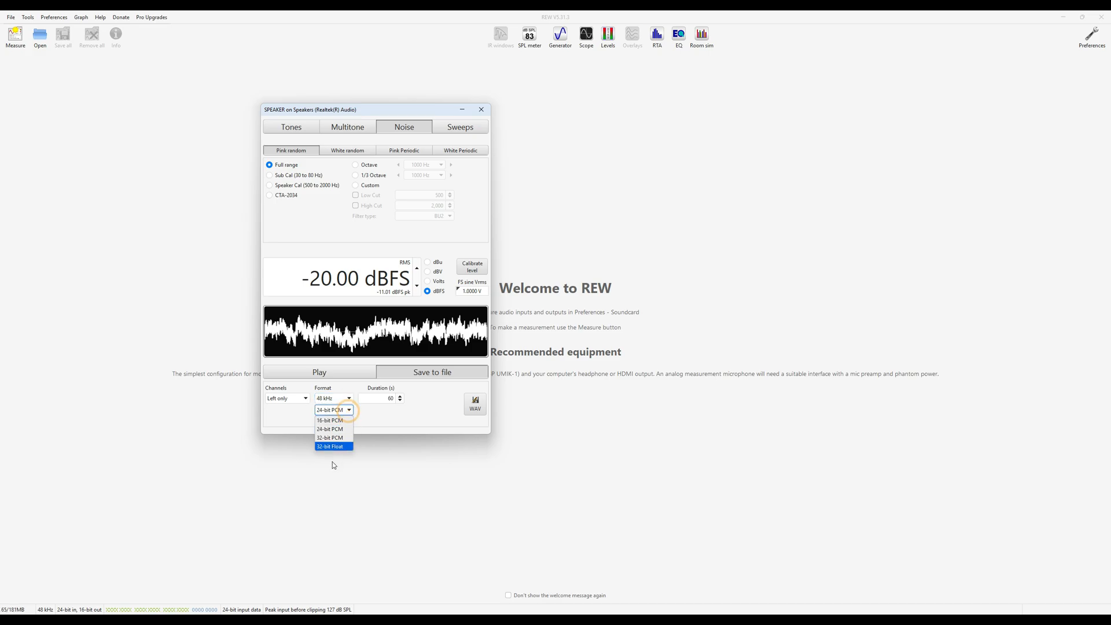
{"action": "left_click", "coordinate": [330, 428]}
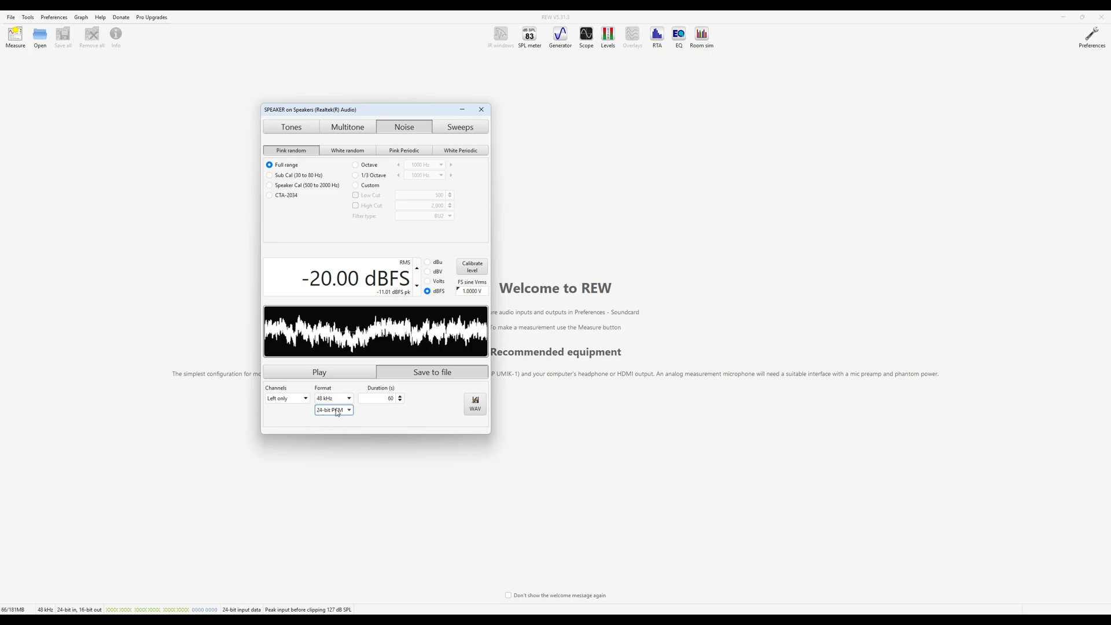
{"action": "left_click", "coordinate": [349, 410]}
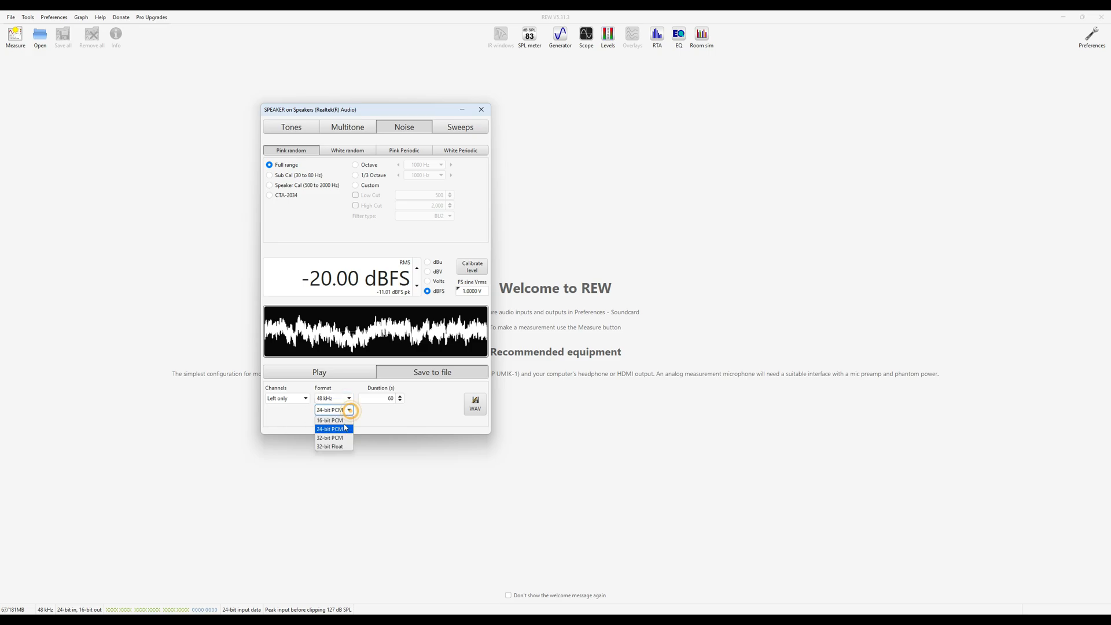
{"action": "left_click", "coordinate": [331, 446]}
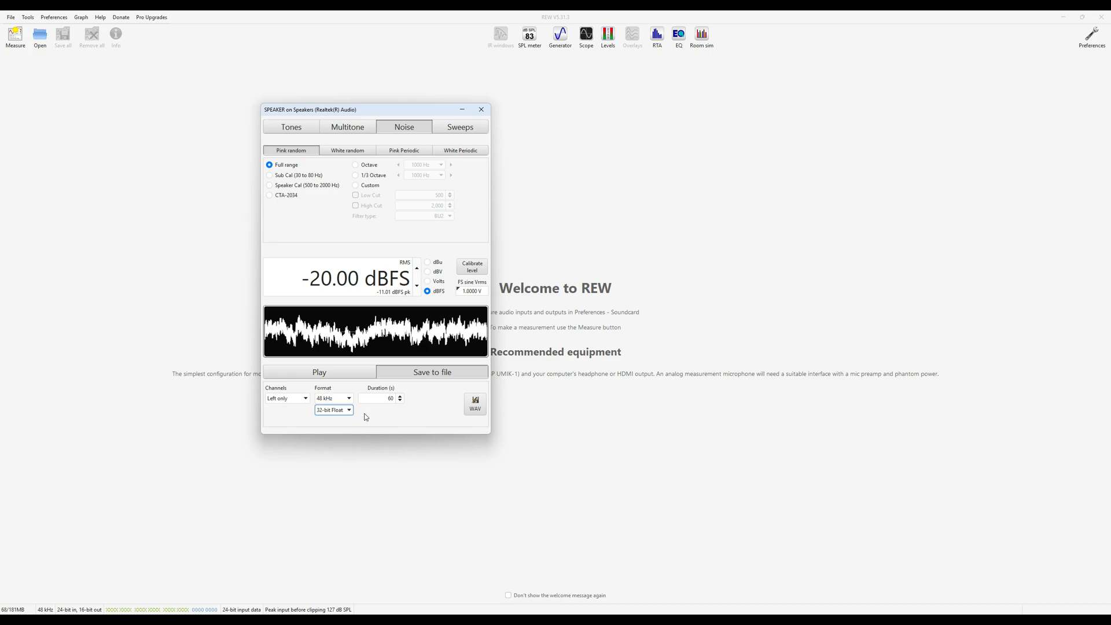
{"action": "mouse_move", "coordinate": [377, 420]}
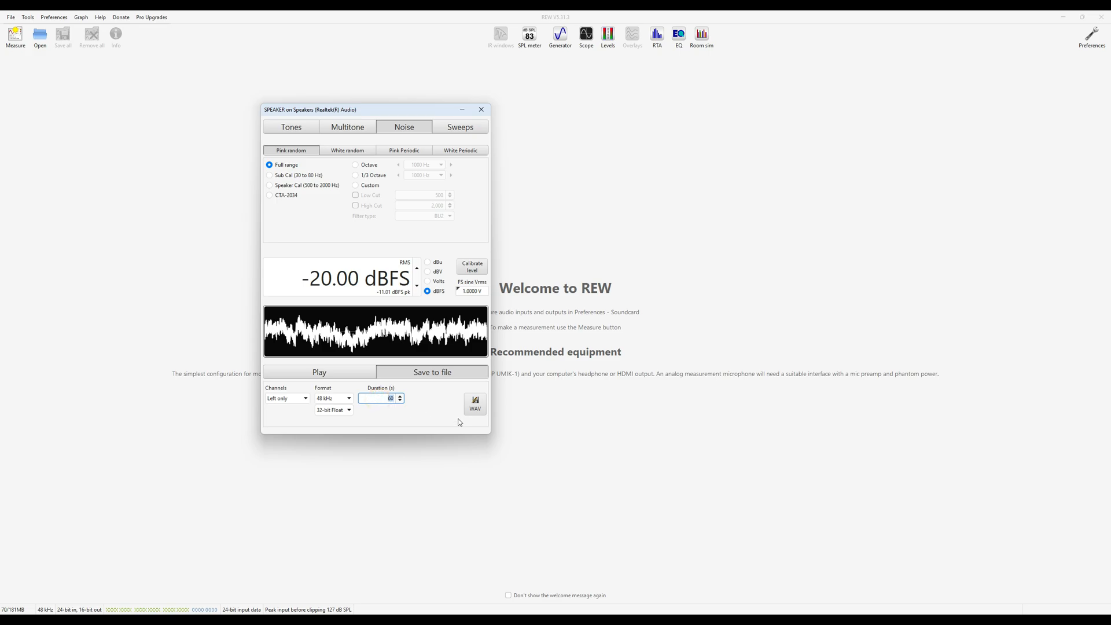
- Save the WAV file as Pink_Full_-20_dBFS_48k_Float_L.wav
{"action": "type", "text": "300"}
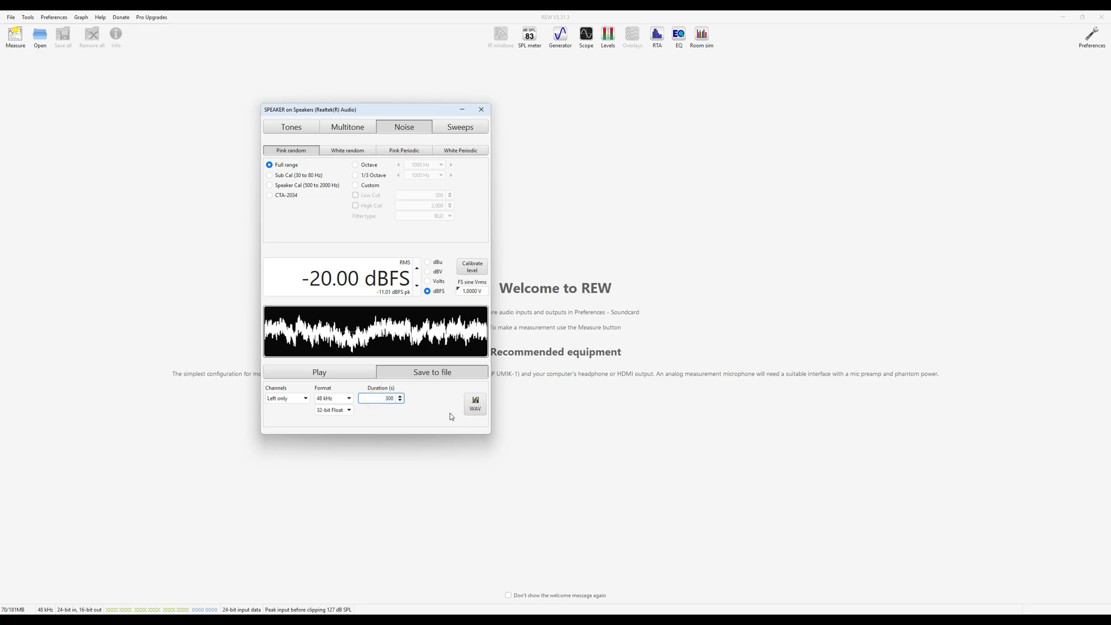
{"action": "mouse_move", "coordinate": [442, 399]}
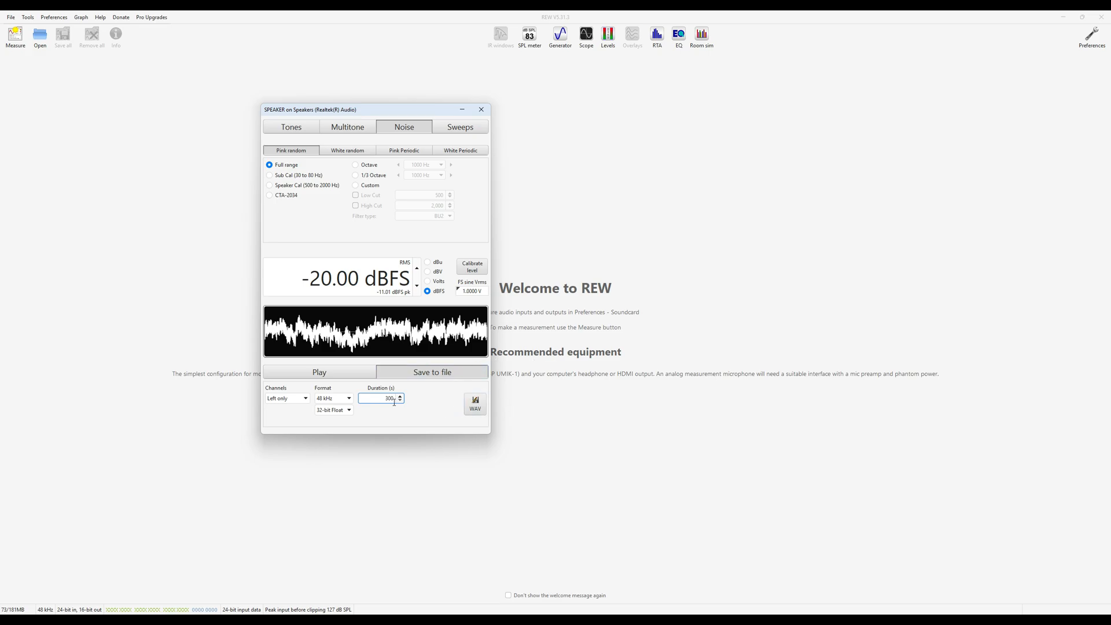
{"action": "left_click", "coordinate": [432, 372]}
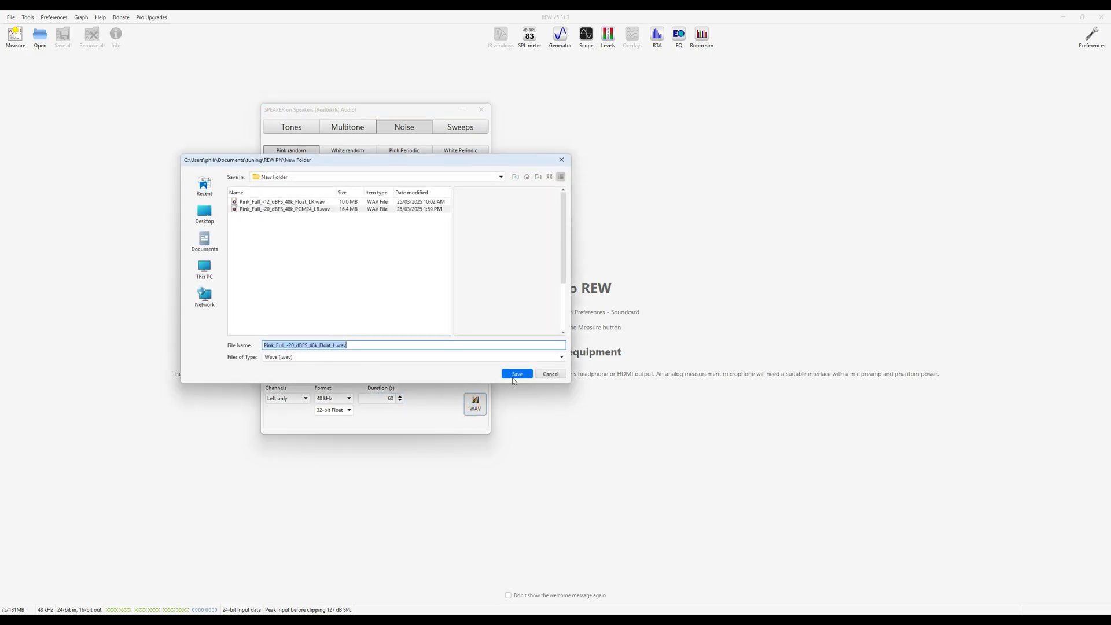
{"action": "left_click", "coordinate": [517, 374]}
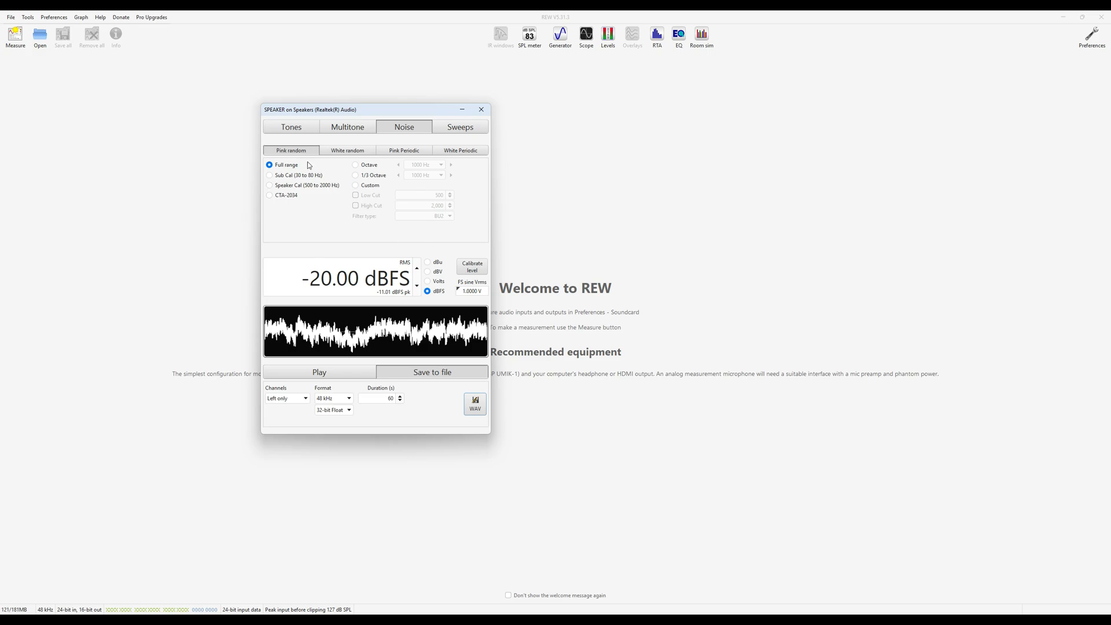
{"action": "mouse_move", "coordinate": [566, 315]}
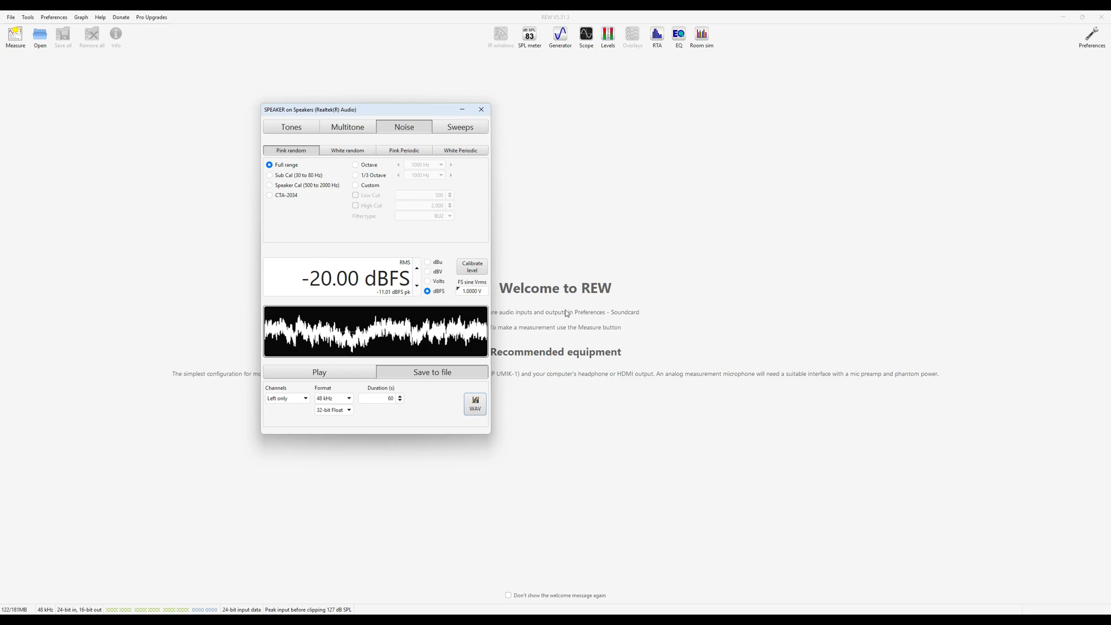